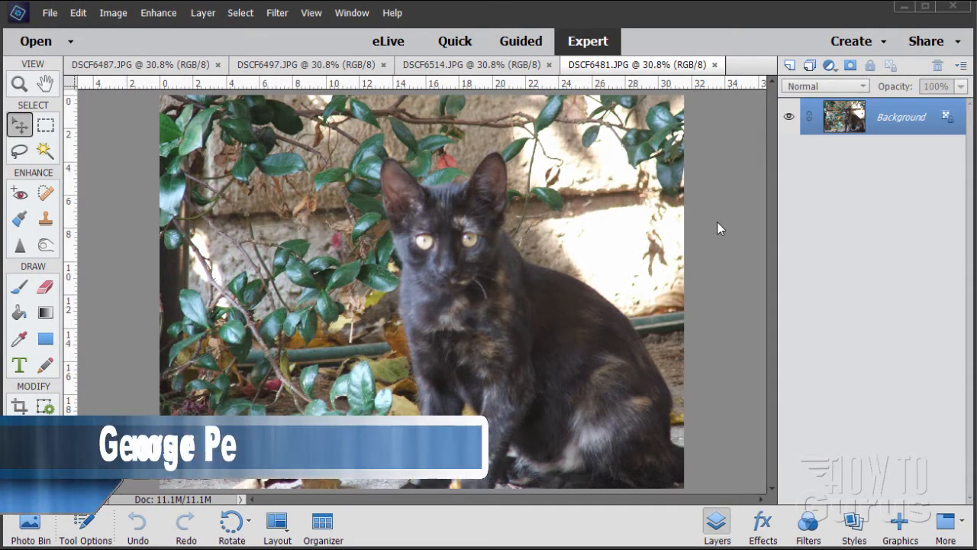
{"action": "mouse_move", "coordinate": [689, 234]}
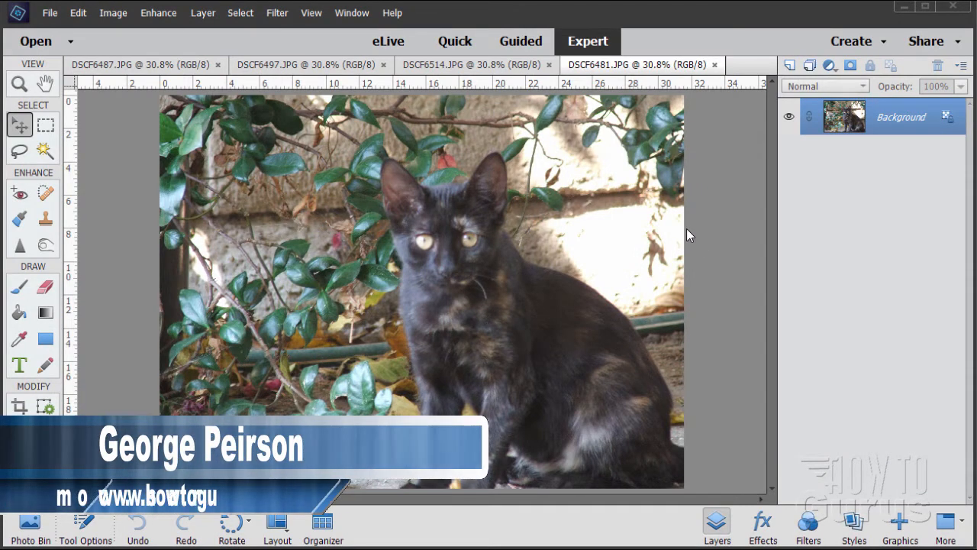
{"action": "mouse_move", "coordinate": [695, 279]}
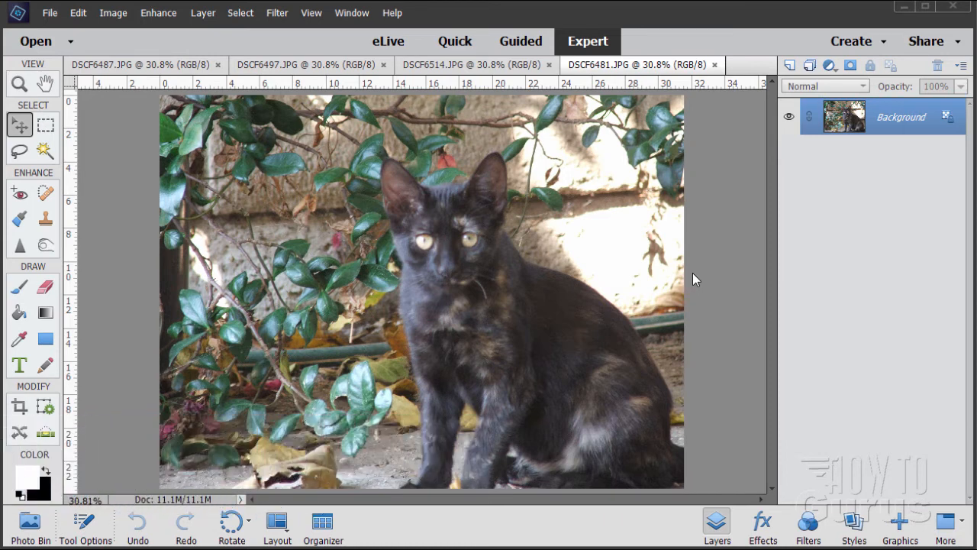
{"action": "mouse_move", "coordinate": [492, 348]}
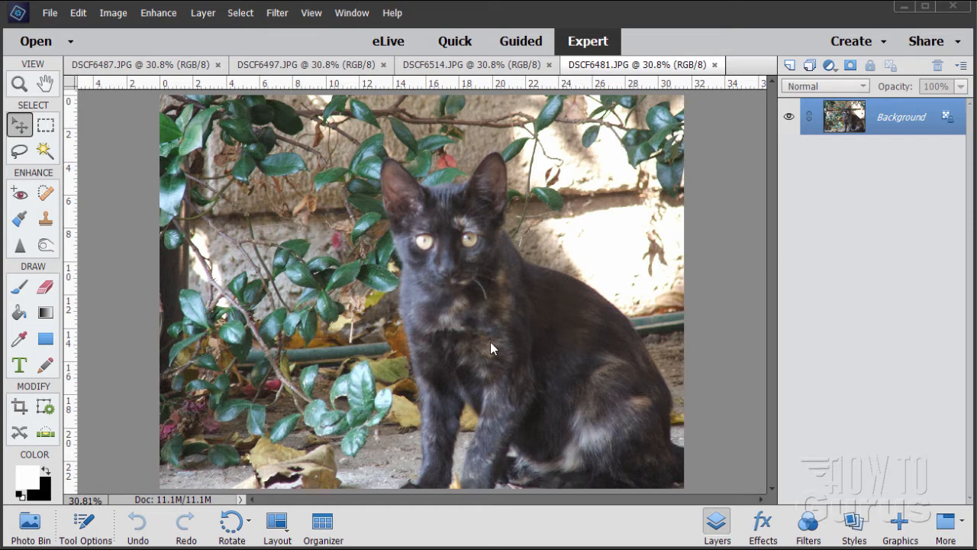
{"action": "mouse_move", "coordinate": [382, 174]}
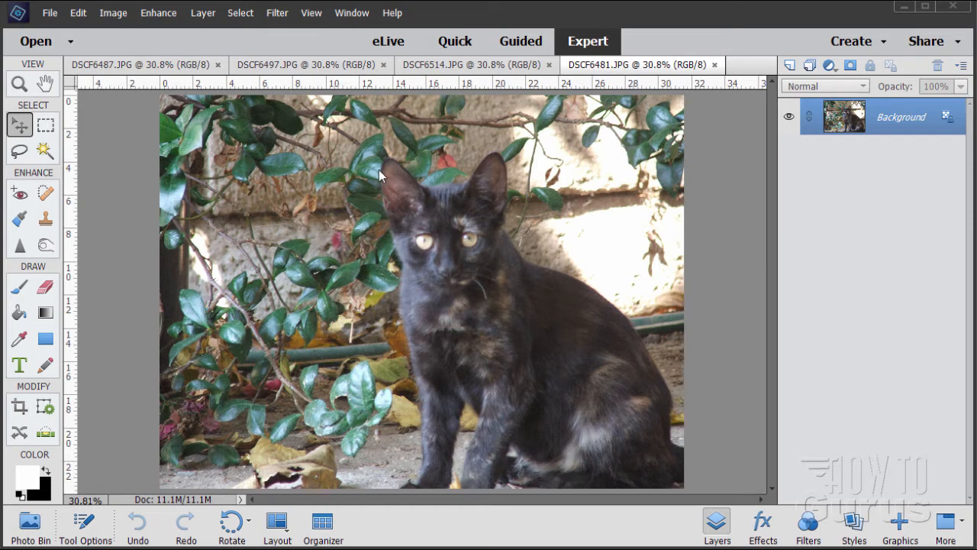
{"action": "mouse_move", "coordinate": [355, 352]}
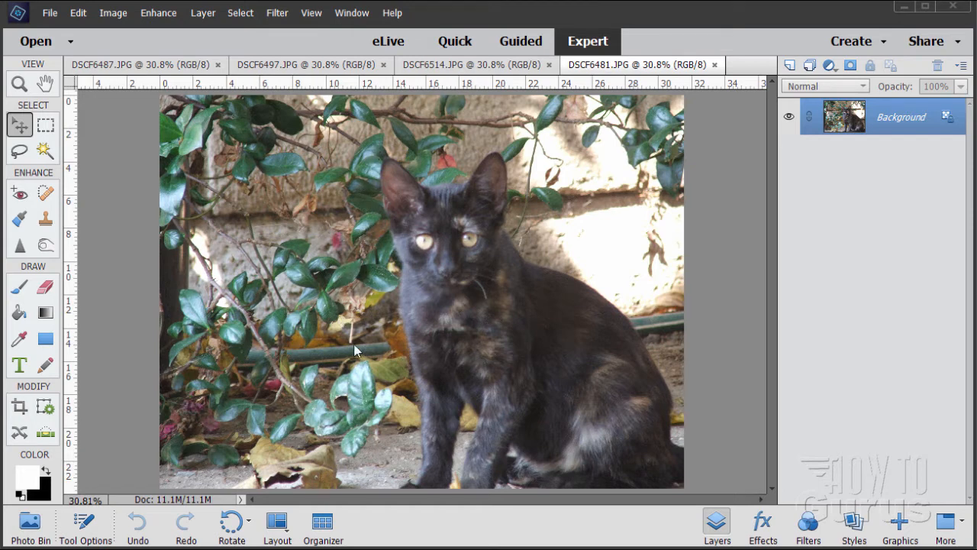
{"action": "mouse_move", "coordinate": [511, 206]}
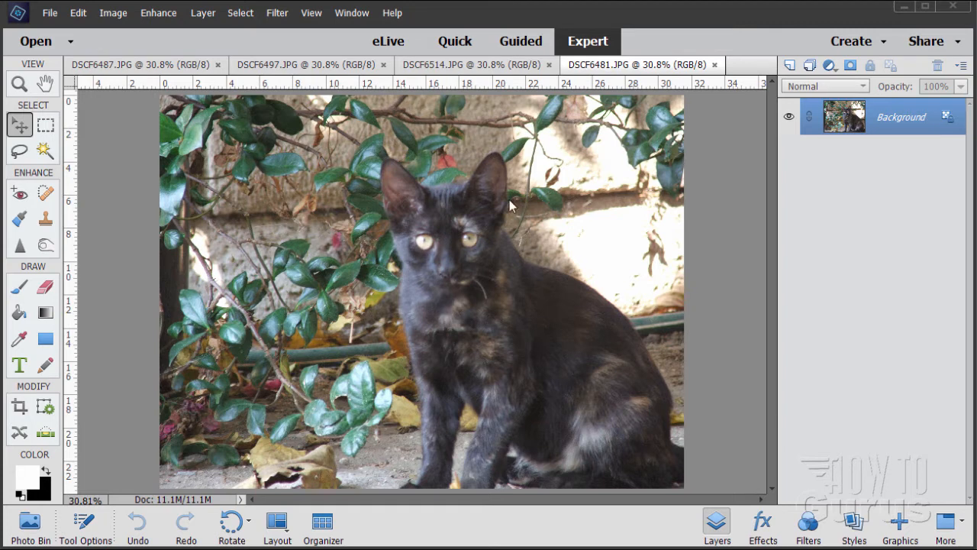
{"action": "mouse_move", "coordinate": [366, 161]}
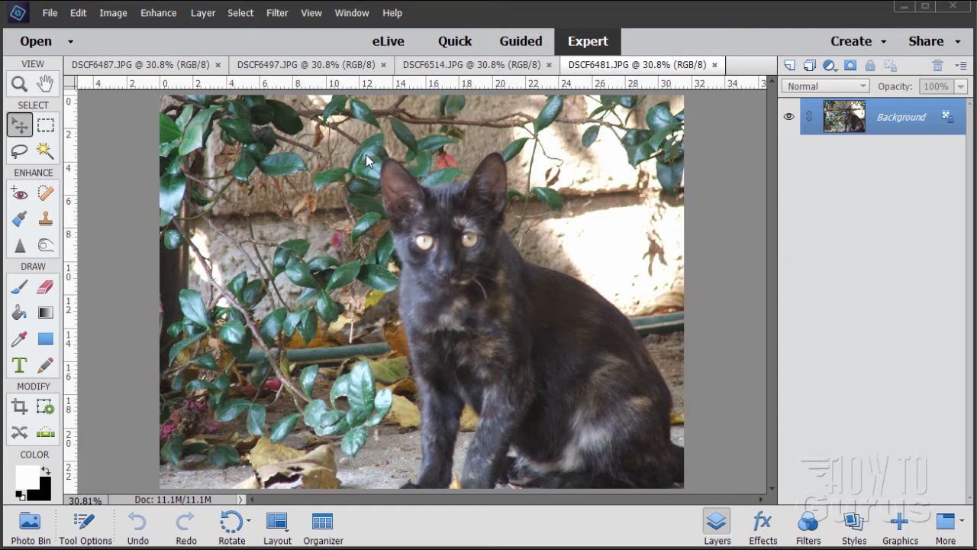
{"action": "mouse_move", "coordinate": [376, 240]}
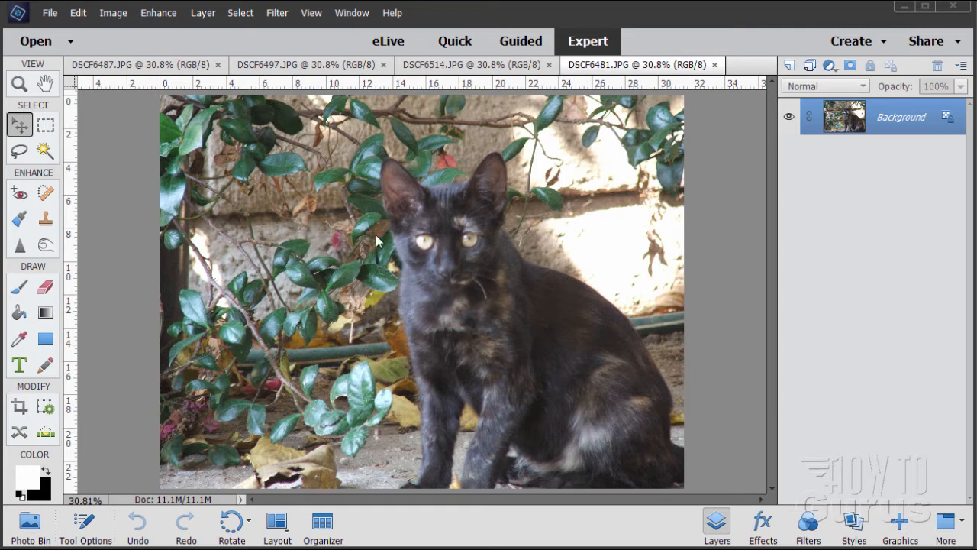
{"action": "mouse_move", "coordinate": [496, 351]}
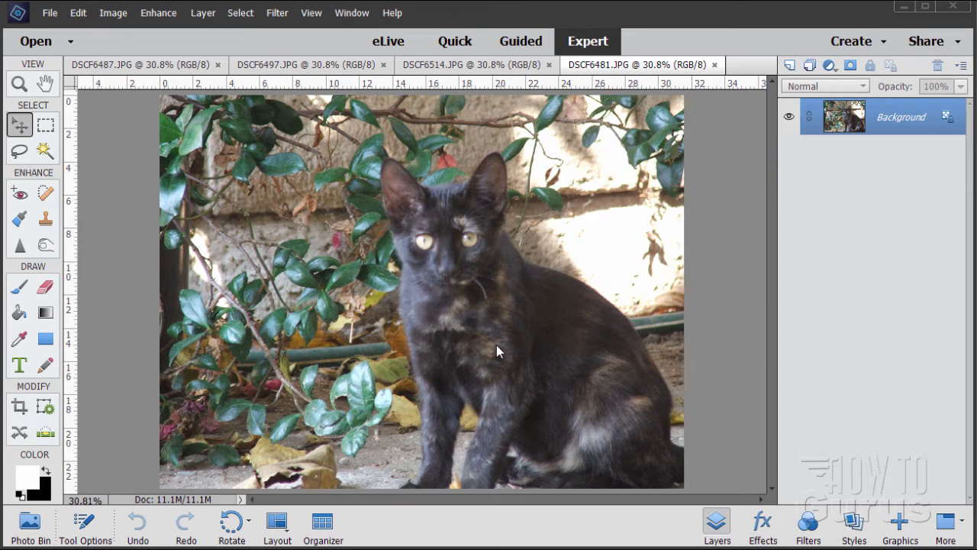
{"action": "mouse_move", "coordinate": [426, 205]}
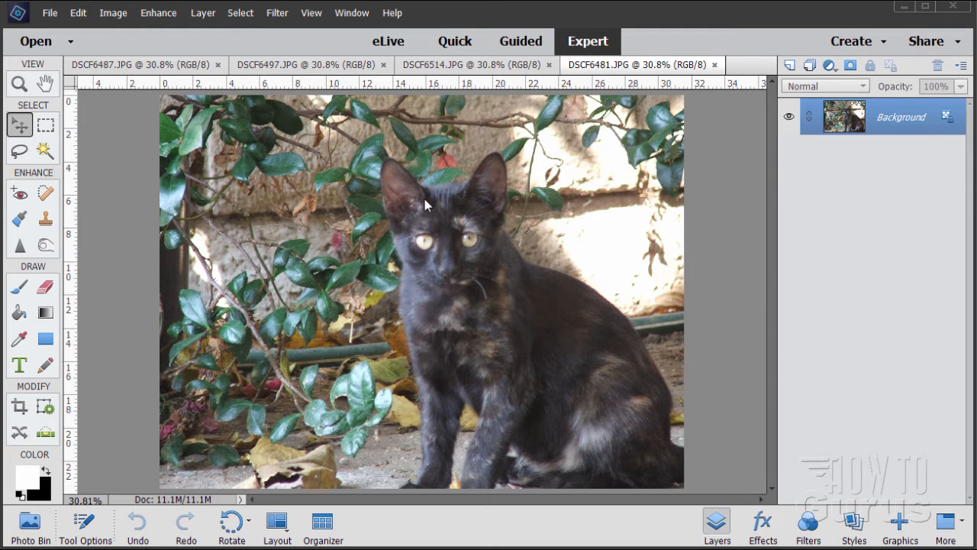
{"action": "mouse_move", "coordinate": [528, 353]}
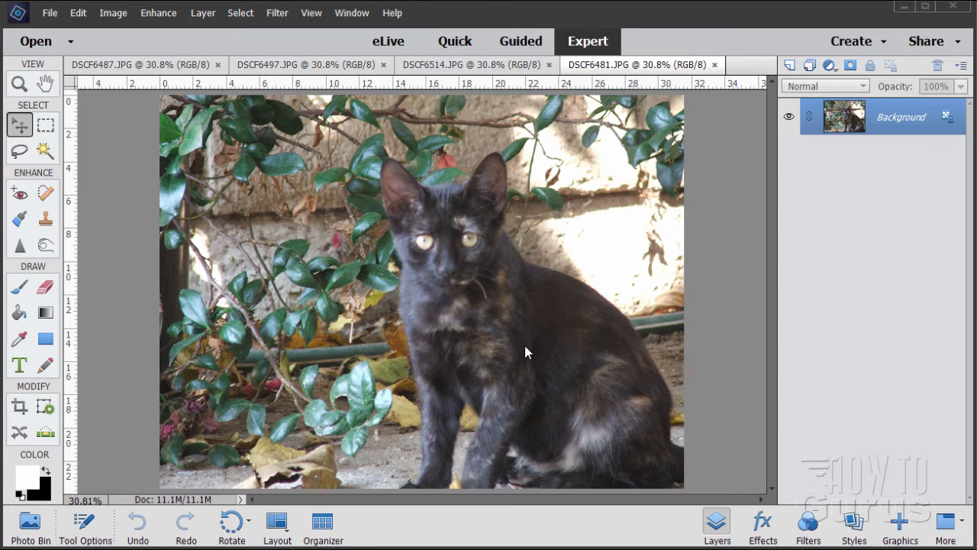
{"action": "mouse_move", "coordinate": [491, 313]}
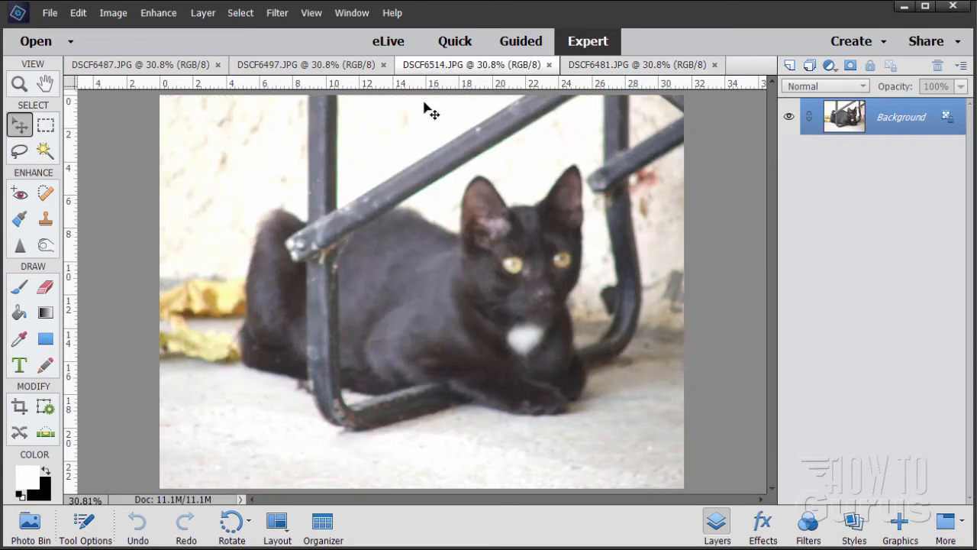
{"action": "mouse_move", "coordinate": [546, 126]}
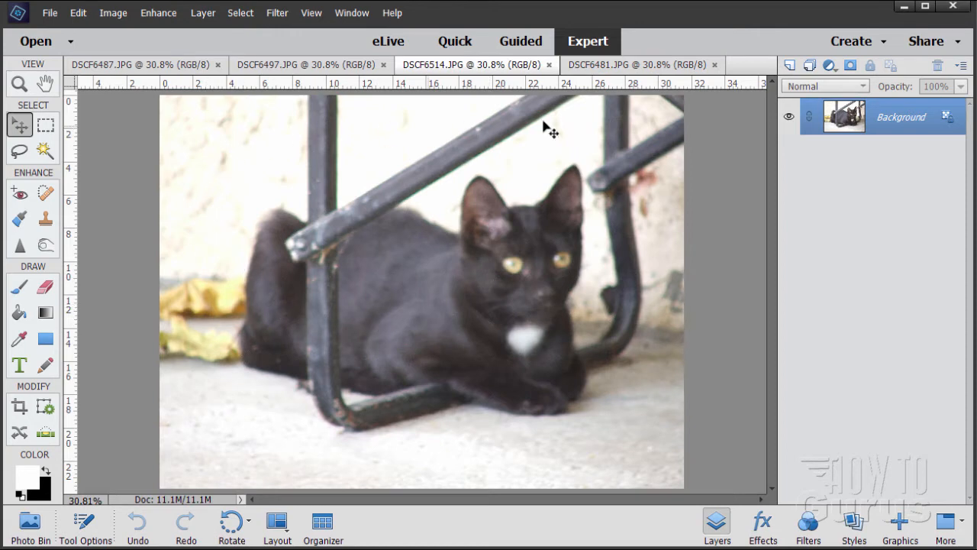
{"action": "mouse_move", "coordinate": [353, 321]}
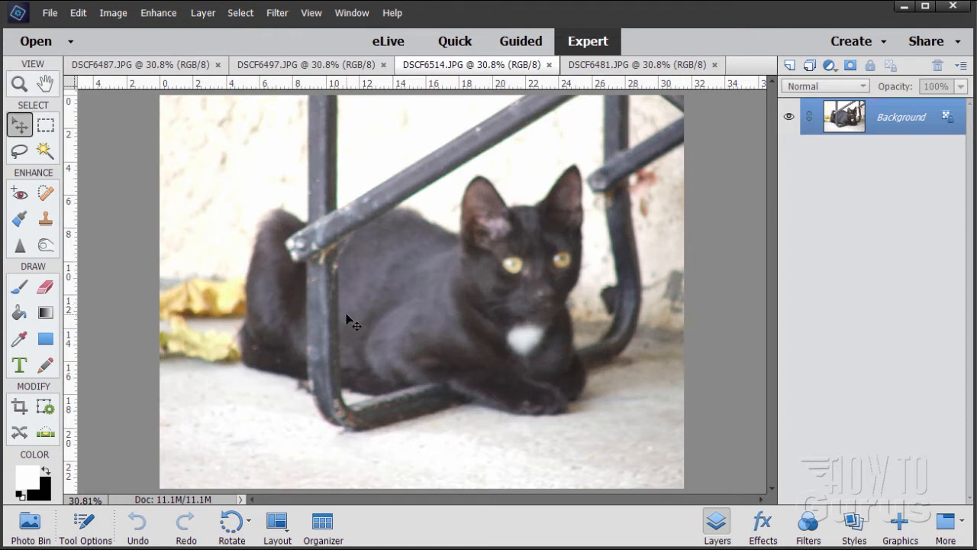
{"action": "mouse_move", "coordinate": [595, 239]}
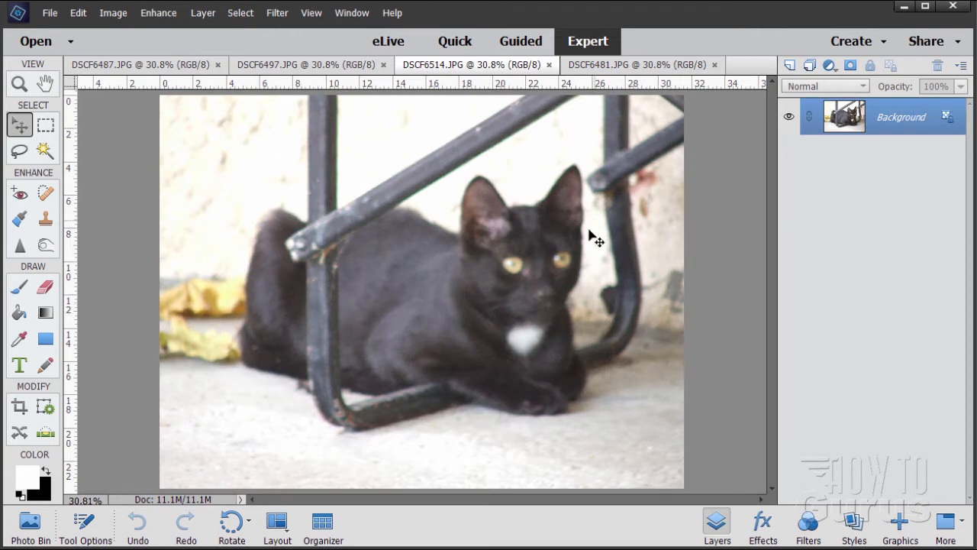
{"action": "mouse_move", "coordinate": [431, 334]}
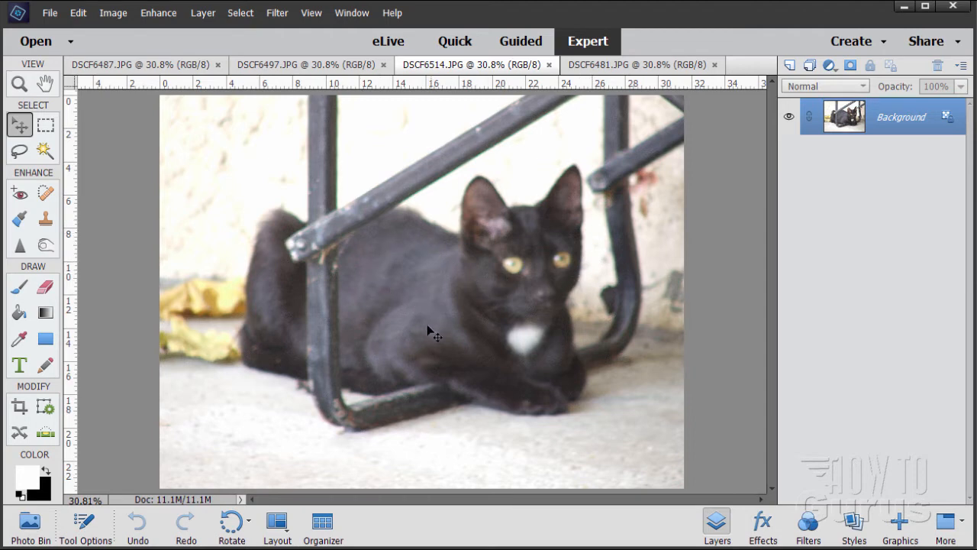
{"action": "mouse_move", "coordinate": [416, 291]}
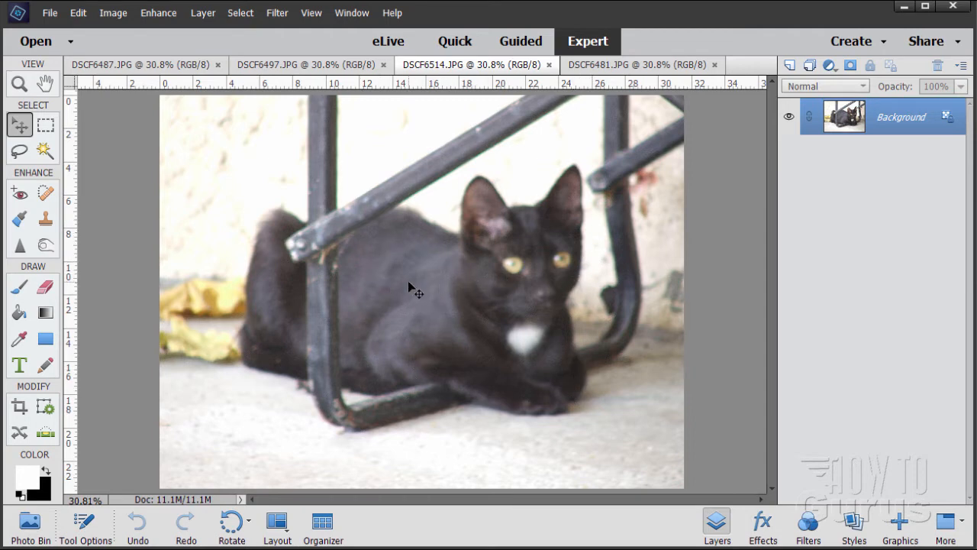
{"action": "mouse_move", "coordinate": [395, 282]}
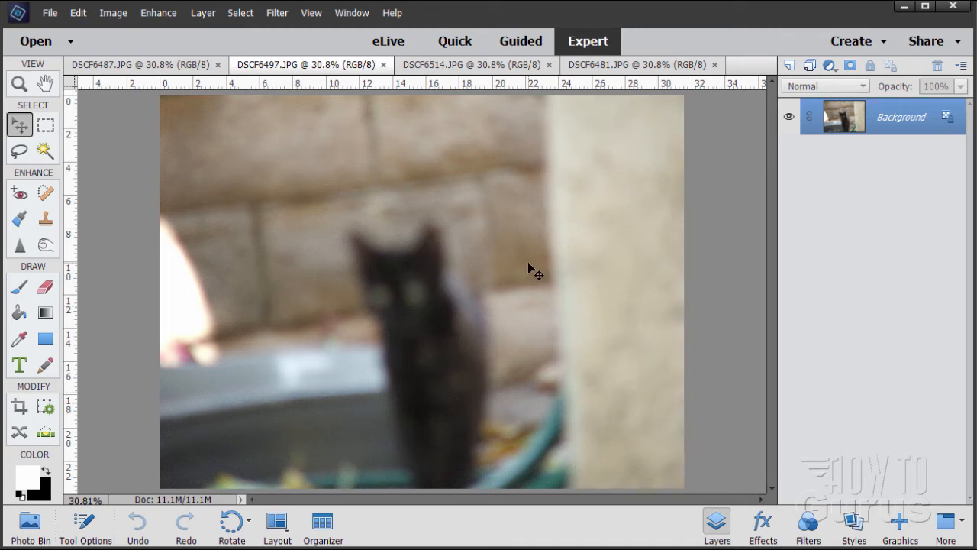
{"action": "mouse_move", "coordinate": [464, 282]}
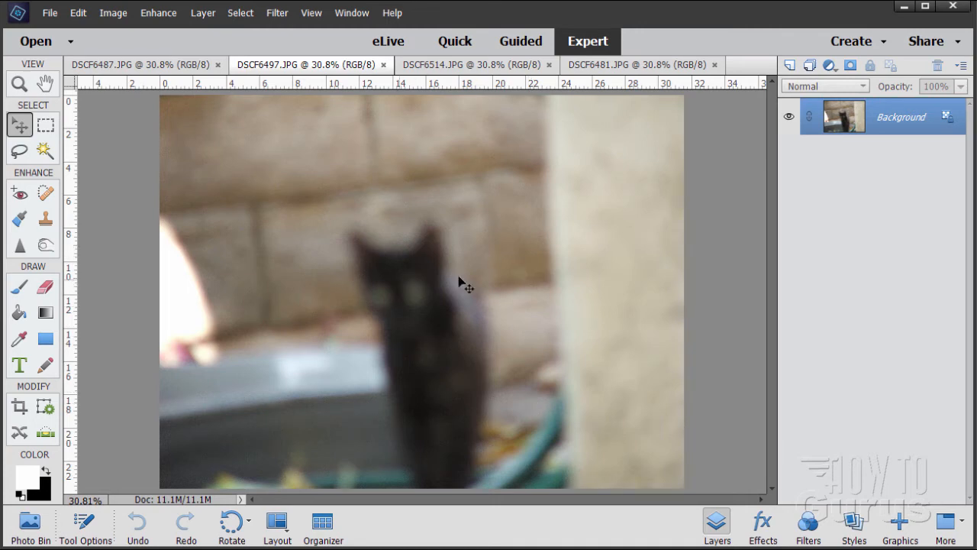
{"action": "mouse_move", "coordinate": [471, 374]}
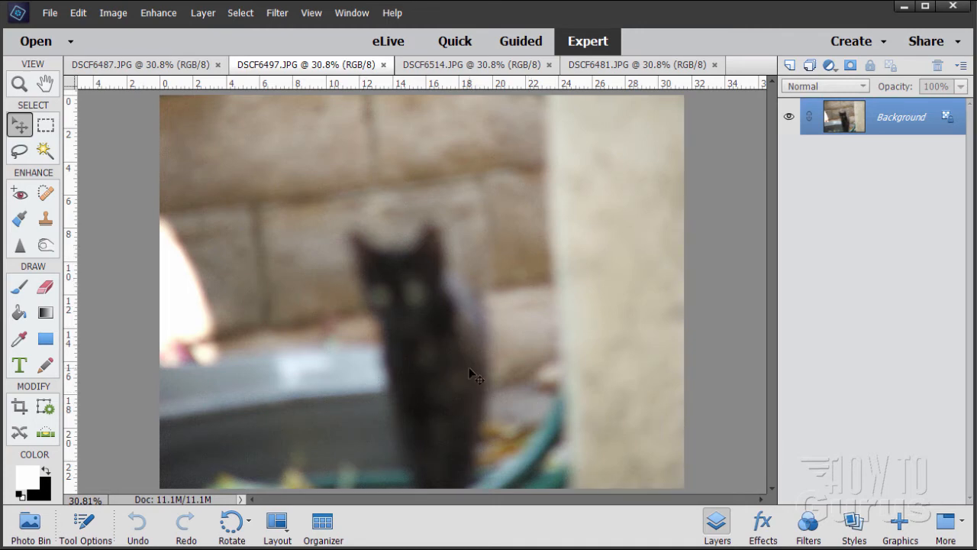
{"action": "mouse_move", "coordinate": [448, 313]}
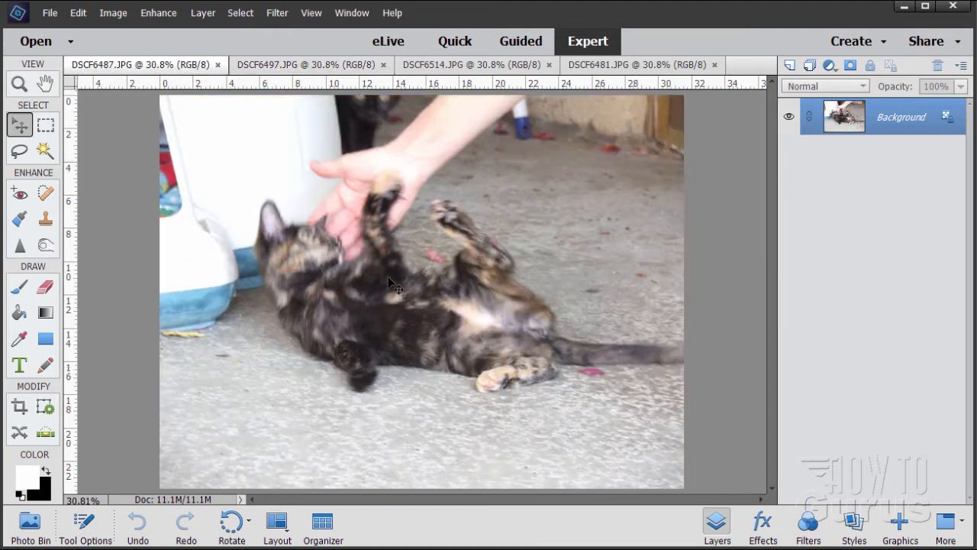
{"action": "mouse_move", "coordinate": [405, 342]}
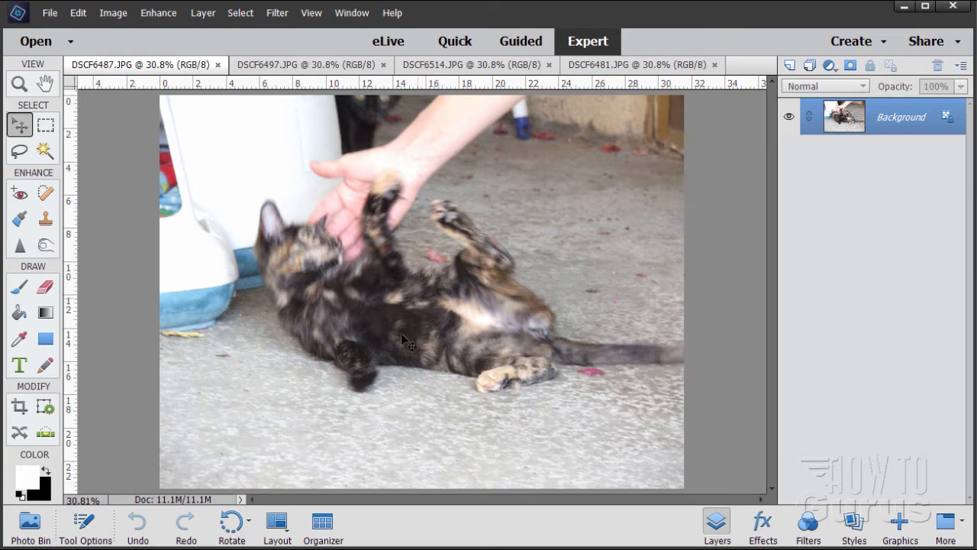
{"action": "mouse_move", "coordinate": [309, 286]}
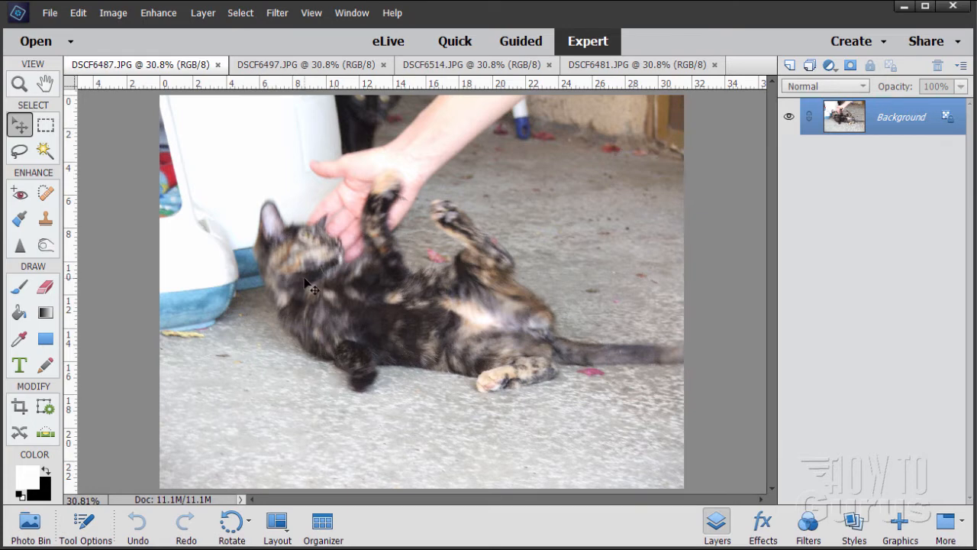
{"action": "mouse_move", "coordinate": [249, 70]}
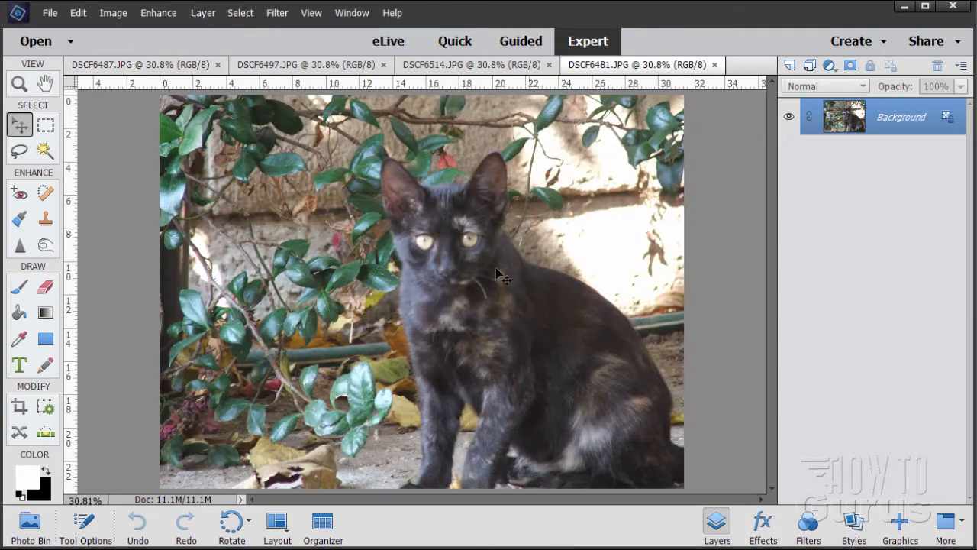
{"action": "mouse_move", "coordinate": [553, 389]}
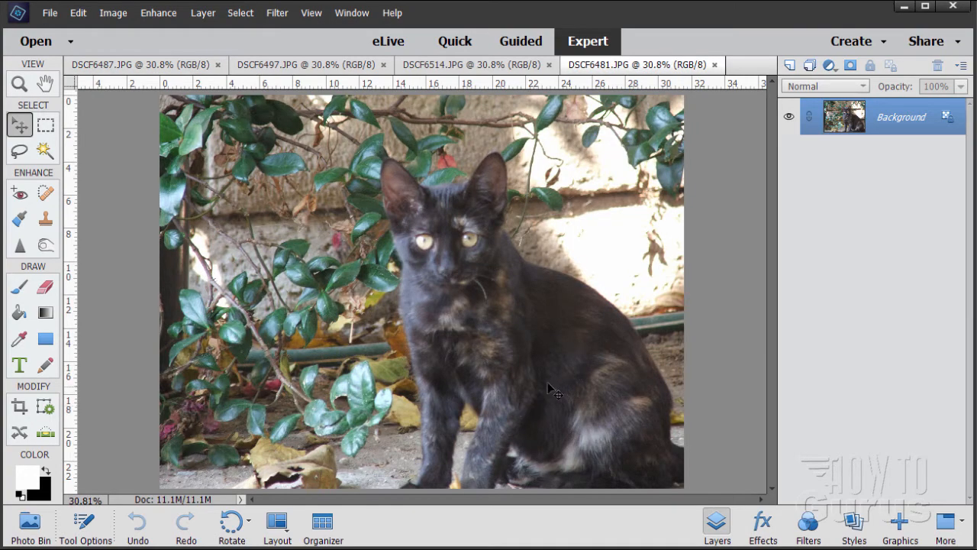
{"action": "mouse_move", "coordinate": [424, 192]}
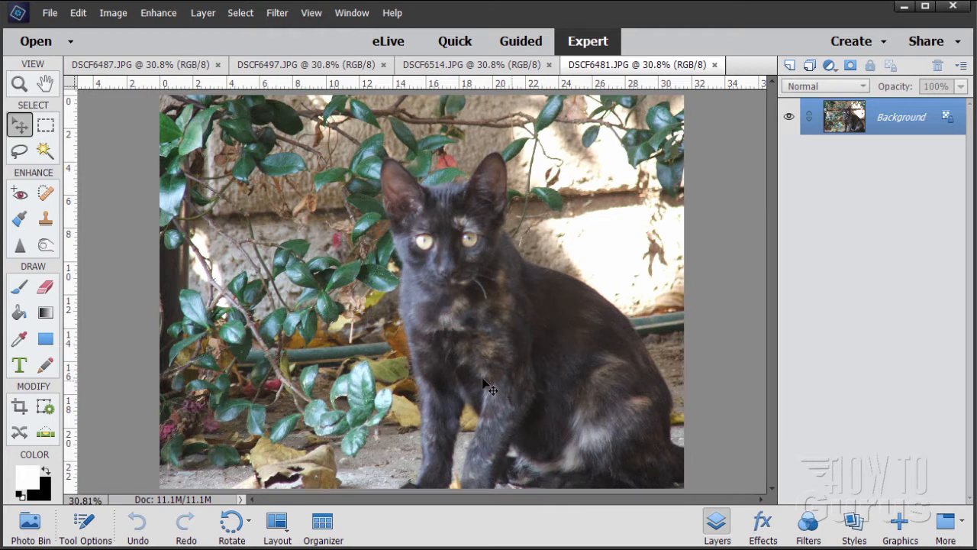
{"action": "mouse_move", "coordinate": [441, 320]}
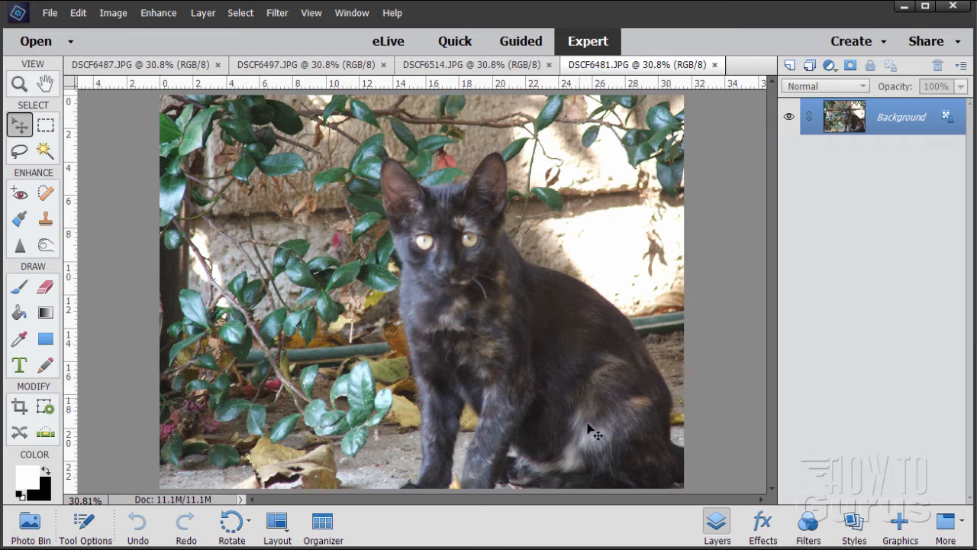
{"action": "mouse_move", "coordinate": [521, 368]}
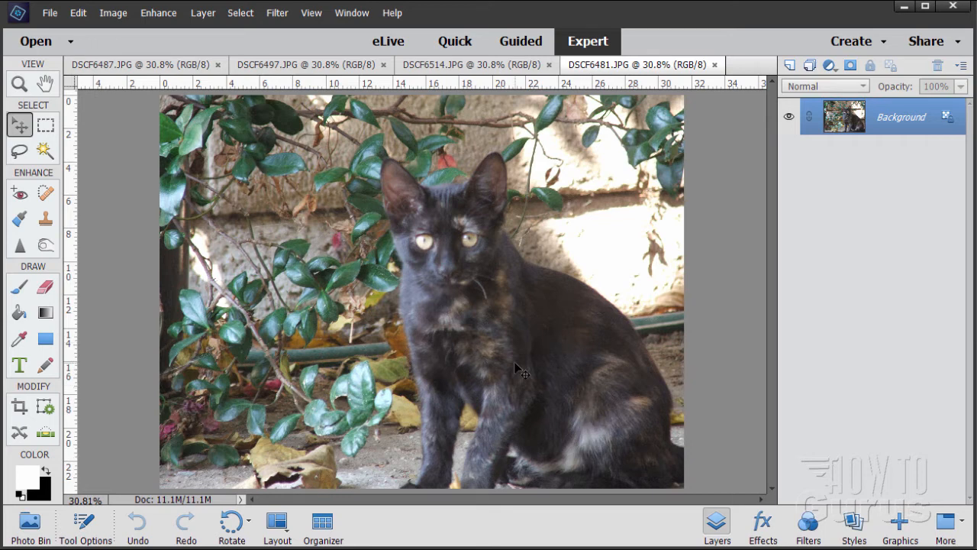
{"action": "mouse_move", "coordinate": [451, 338]}
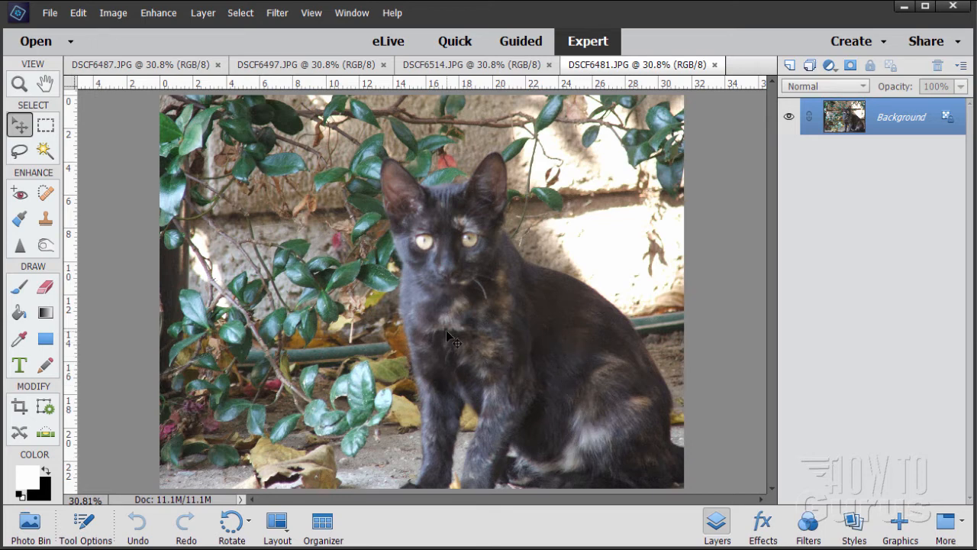
{"action": "mouse_move", "coordinate": [433, 477]}
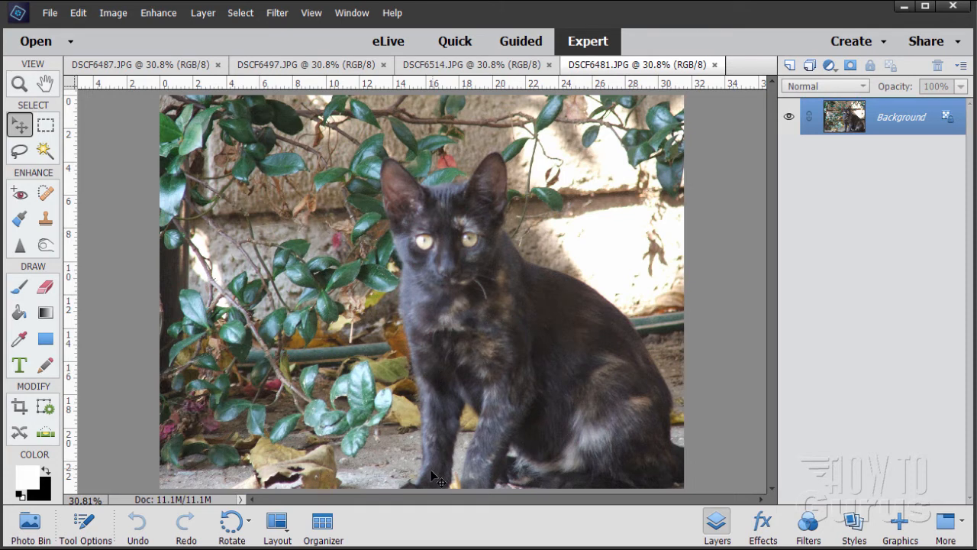
{"action": "mouse_move", "coordinate": [515, 348]}
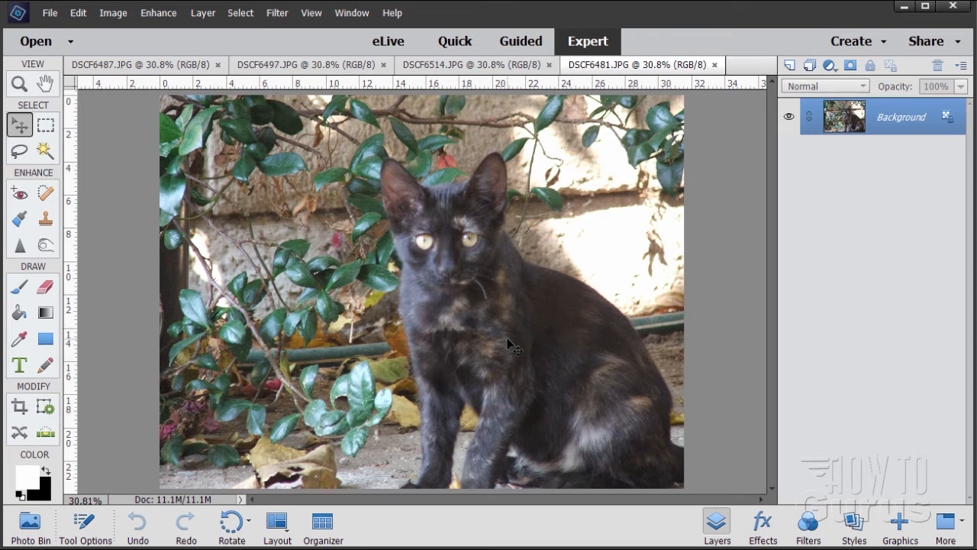
{"action": "mouse_move", "coordinate": [546, 336]}
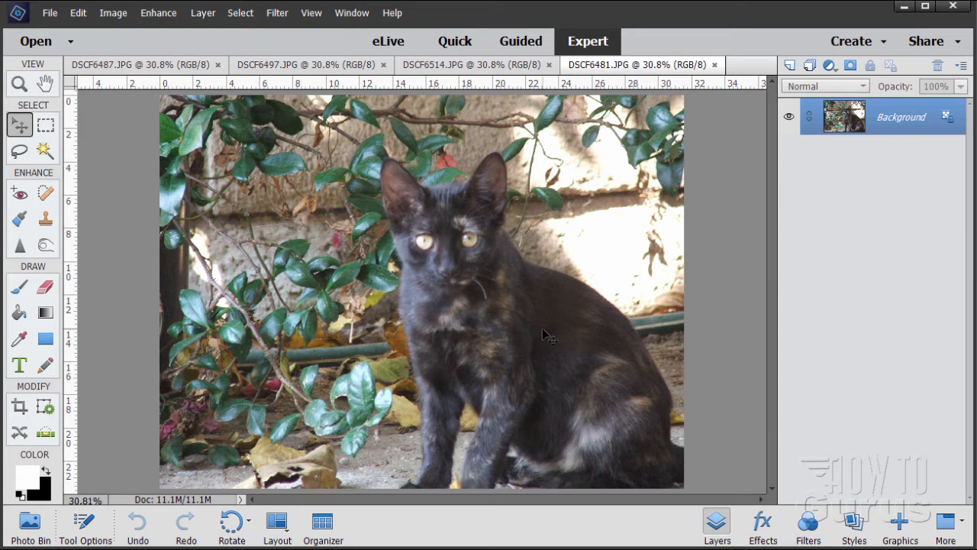
{"action": "mouse_move", "coordinate": [465, 350]}
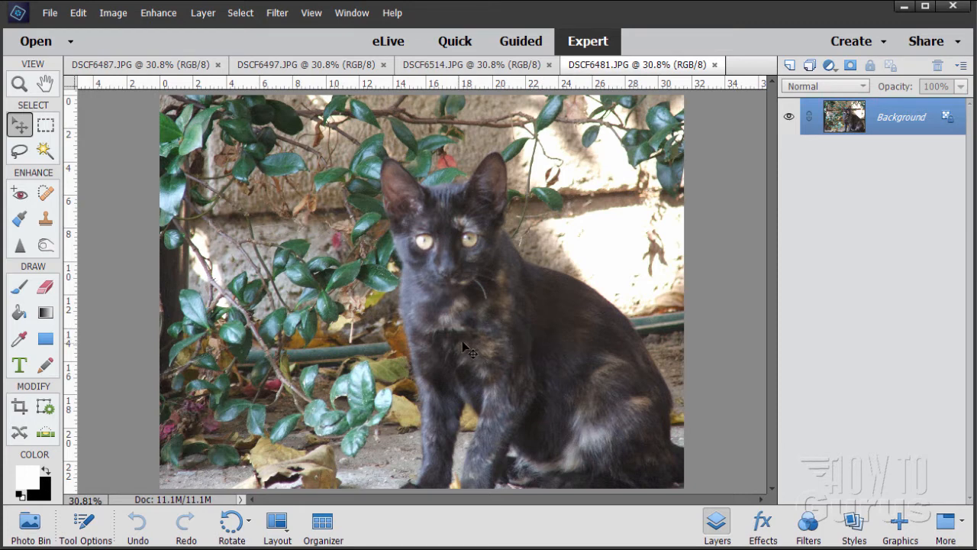
{"action": "mouse_move", "coordinate": [529, 396]}
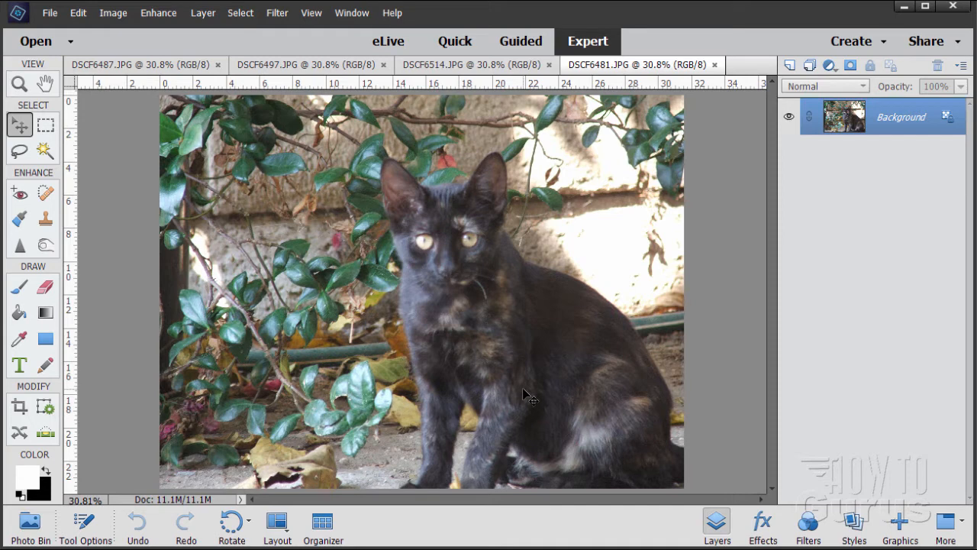
{"action": "mouse_move", "coordinate": [469, 274]}
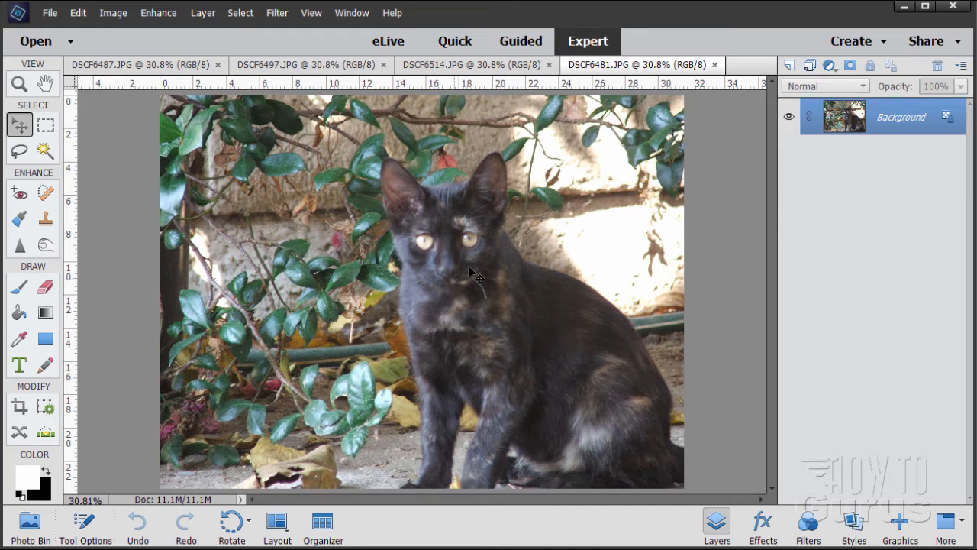
{"action": "mouse_move", "coordinate": [488, 336]}
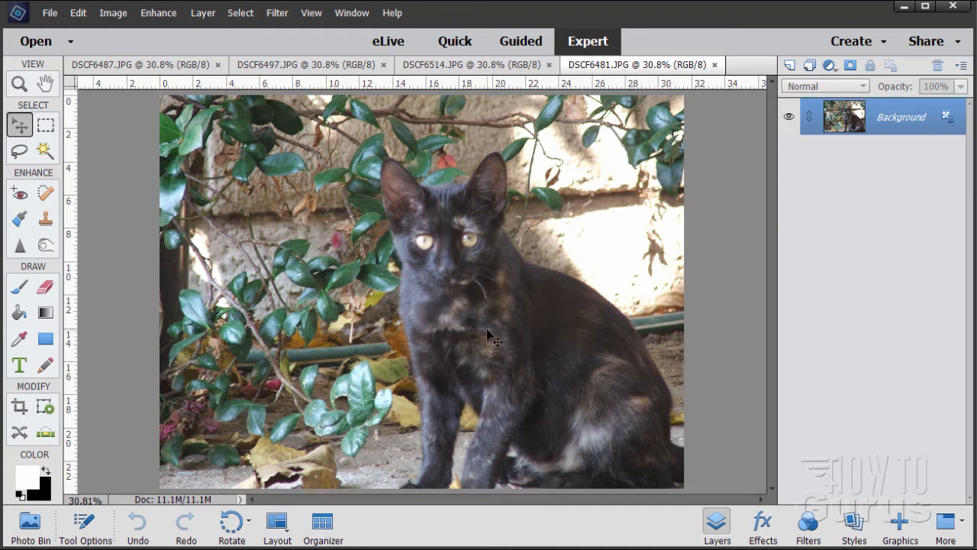
{"action": "mouse_move", "coordinate": [431, 336]}
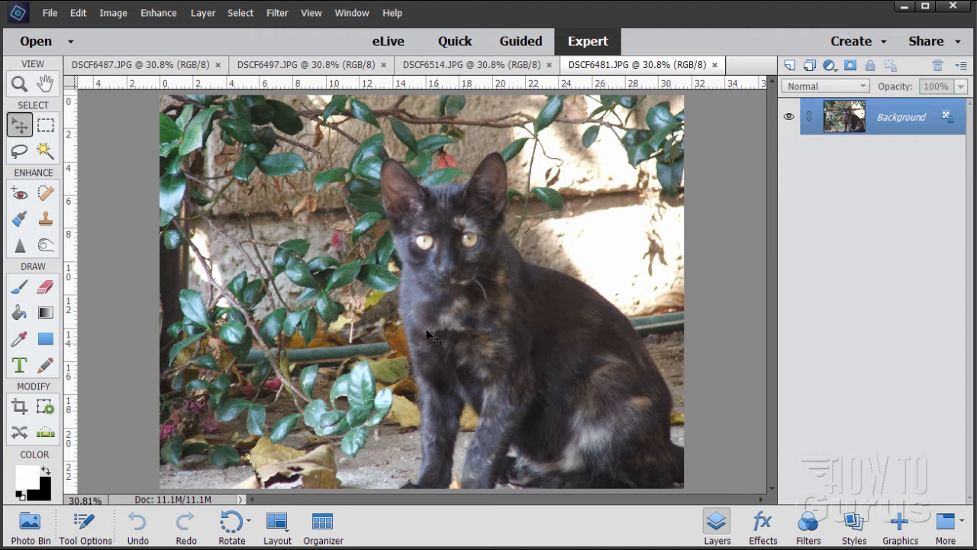
{"action": "mouse_move", "coordinate": [512, 364]}
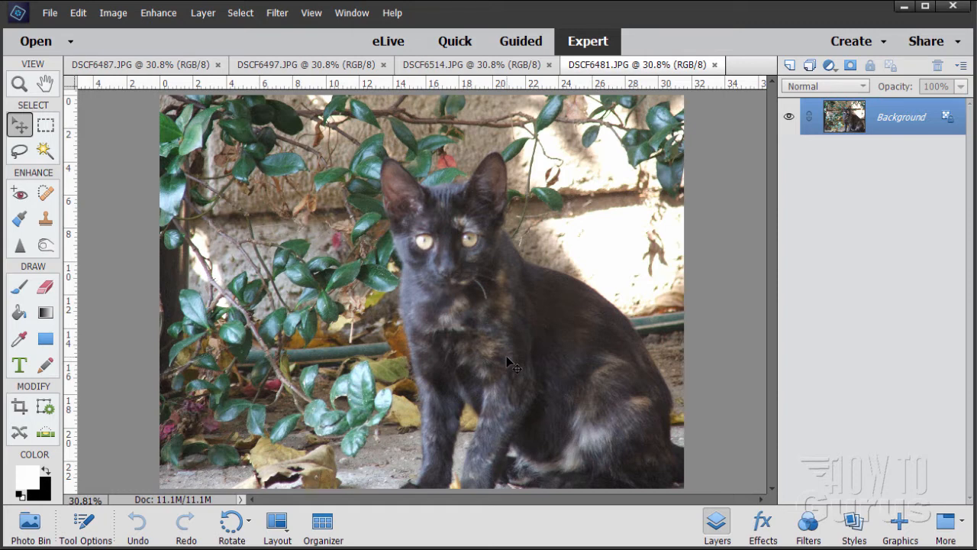
{"action": "mouse_move", "coordinate": [505, 348]}
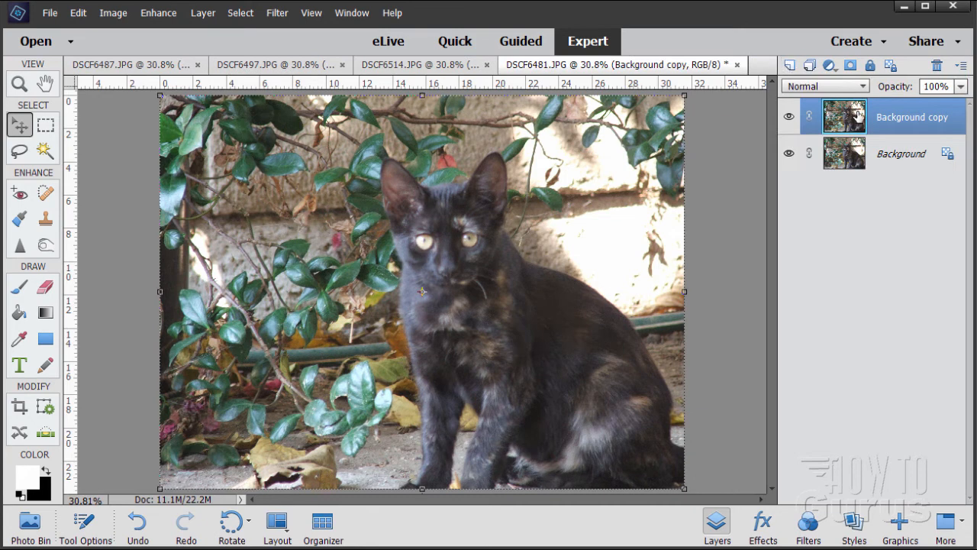
{"action": "mouse_move", "coordinate": [279, 47]}
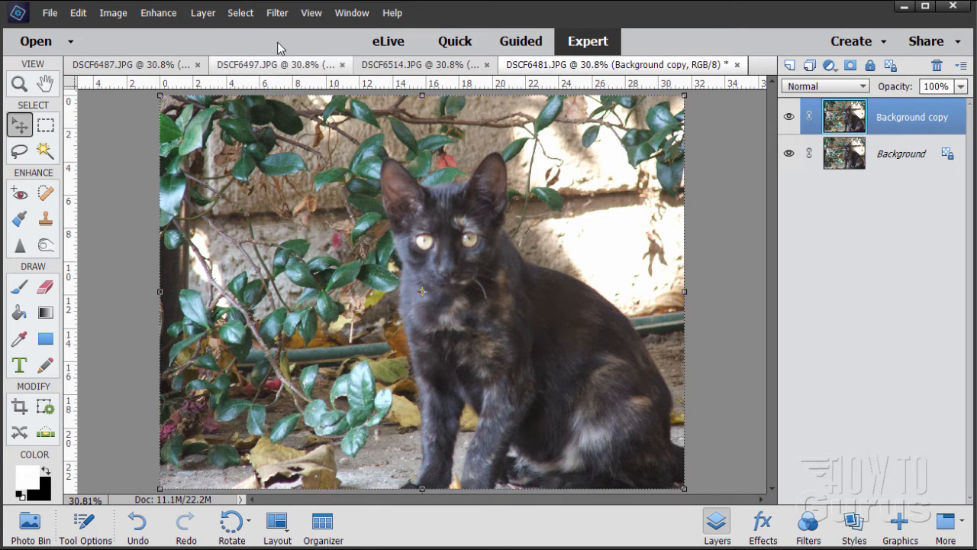
- Bring up the High Pass filter from the Other filters on the Background copy layer
{"action": "left_click", "coordinate": [277, 12]}
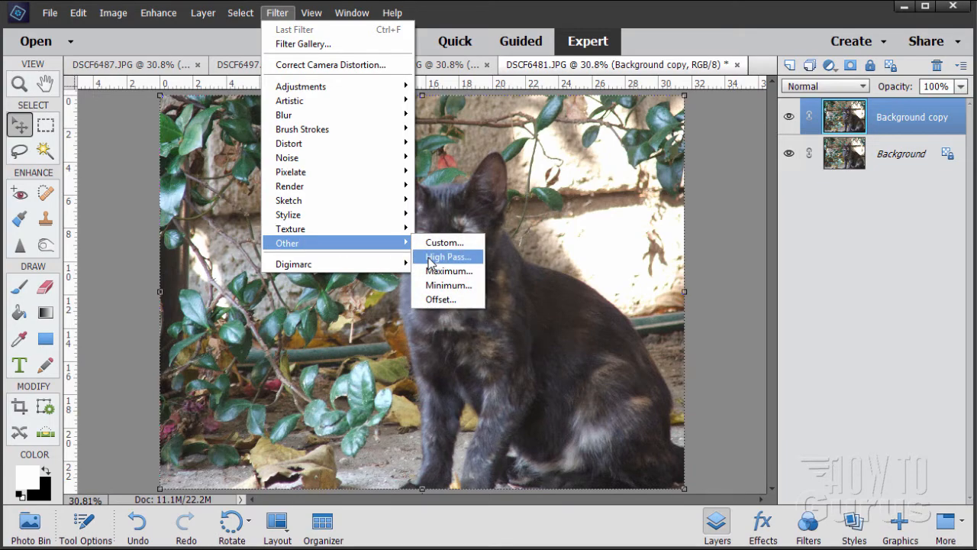
{"action": "left_click", "coordinate": [448, 257]}
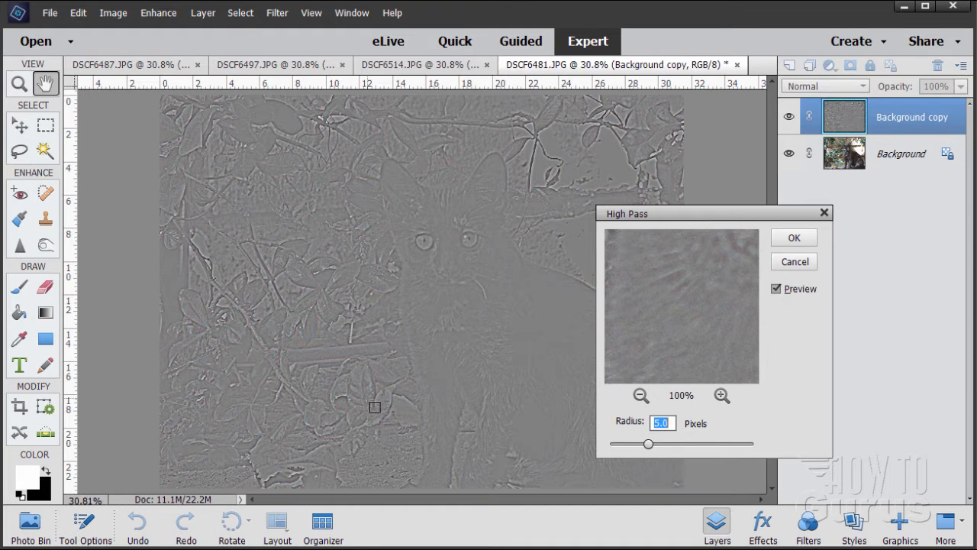
{"action": "mouse_move", "coordinate": [409, 334]}
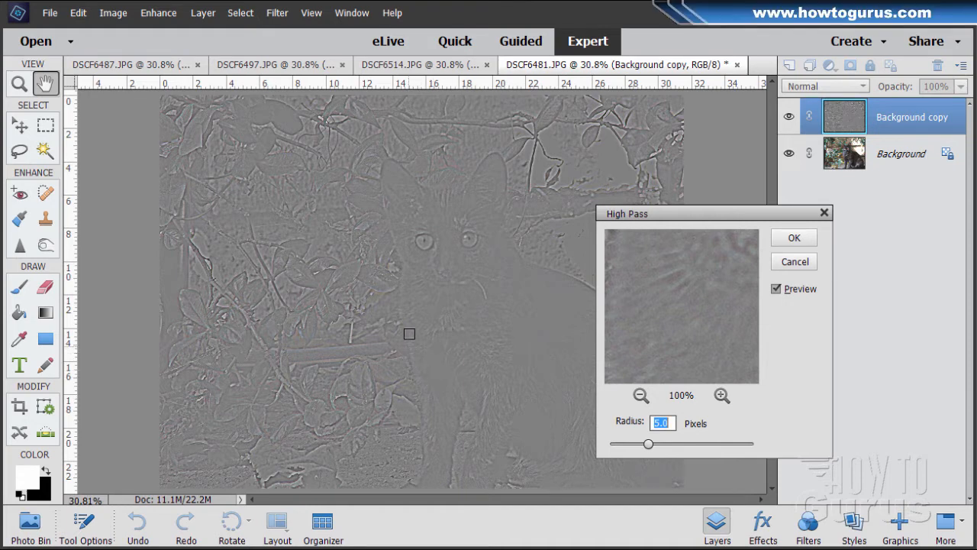
{"action": "mouse_move", "coordinate": [506, 234]}
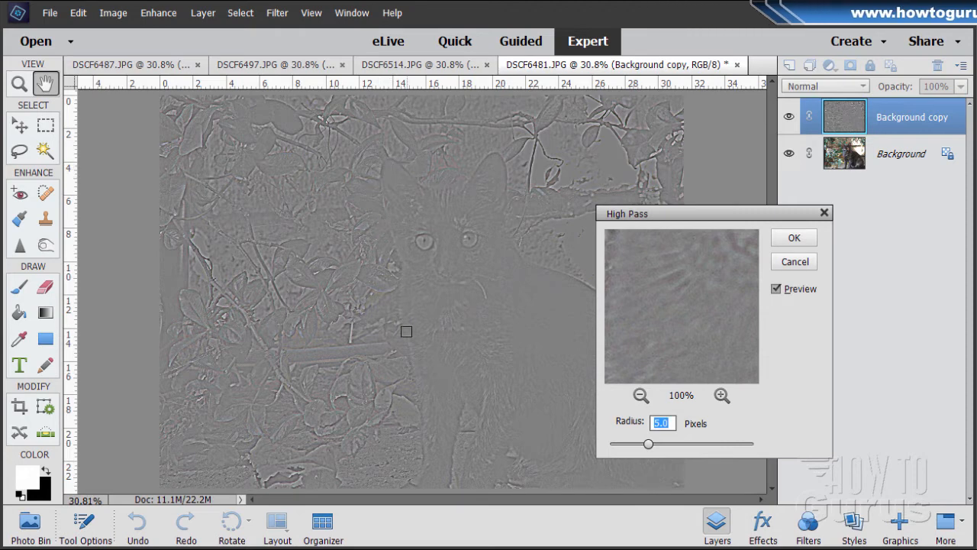
{"action": "mouse_move", "coordinate": [512, 321]}
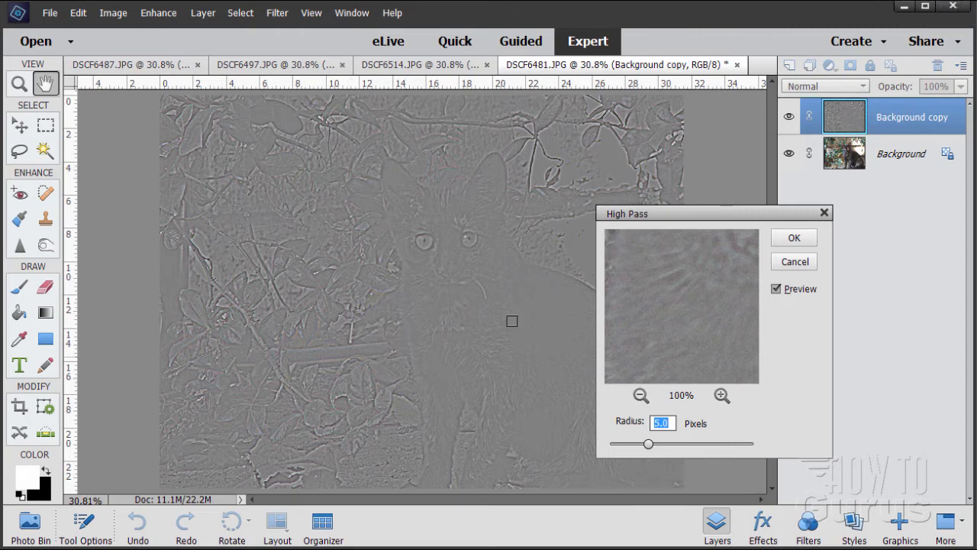
{"action": "mouse_move", "coordinate": [455, 337]}
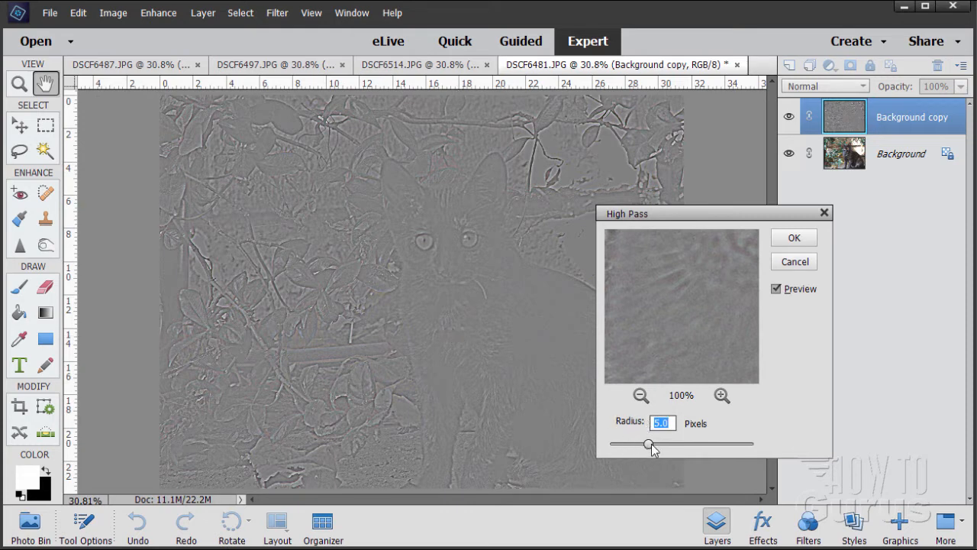
- Preview several radius values, then apply High Pass with a 5-pixel radius
{"action": "left_click_drag", "start_coordinate": [649, 444], "coordinate": [633, 444]}
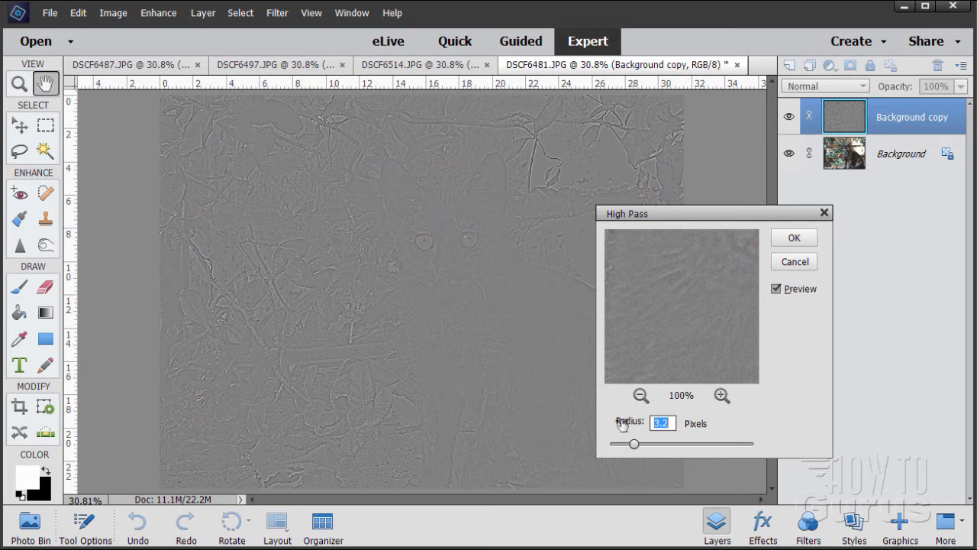
{"action": "left_click_drag", "start_coordinate": [633, 443], "coordinate": [692, 444]}
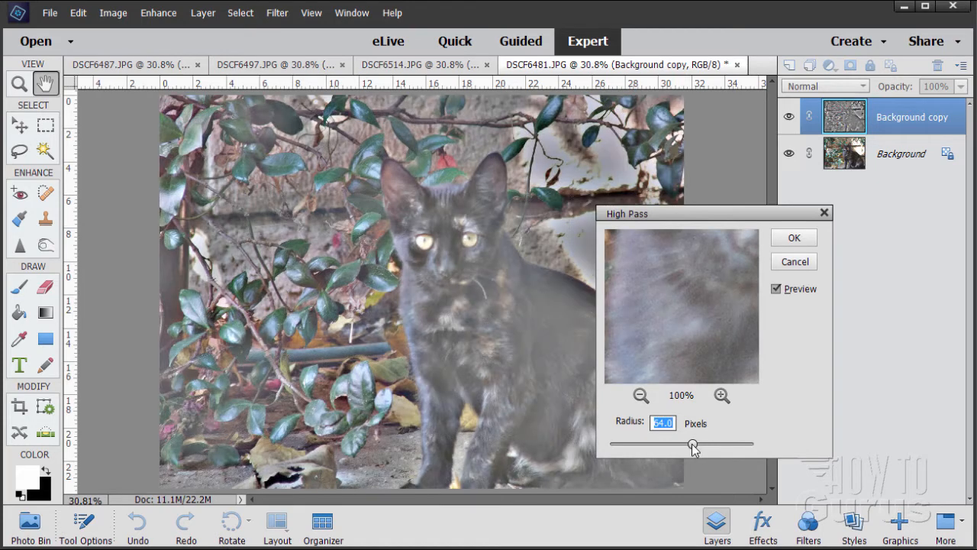
{"action": "left_click_drag", "start_coordinate": [693, 444], "coordinate": [721, 444]}
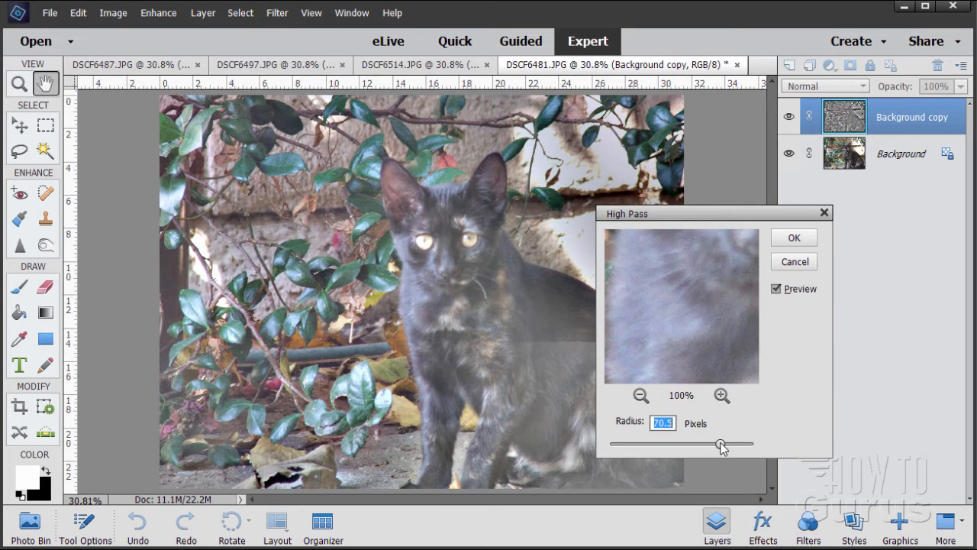
{"action": "left_click_drag", "start_coordinate": [721, 444], "coordinate": [645, 444]}
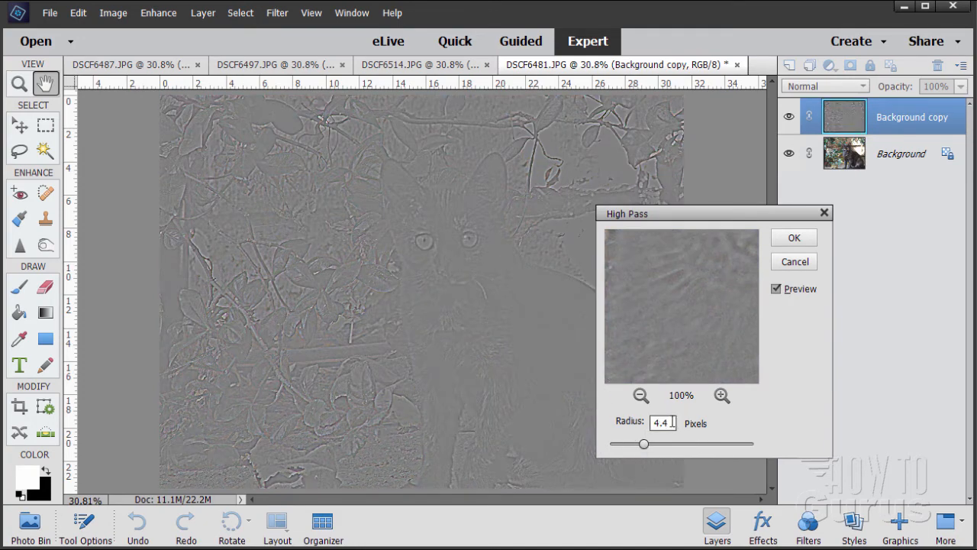
{"action": "triple_click", "coordinate": [661, 423]}
{"action": "type", "text": "5"}
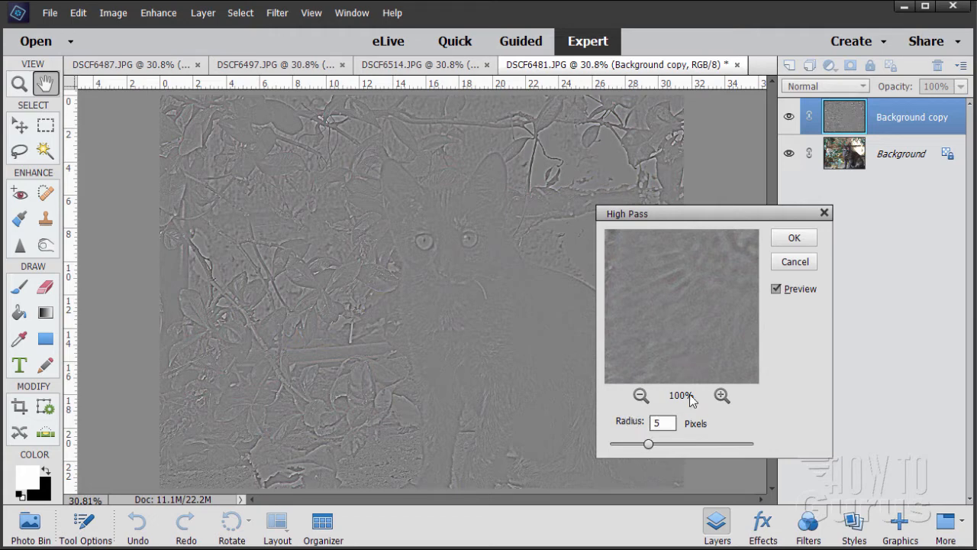
{"action": "left_click", "coordinate": [793, 237]}
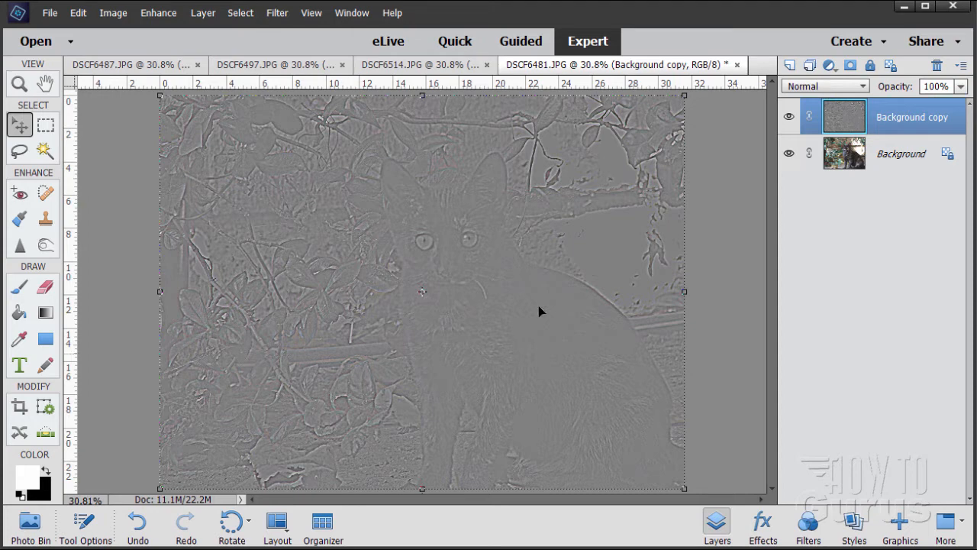
{"action": "mouse_move", "coordinate": [861, 155]}
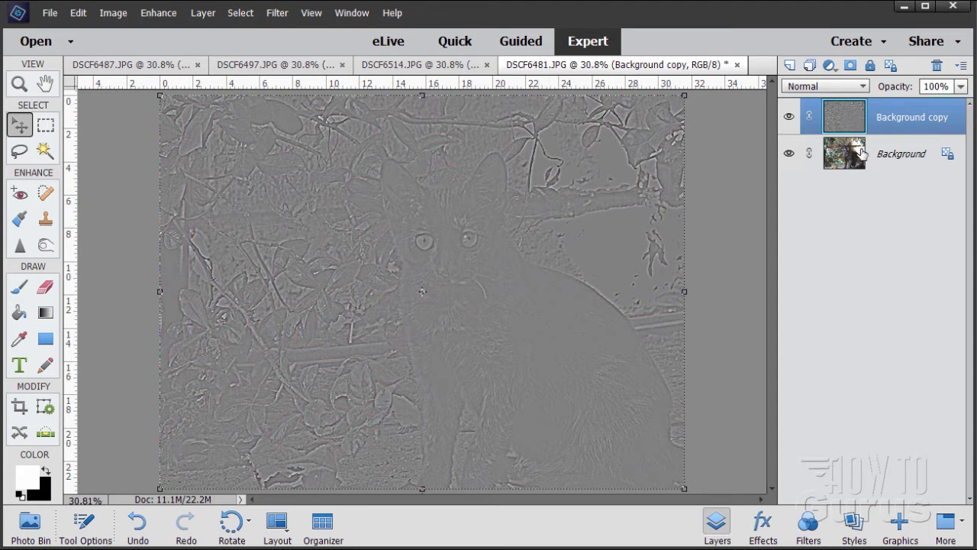
{"action": "mouse_move", "coordinate": [416, 263]}
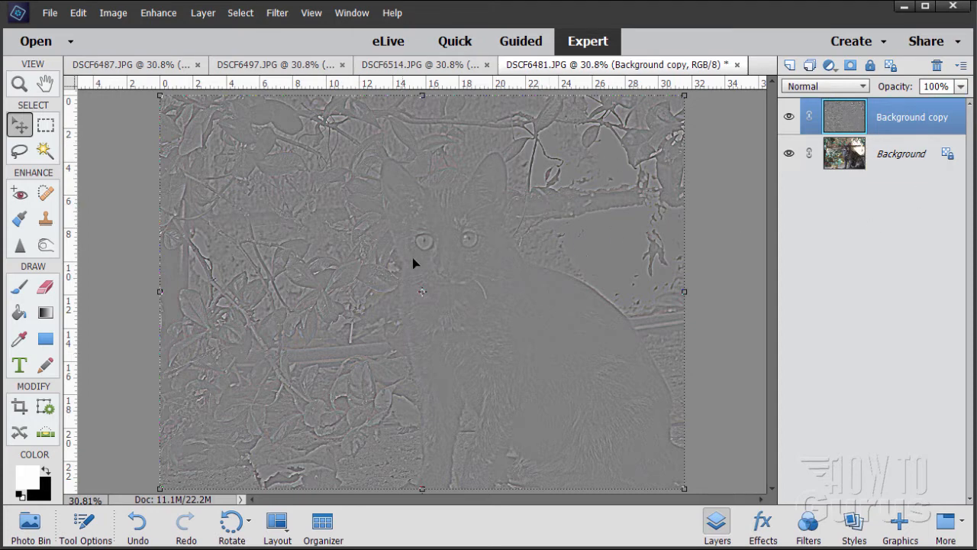
{"action": "mouse_move", "coordinate": [844, 153]}
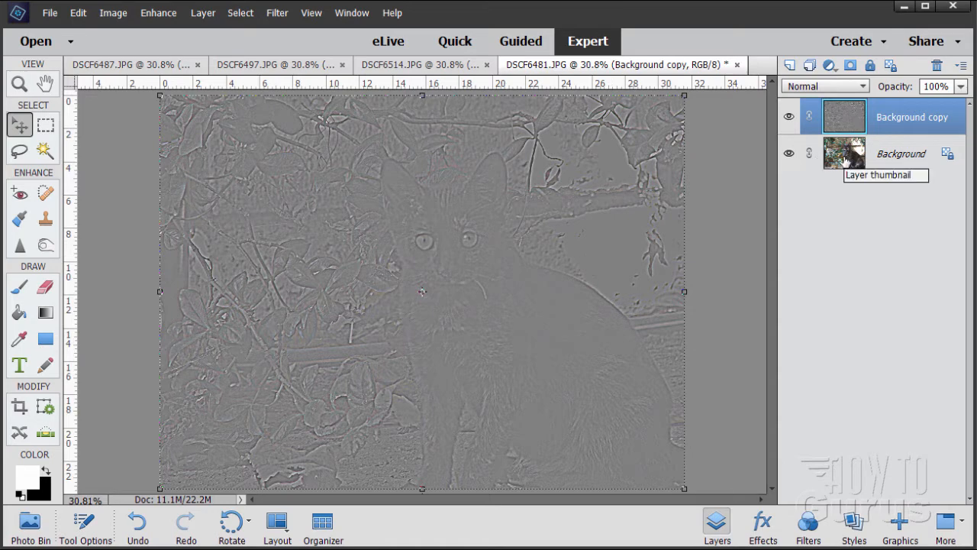
- Blend the High Pass layer as Overlay and toggle its visibility to compare
{"action": "left_click", "coordinate": [824, 85]}
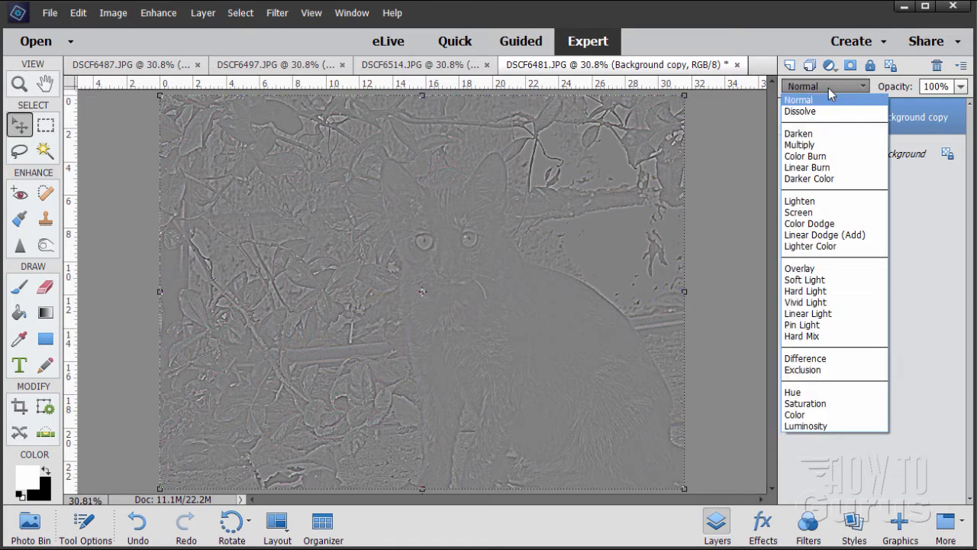
{"action": "mouse_move", "coordinate": [806, 302]}
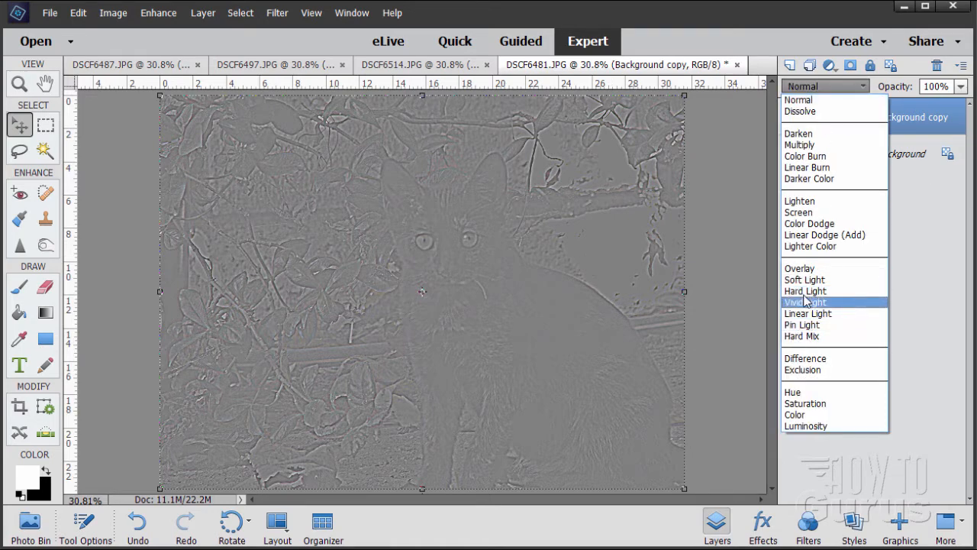
{"action": "mouse_move", "coordinate": [799, 268]}
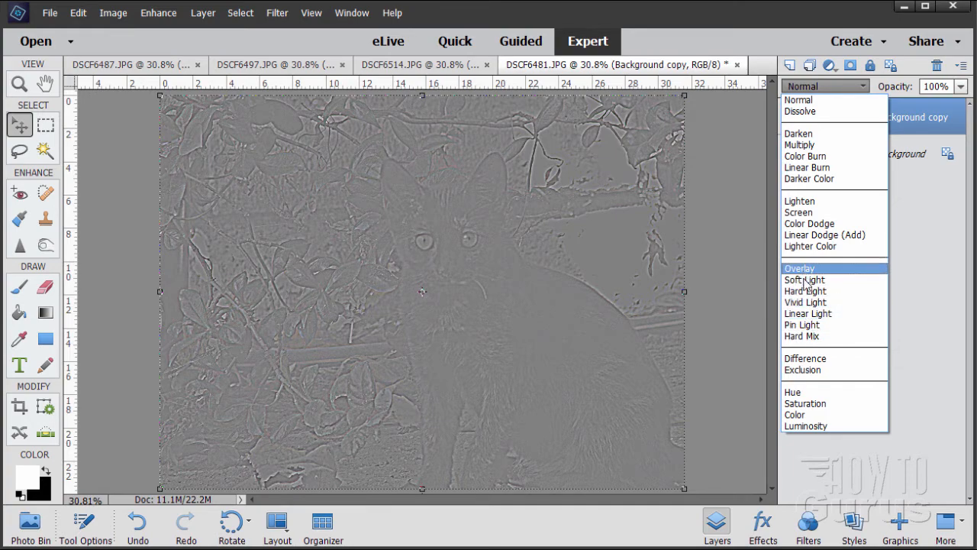
{"action": "left_click", "coordinate": [799, 268]}
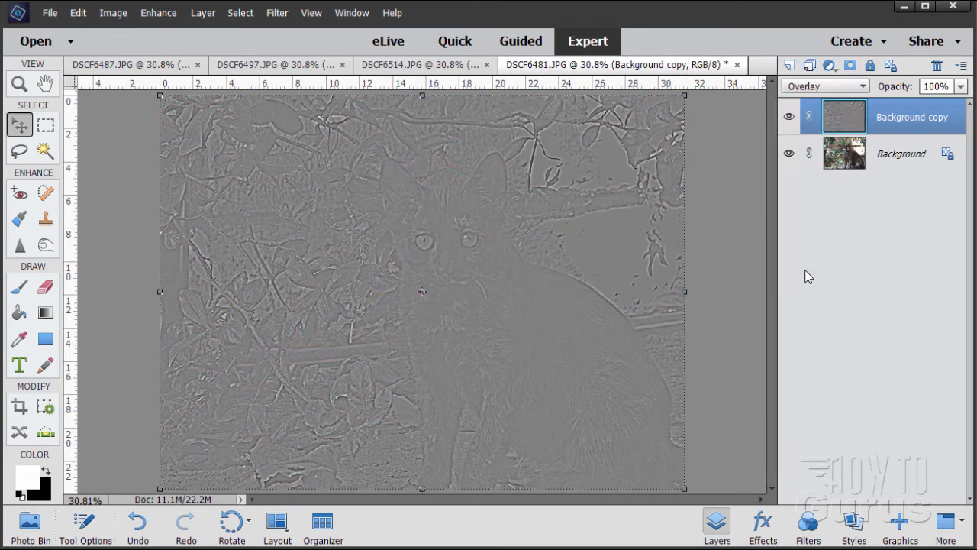
{"action": "left_click", "coordinate": [788, 116]}
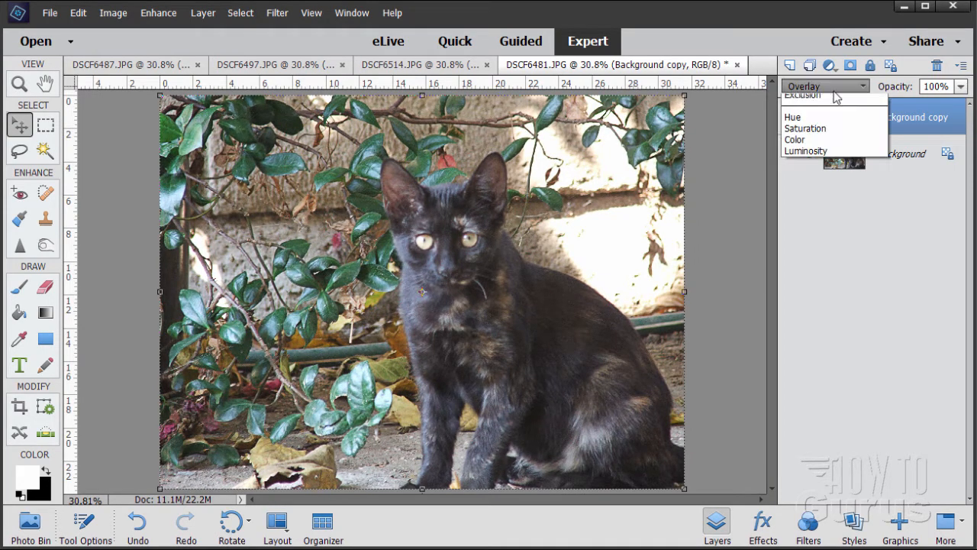
- Try Soft Light and Hard Light, settle on Vivid Light, then hide the layer to compare
{"action": "left_click", "coordinate": [820, 86]}
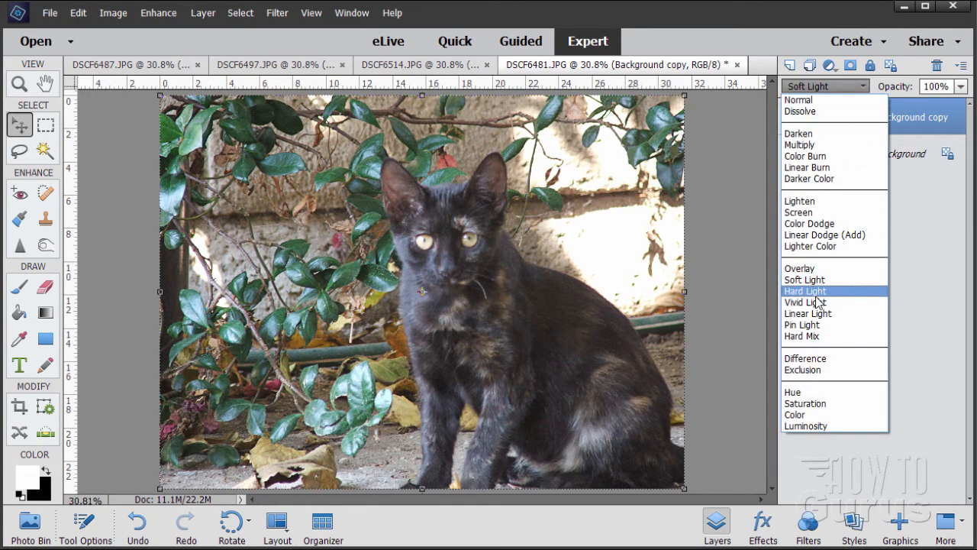
{"action": "left_click", "coordinate": [804, 291]}
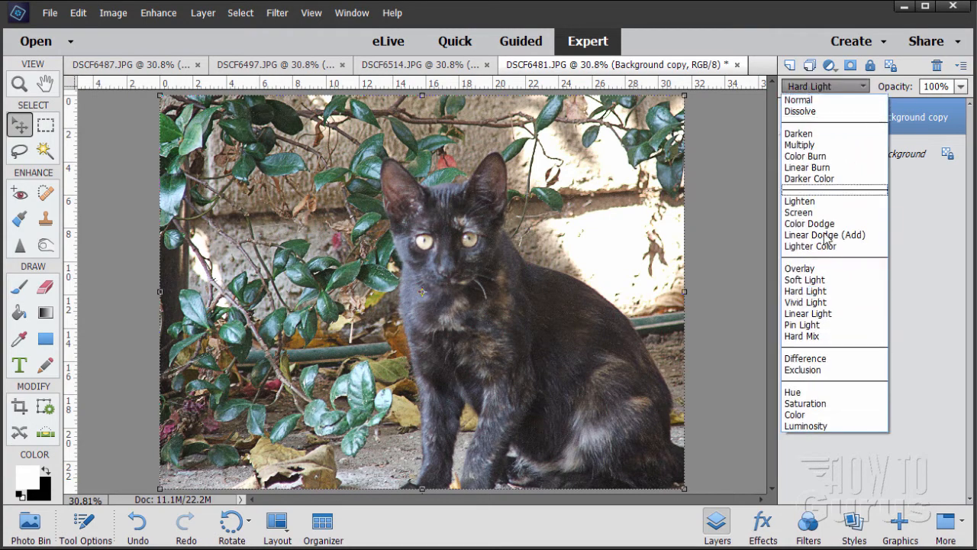
{"action": "left_click", "coordinate": [806, 302]}
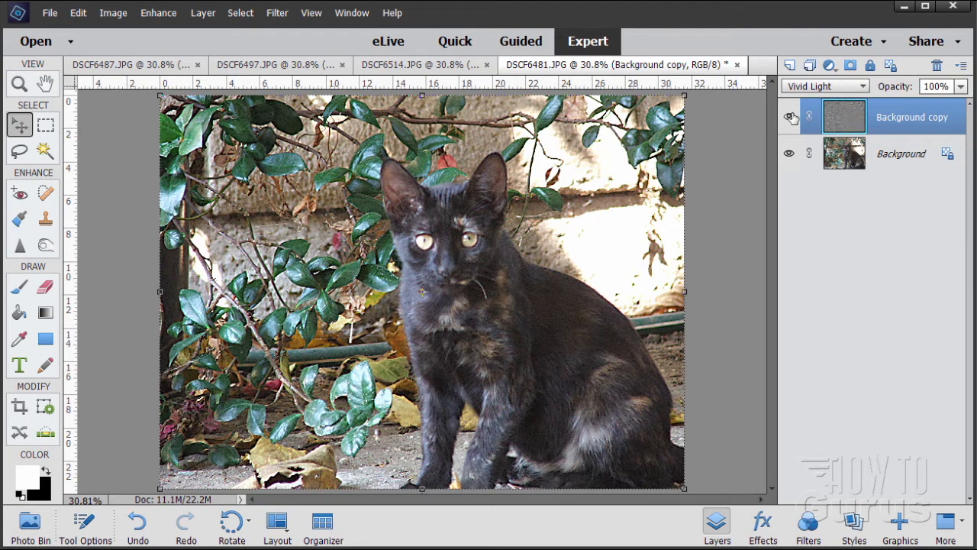
{"action": "left_click", "coordinate": [788, 117]}
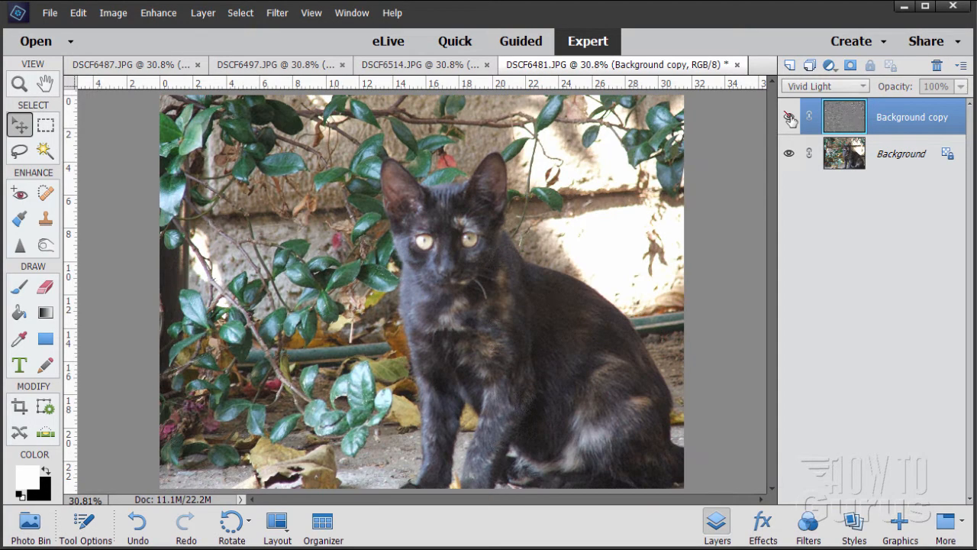
{"action": "left_click", "coordinate": [788, 116]}
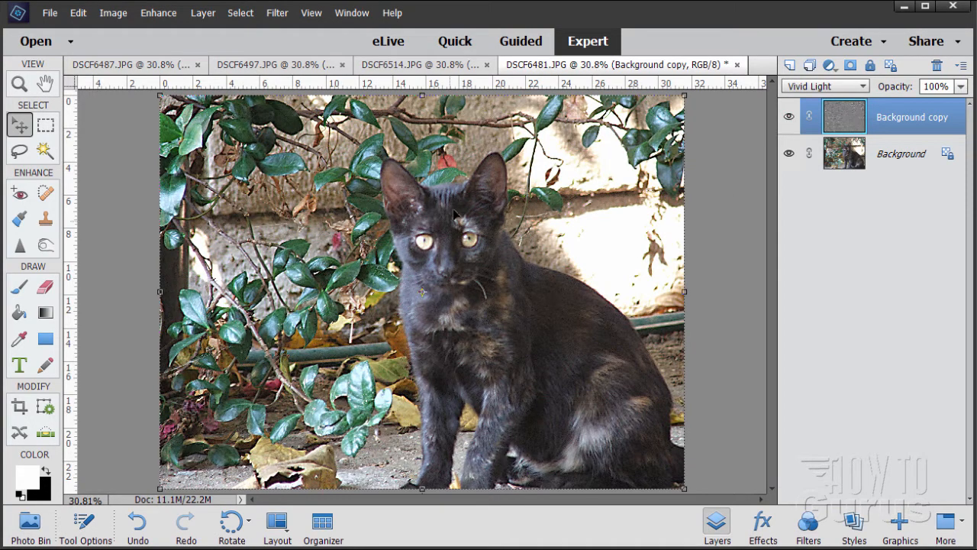
{"action": "mouse_move", "coordinate": [542, 370]}
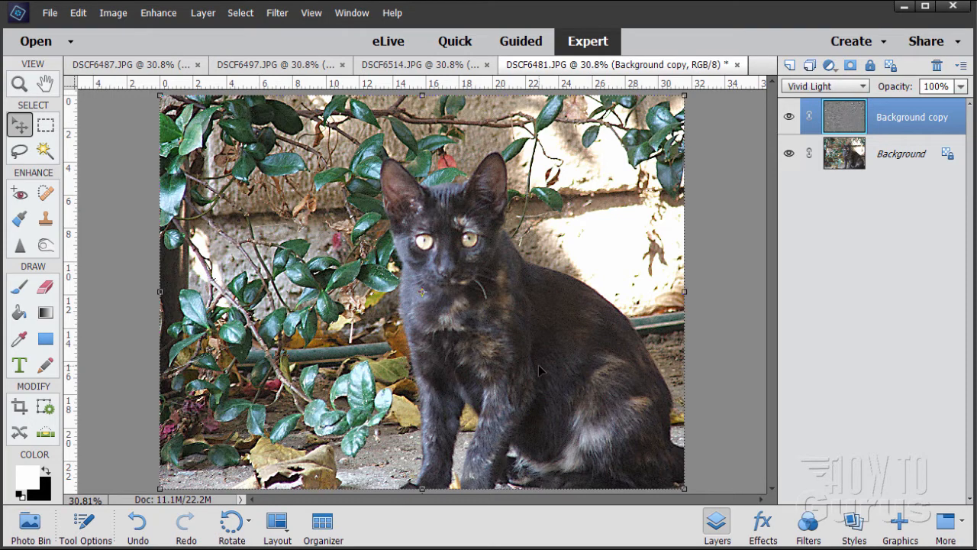
{"action": "mouse_move", "coordinate": [542, 388]}
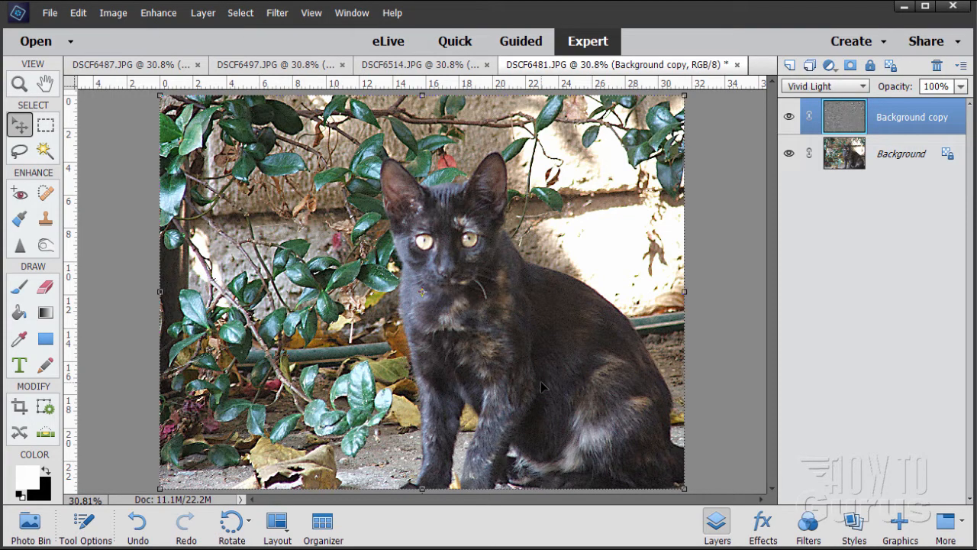
{"action": "mouse_move", "coordinate": [515, 371]}
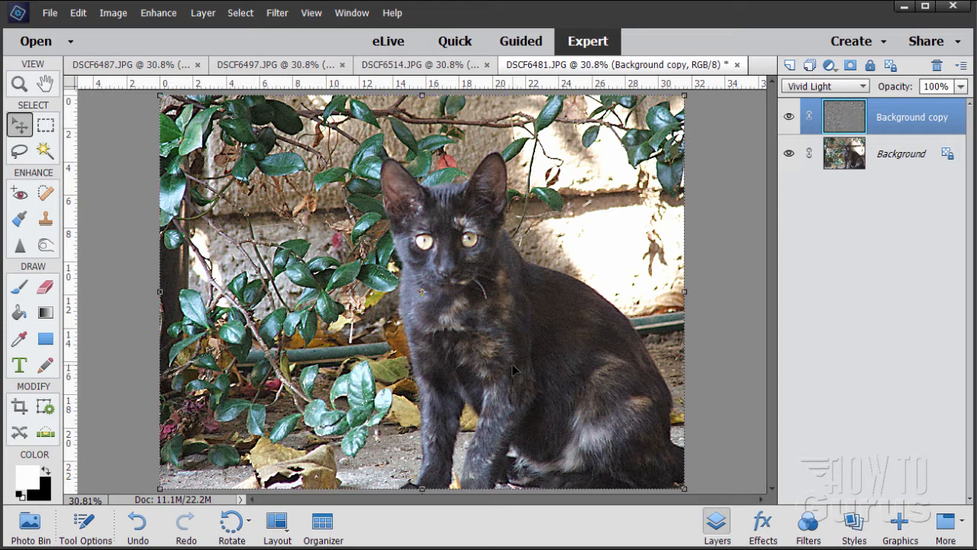
{"action": "mouse_move", "coordinate": [428, 298]}
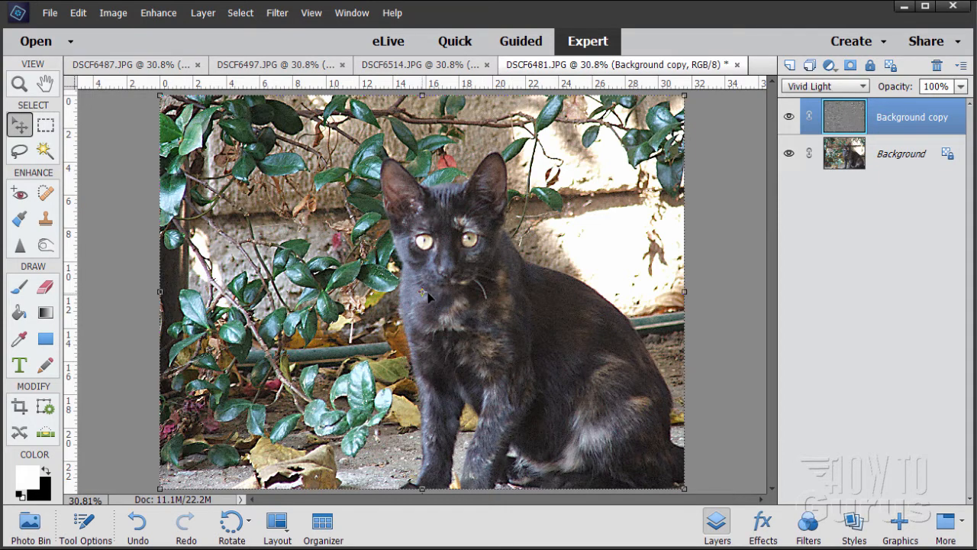
{"action": "mouse_move", "coordinate": [439, 321]}
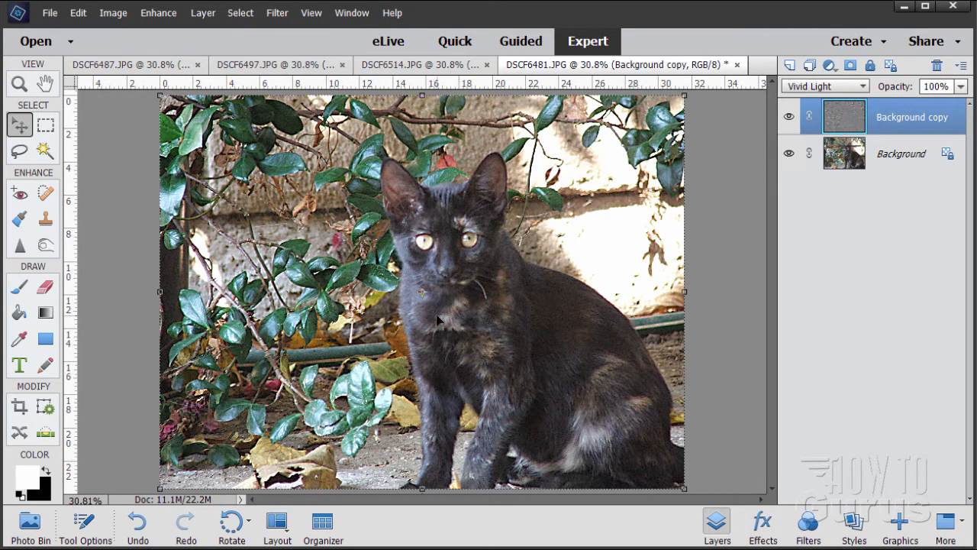
{"action": "mouse_move", "coordinate": [410, 250]}
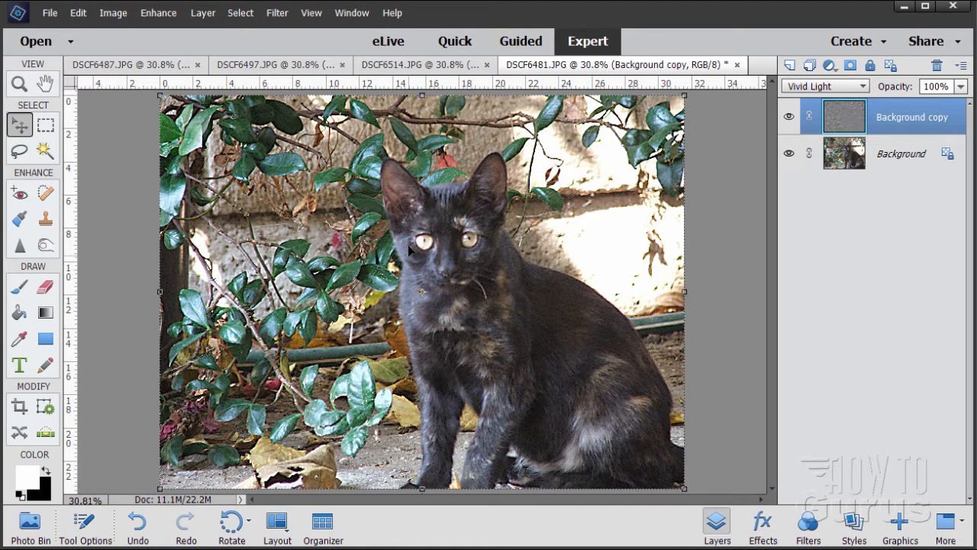
{"action": "mouse_move", "coordinate": [502, 400]}
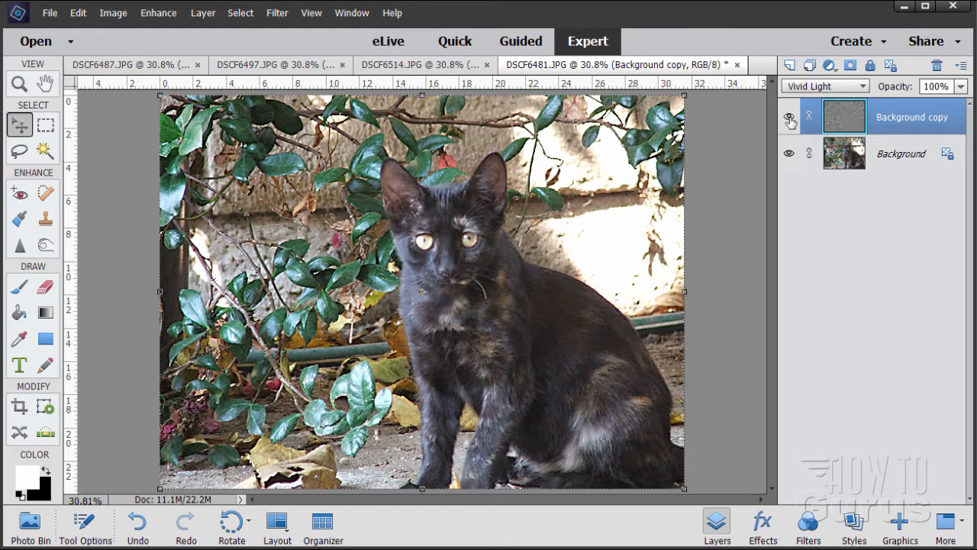
{"action": "left_click", "coordinate": [788, 116]}
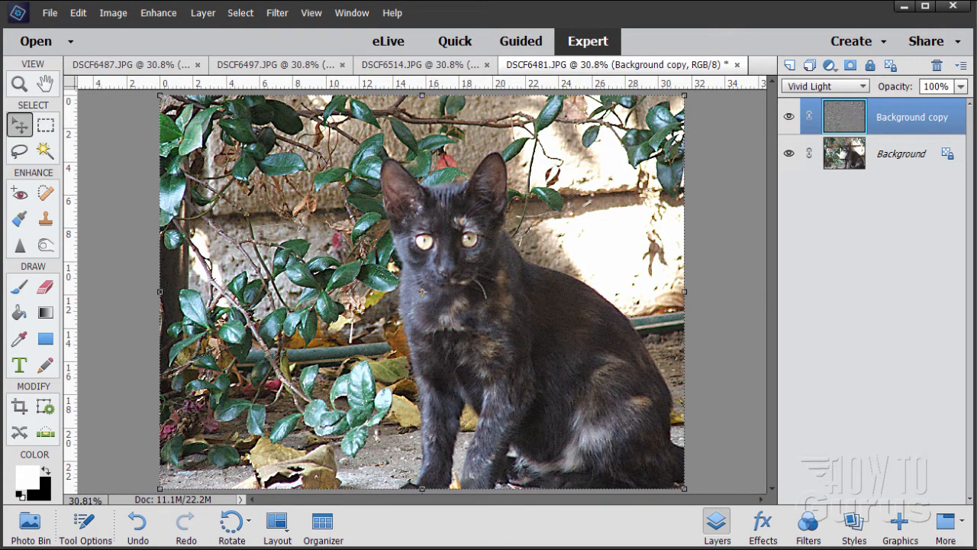
{"action": "left_click", "coordinate": [276, 12]}
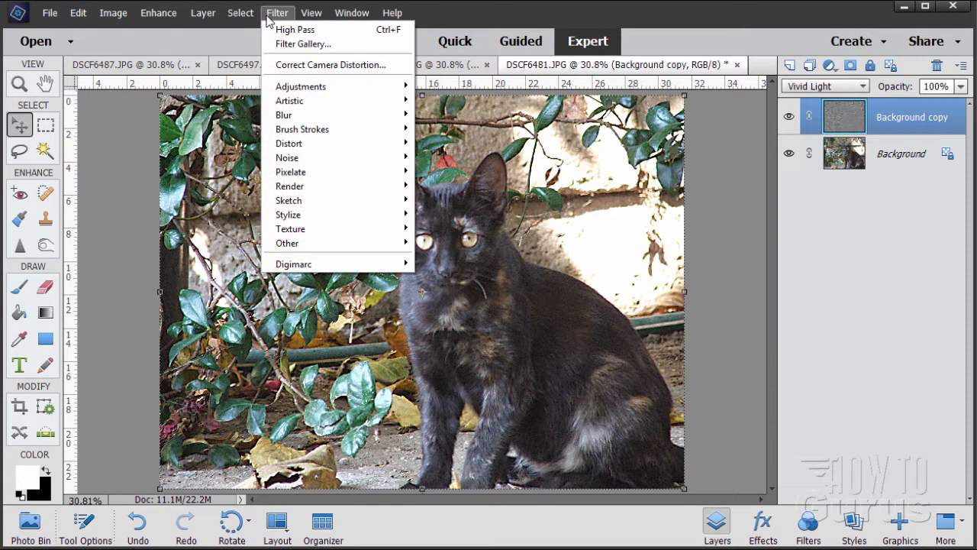
{"action": "mouse_move", "coordinate": [287, 243]}
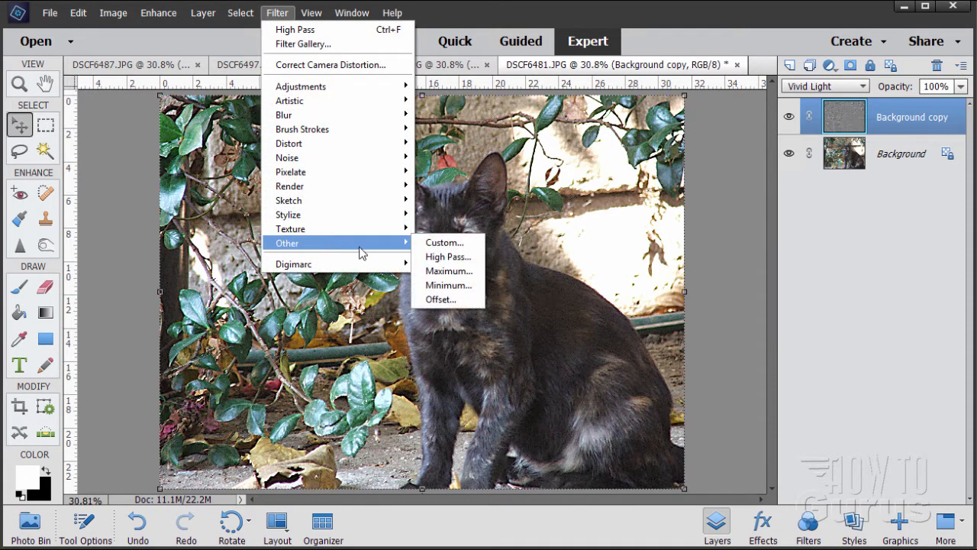
{"action": "mouse_move", "coordinate": [449, 257]}
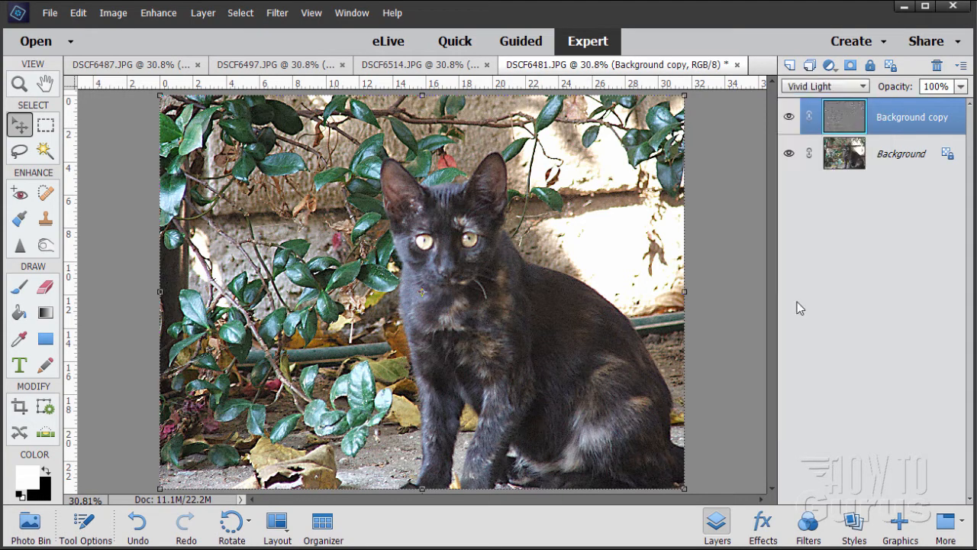
{"action": "mouse_move", "coordinate": [535, 345]}
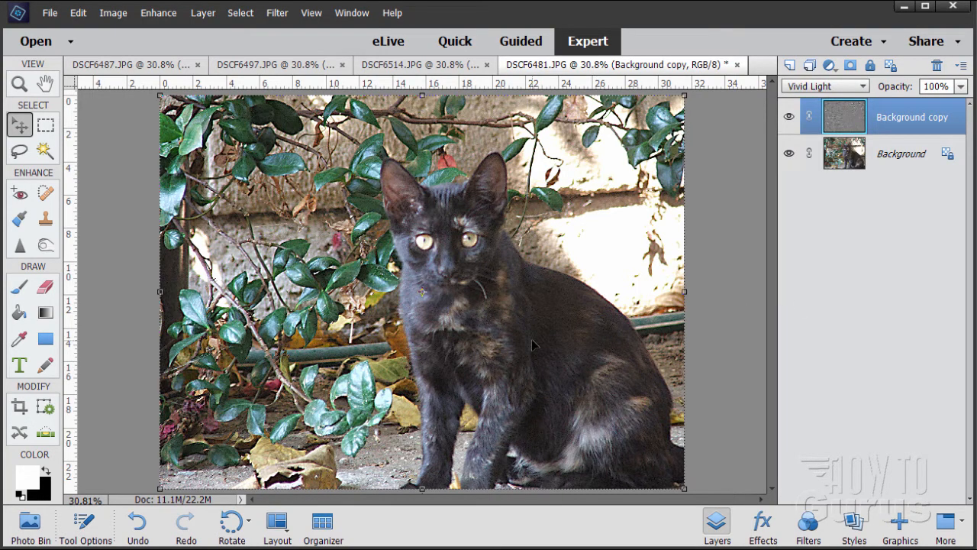
{"action": "mouse_move", "coordinate": [573, 233]}
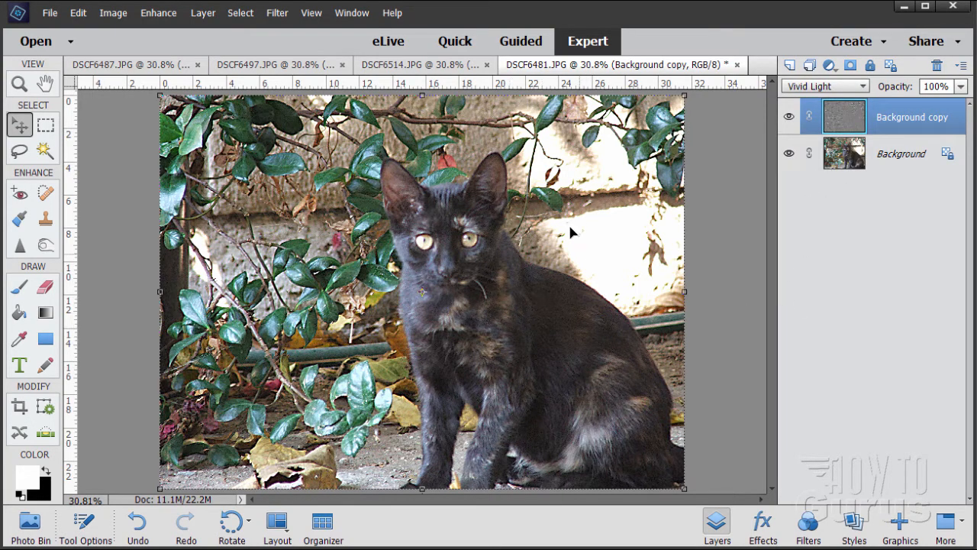
{"action": "mouse_move", "coordinate": [481, 341]}
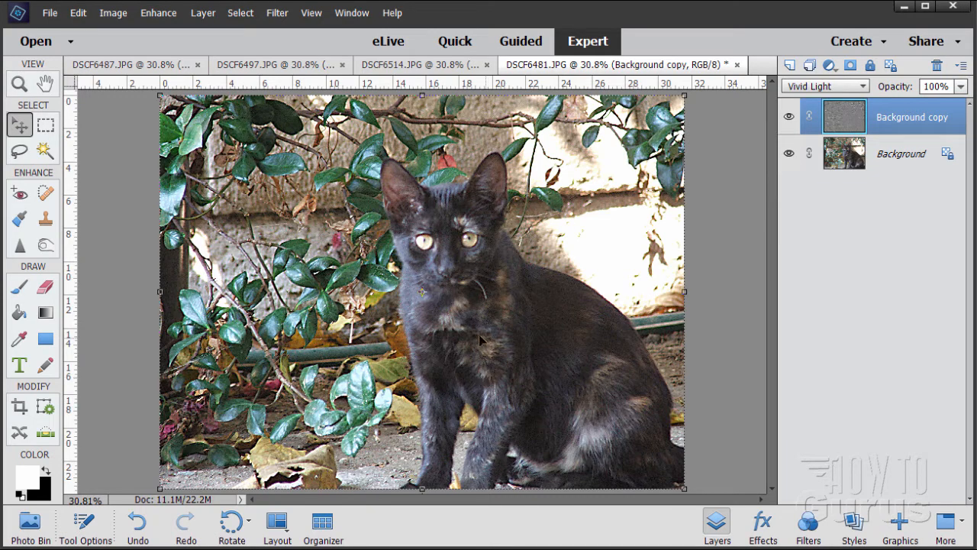
{"action": "mouse_move", "coordinate": [551, 363]}
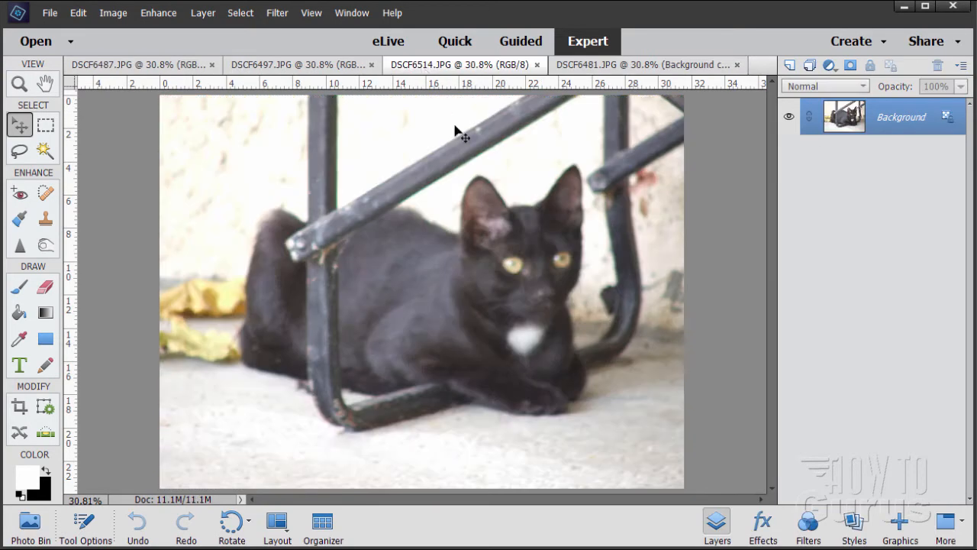
{"action": "mouse_move", "coordinate": [512, 259]}
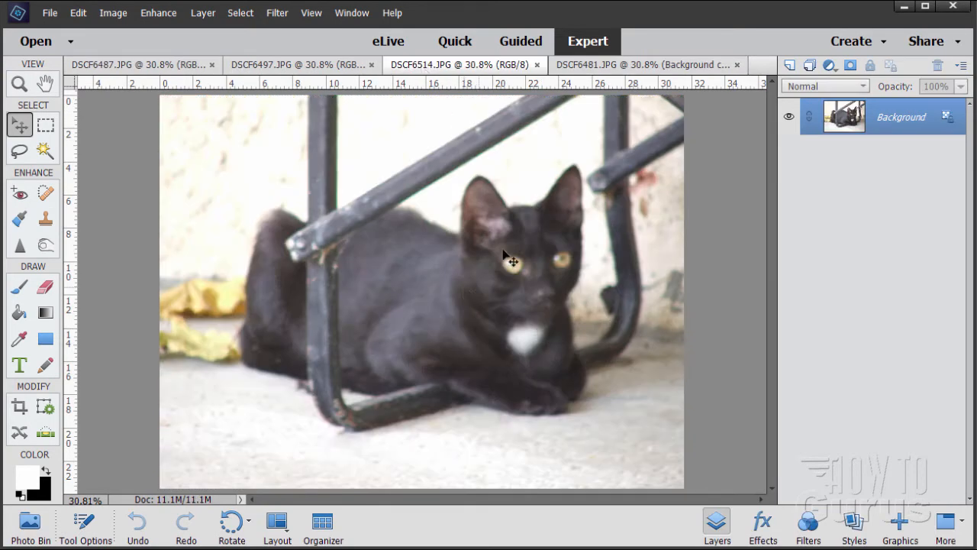
- Flip through the open document tabs to the tortoiseshell cat on its back
{"action": "left_click", "coordinate": [301, 64]}
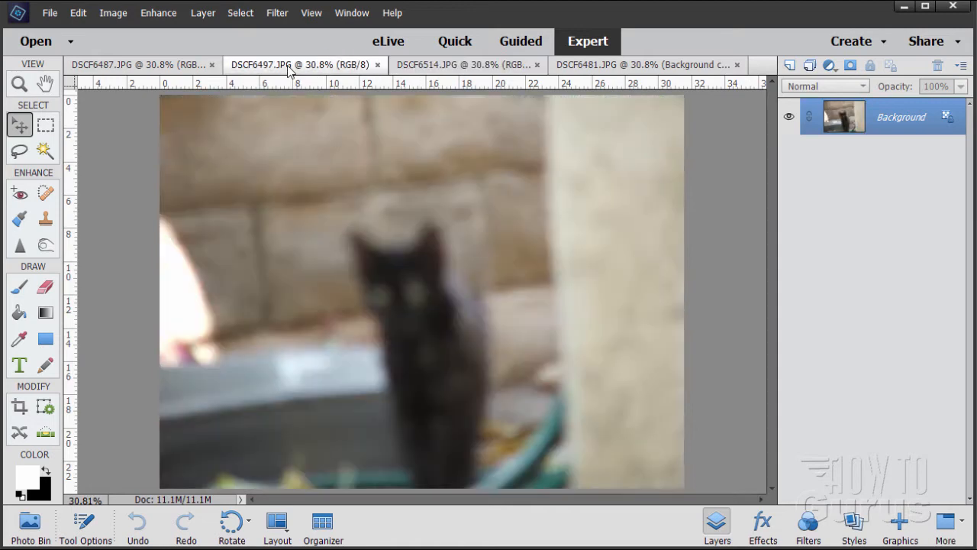
{"action": "mouse_move", "coordinate": [299, 82]}
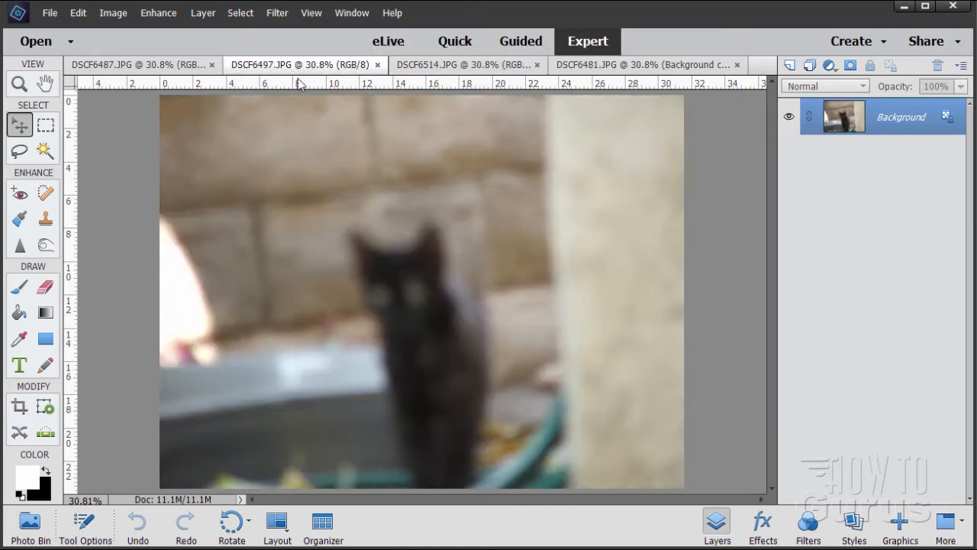
{"action": "left_click", "coordinate": [141, 65]}
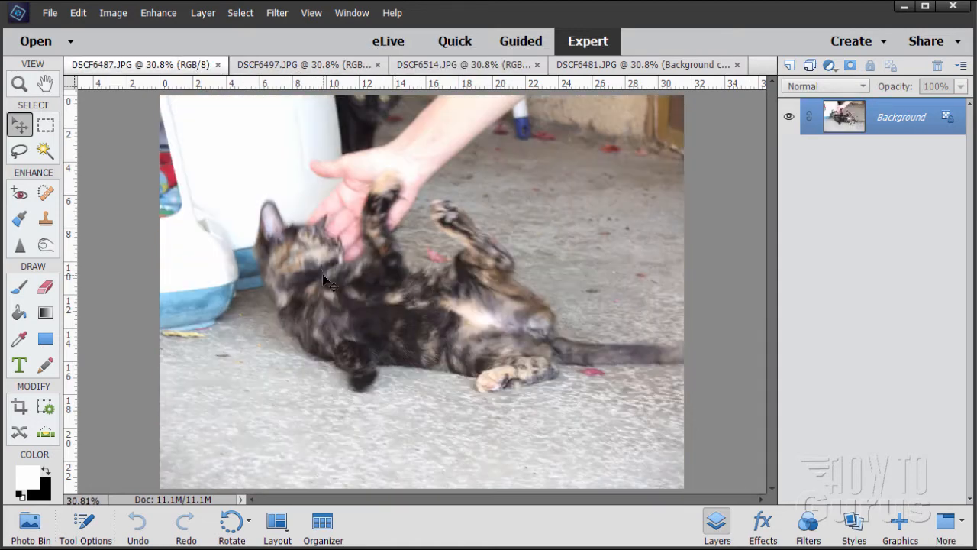
{"action": "mouse_move", "coordinate": [272, 257]}
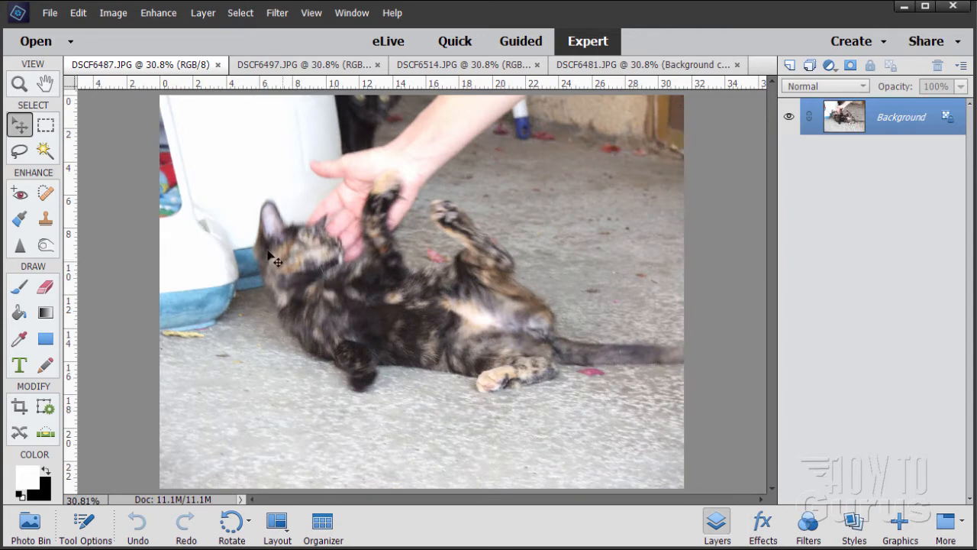
{"action": "mouse_move", "coordinate": [287, 293]}
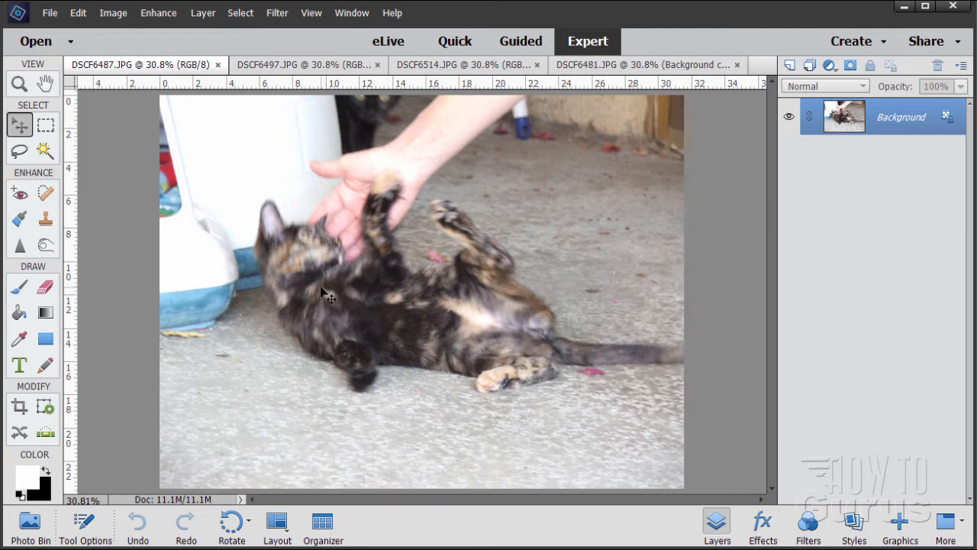
{"action": "mouse_move", "coordinate": [296, 288]}
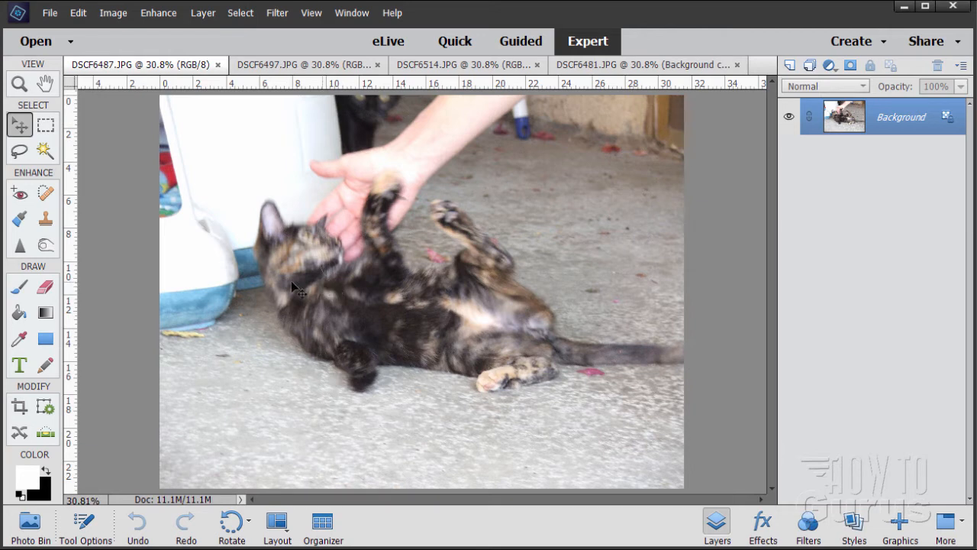
{"action": "mouse_move", "coordinate": [260, 276]}
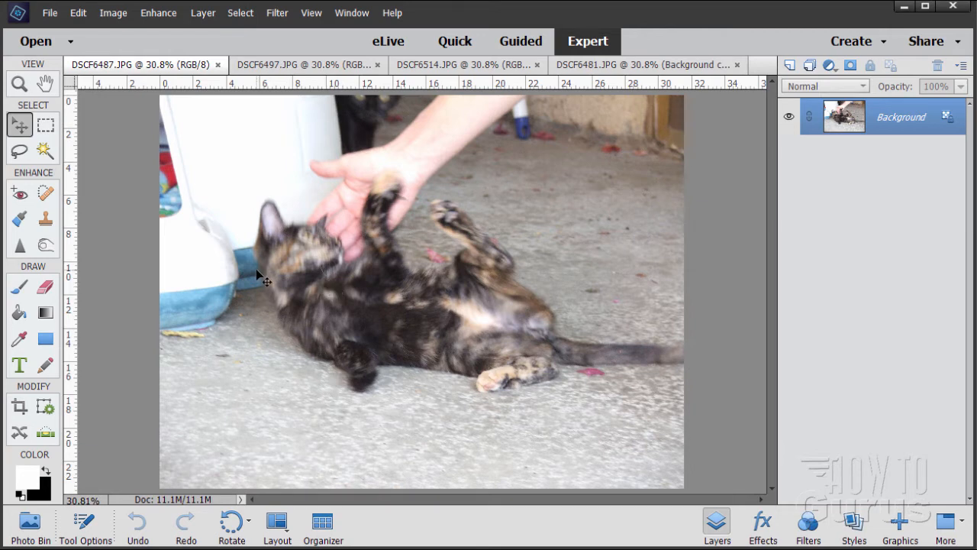
{"action": "mouse_move", "coordinate": [176, 42]}
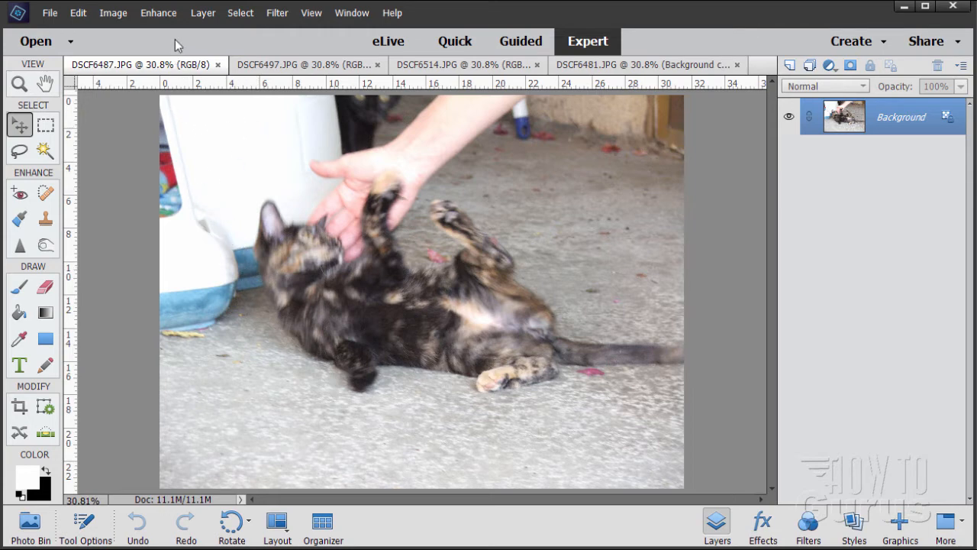
- Start Shake Reduction from the Enhance menu and compare before/after previews of the cat
{"action": "left_click", "coordinate": [158, 12]}
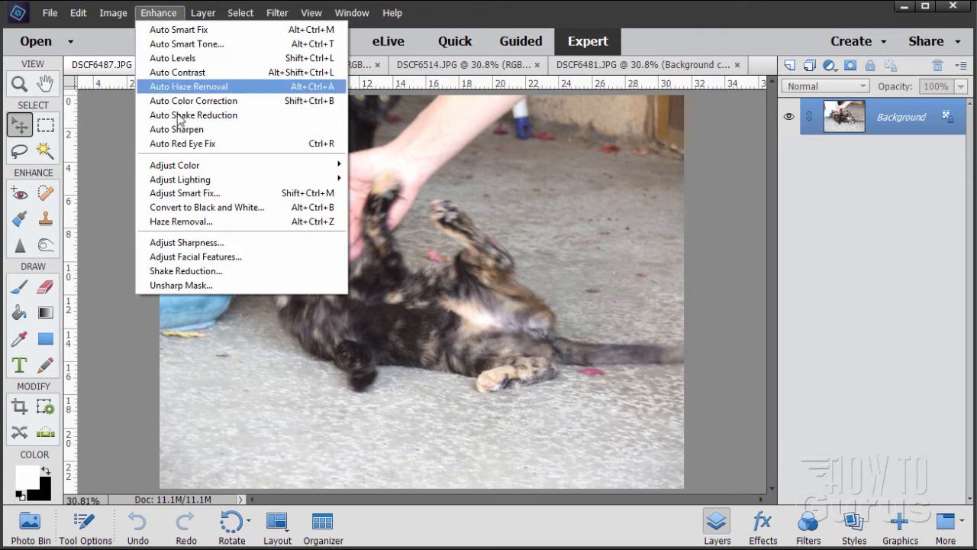
{"action": "mouse_move", "coordinate": [195, 271]}
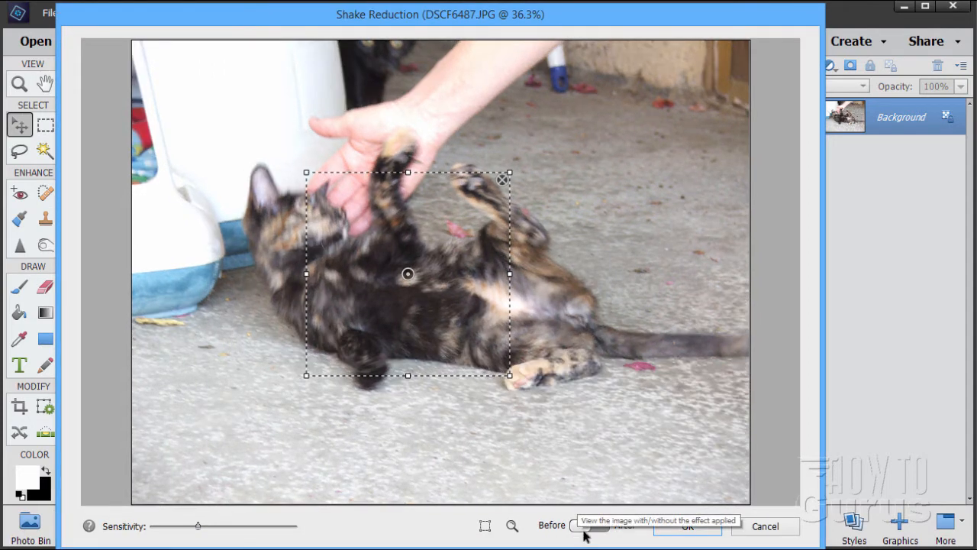
{"action": "left_click", "coordinate": [586, 526]}
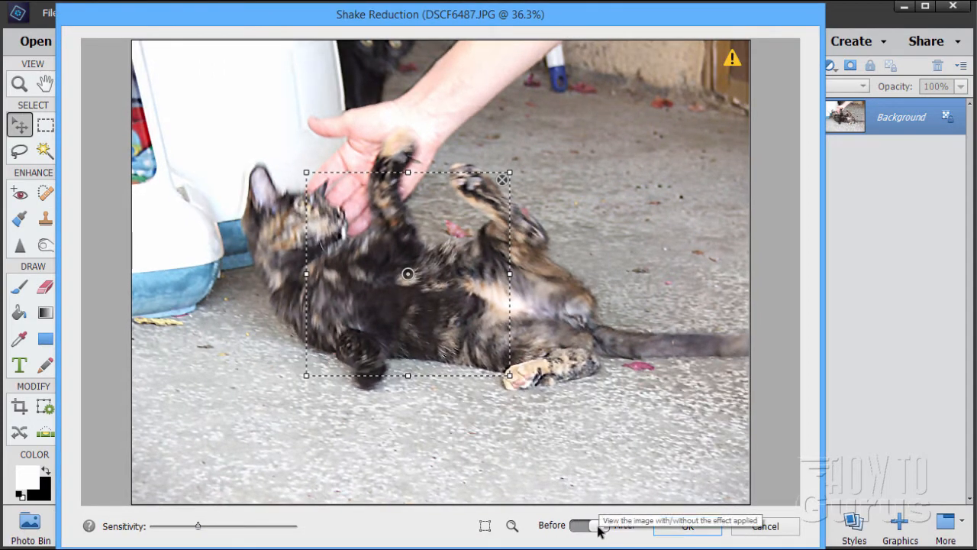
{"action": "left_click", "coordinate": [584, 525]}
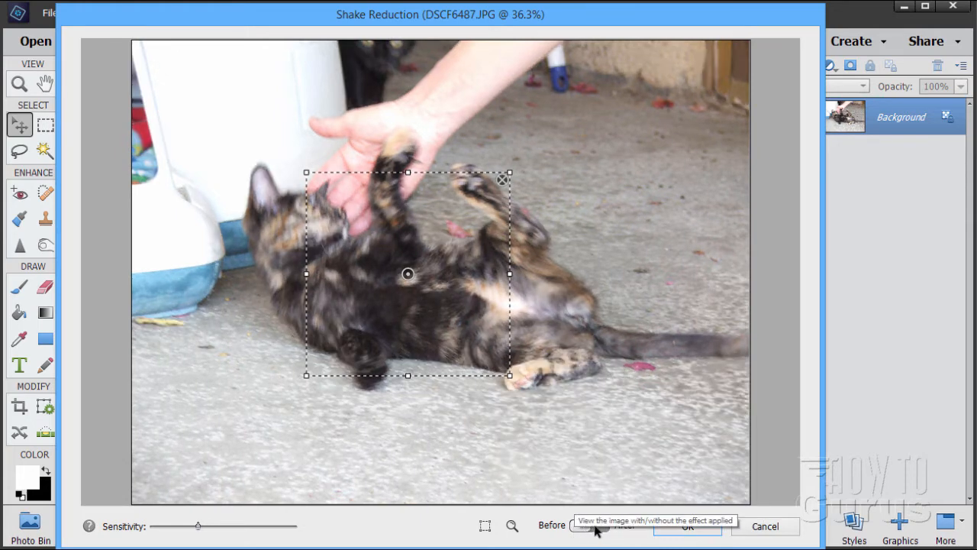
{"action": "left_click", "coordinate": [590, 526]}
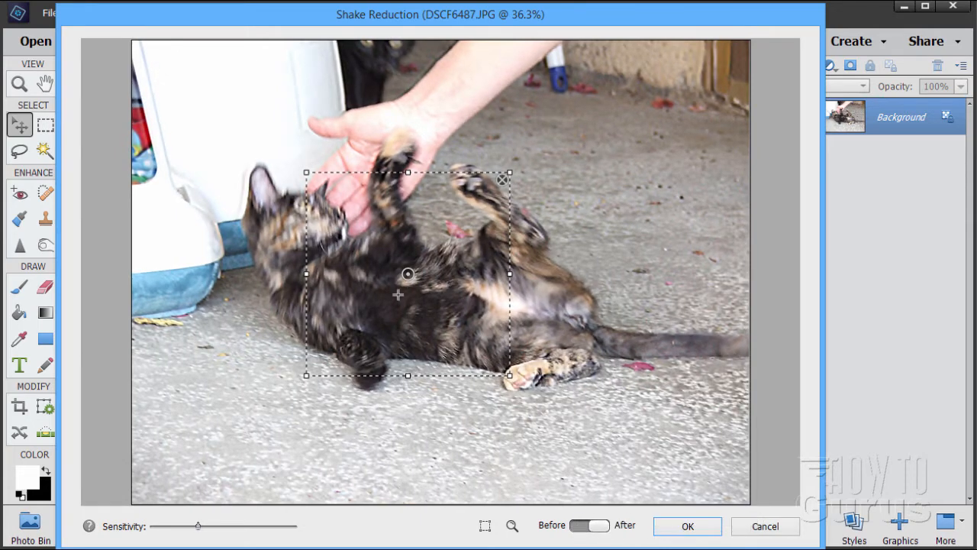
{"action": "mouse_move", "coordinate": [326, 304]}
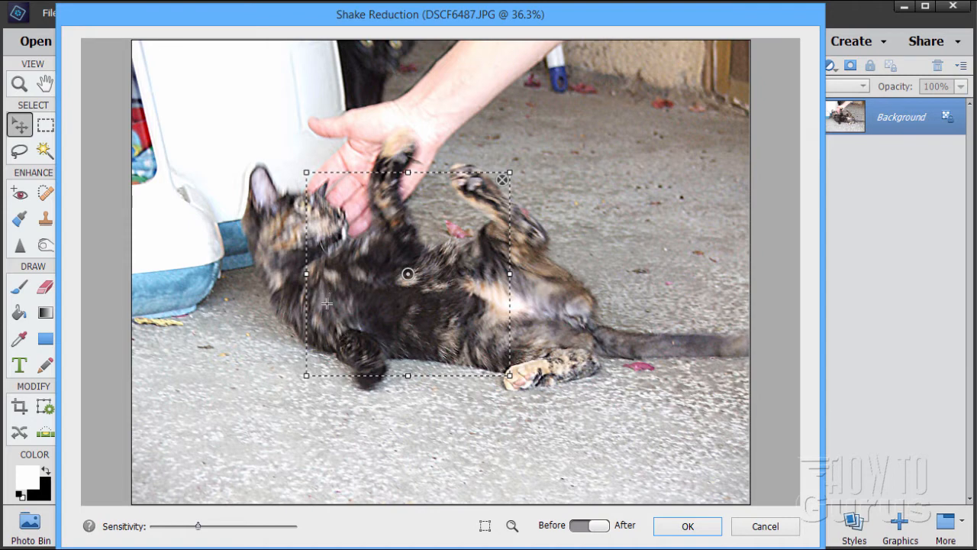
{"action": "mouse_move", "coordinate": [418, 304]}
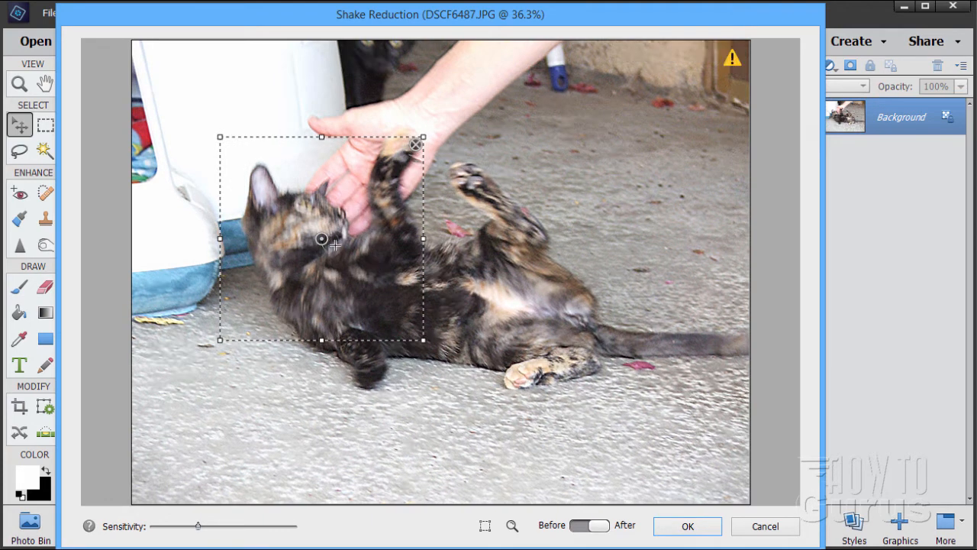
{"action": "left_click", "coordinate": [590, 524]}
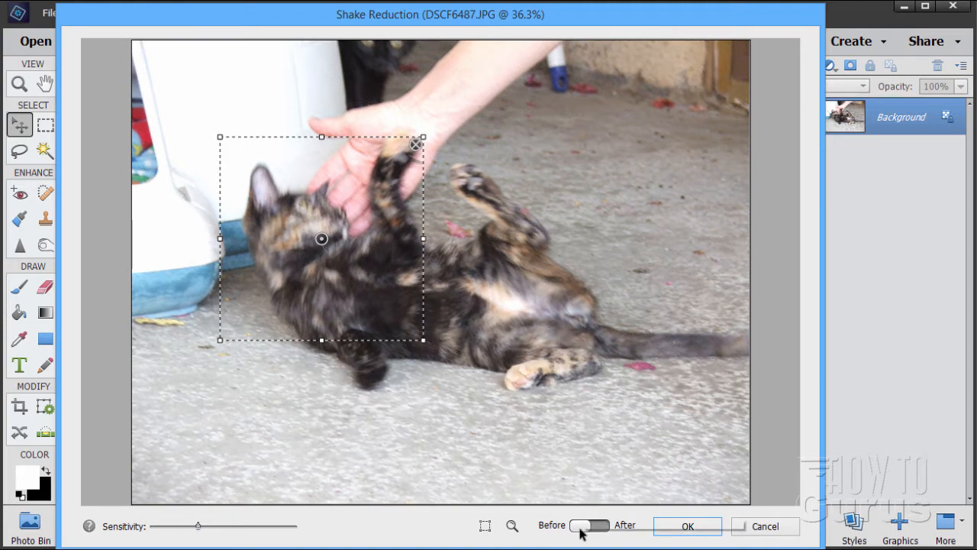
{"action": "left_click", "coordinate": [589, 525]}
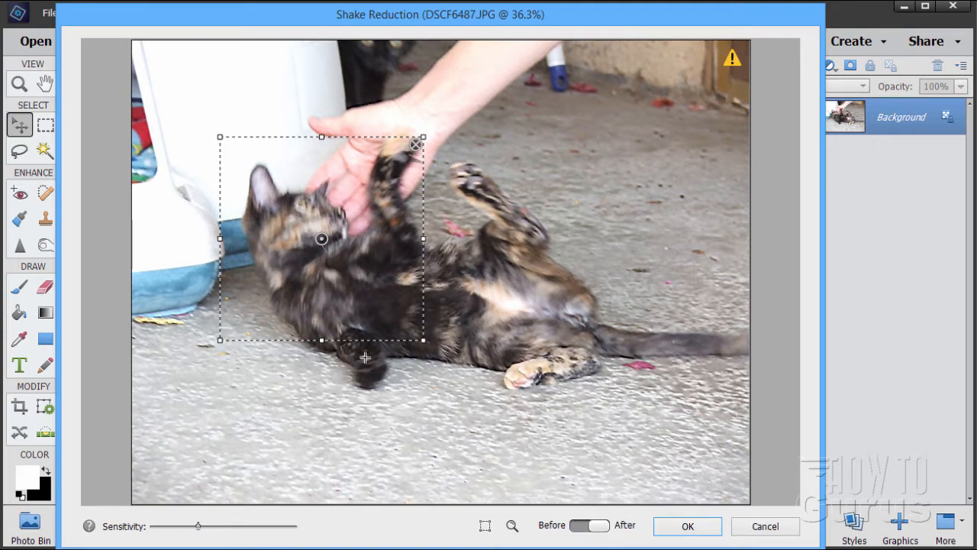
- Move the shake analysis region onto the cat's body and compare the corrected preview
{"action": "left_click_drag", "start_coordinate": [321, 239], "coordinate": [394, 272]}
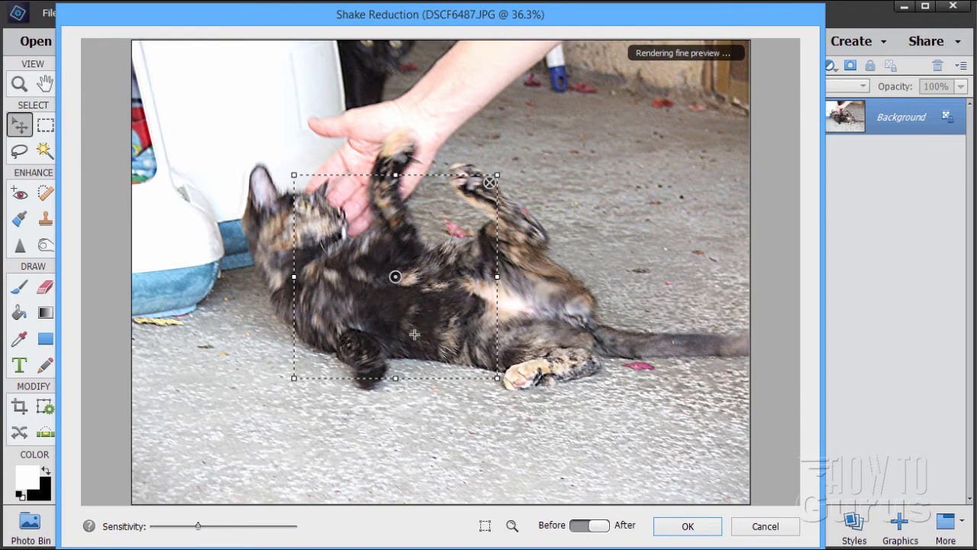
{"action": "left_click", "coordinate": [590, 525]}
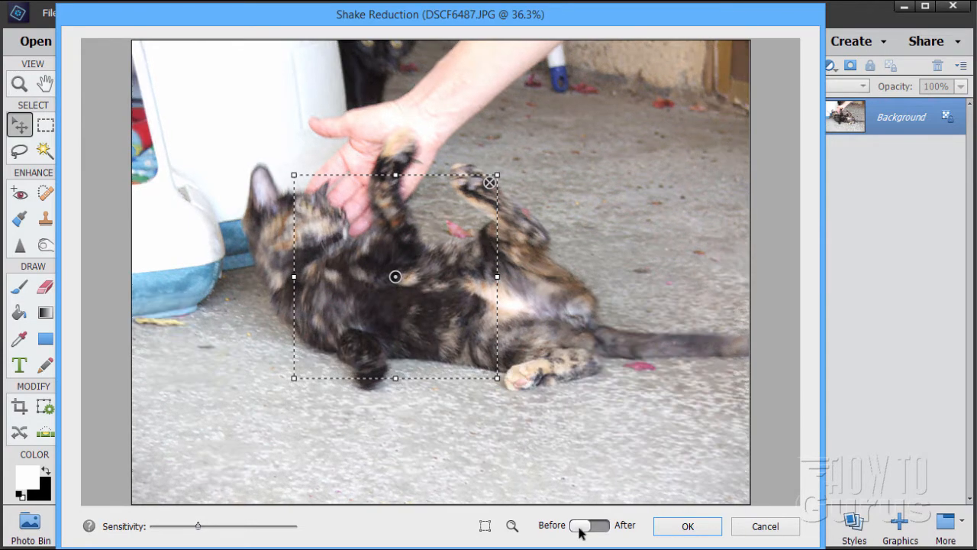
{"action": "left_click", "coordinate": [591, 525]}
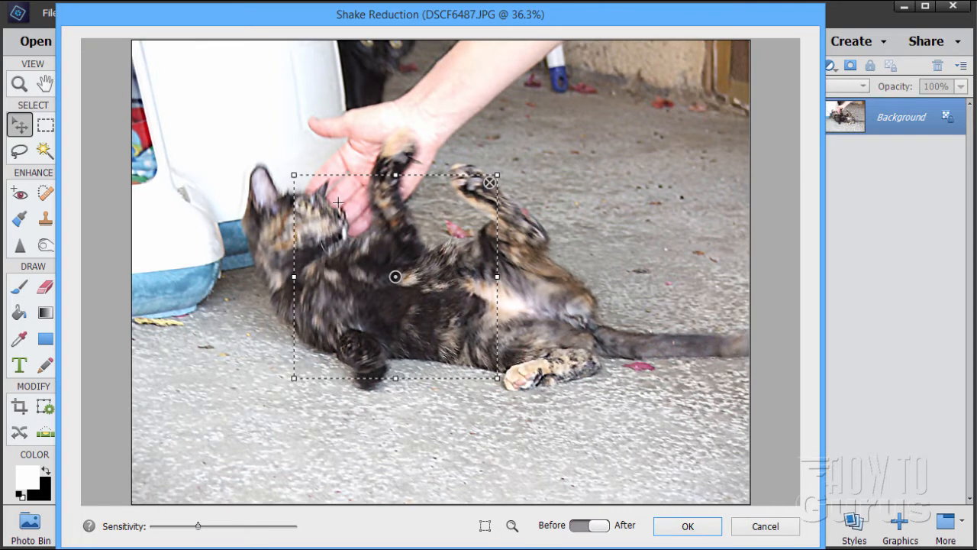
{"action": "mouse_move", "coordinate": [316, 244]}
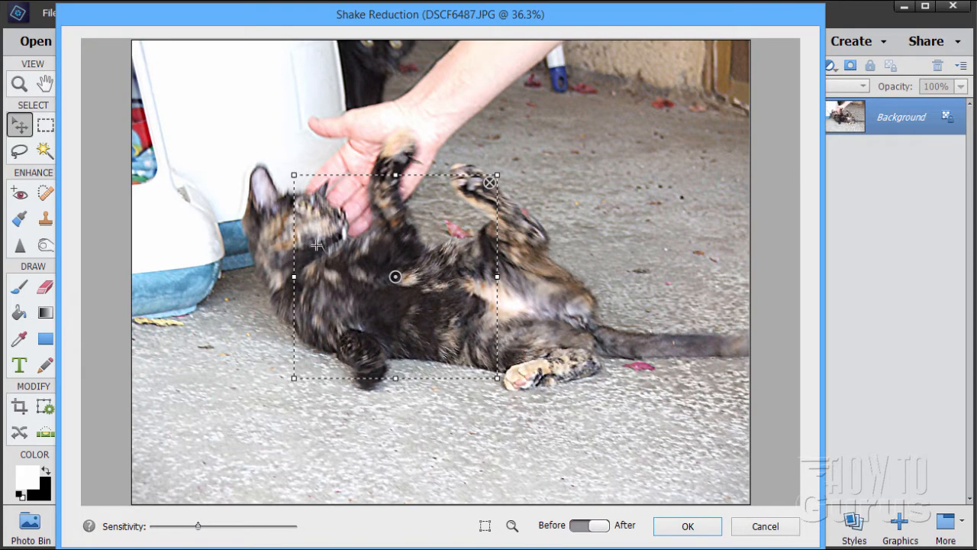
{"action": "mouse_move", "coordinate": [257, 161]}
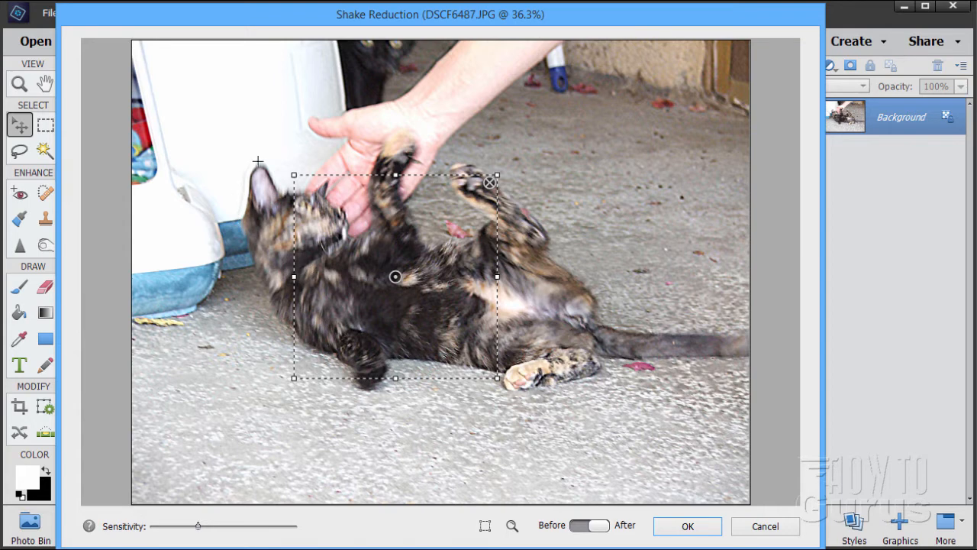
{"action": "mouse_move", "coordinate": [253, 168]}
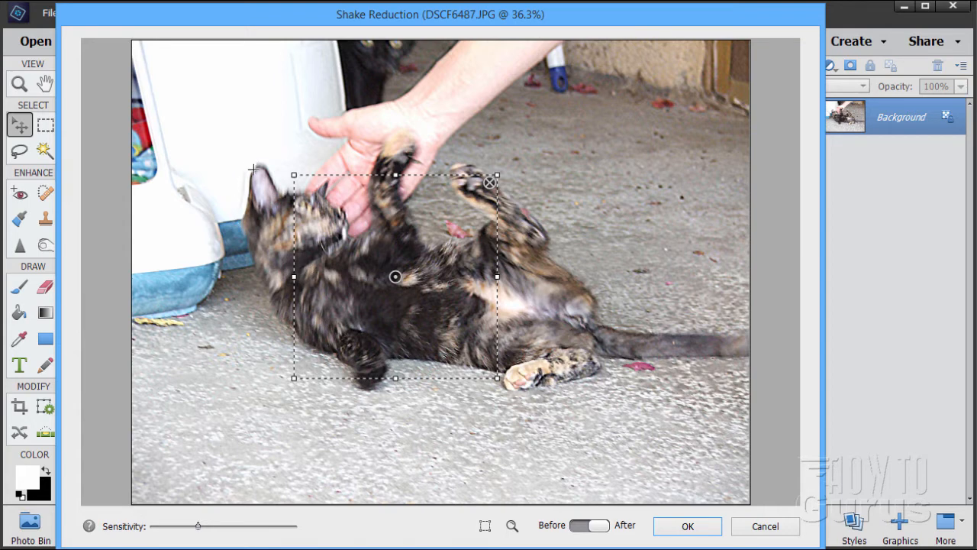
{"action": "mouse_move", "coordinate": [393, 296]}
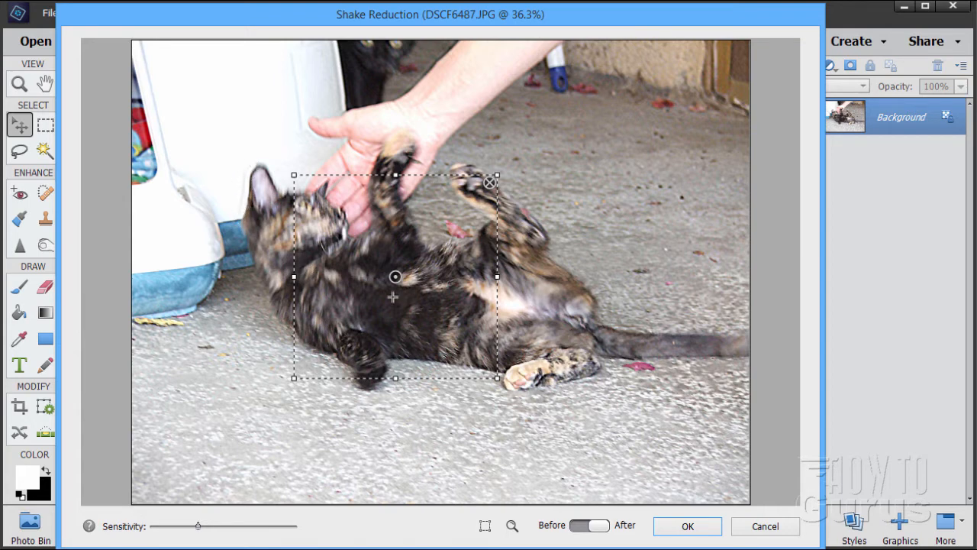
- Nudge the shake region over the cat with higher sensitivity and compare before/after
{"action": "left_click_drag", "start_coordinate": [395, 276], "coordinate": [383, 280]}
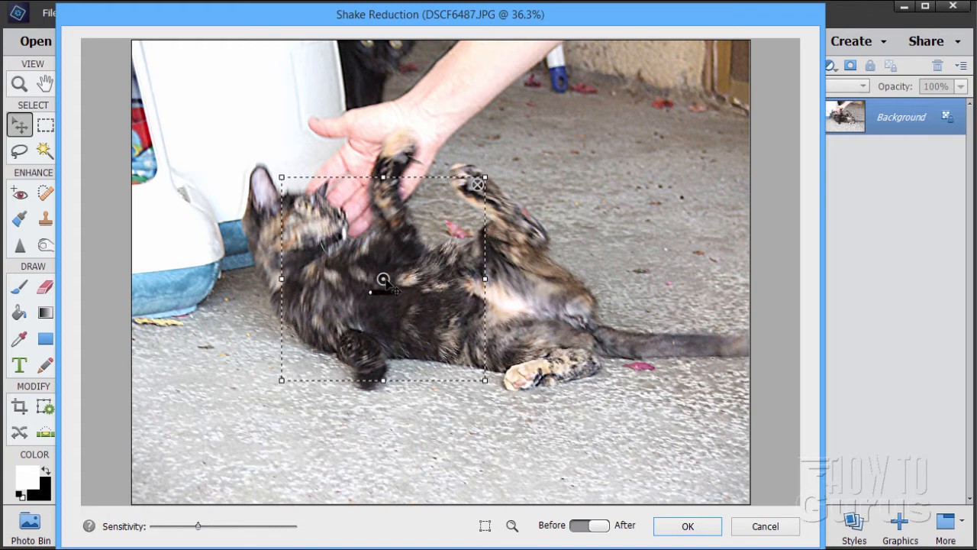
{"action": "mouse_move", "coordinate": [384, 280]}
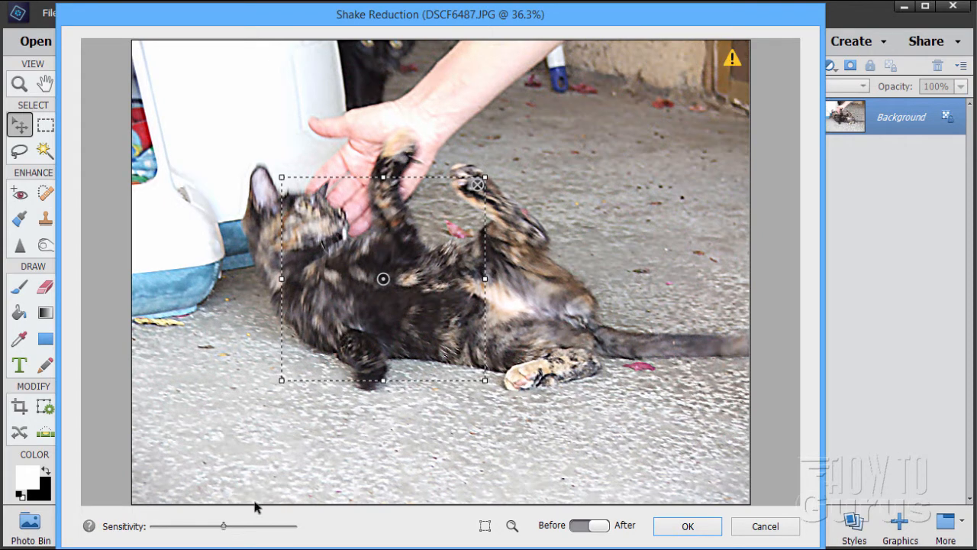
{"action": "mouse_move", "coordinate": [247, 201]}
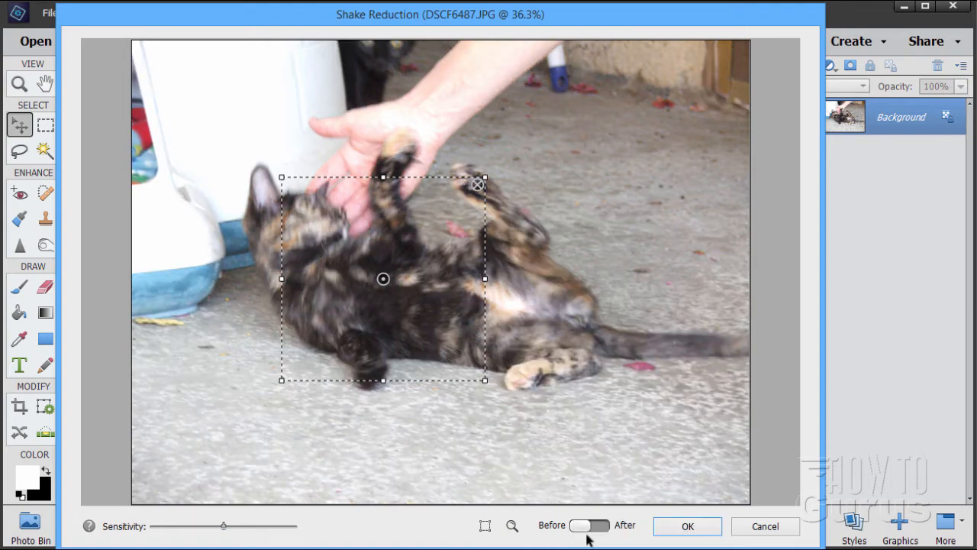
{"action": "left_click", "coordinate": [589, 524]}
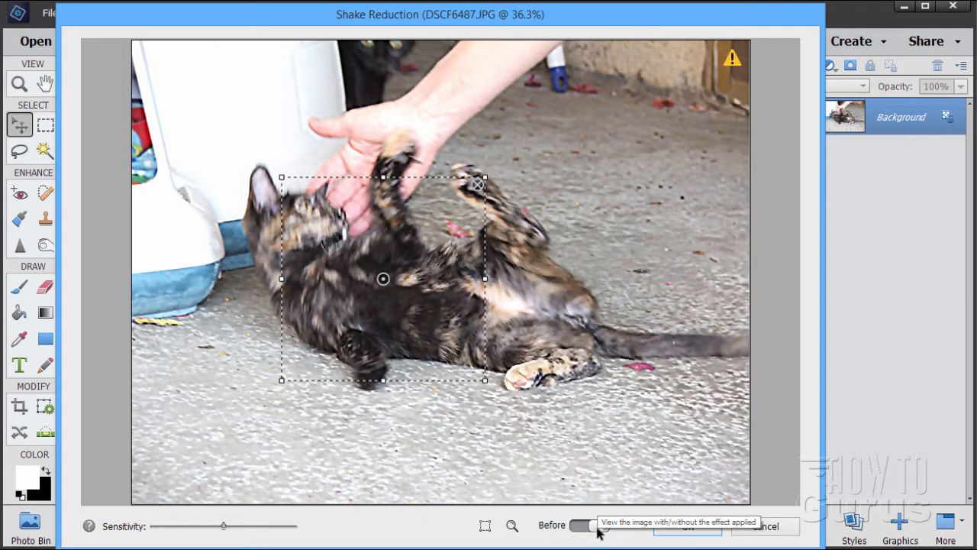
{"action": "left_click", "coordinate": [588, 526]}
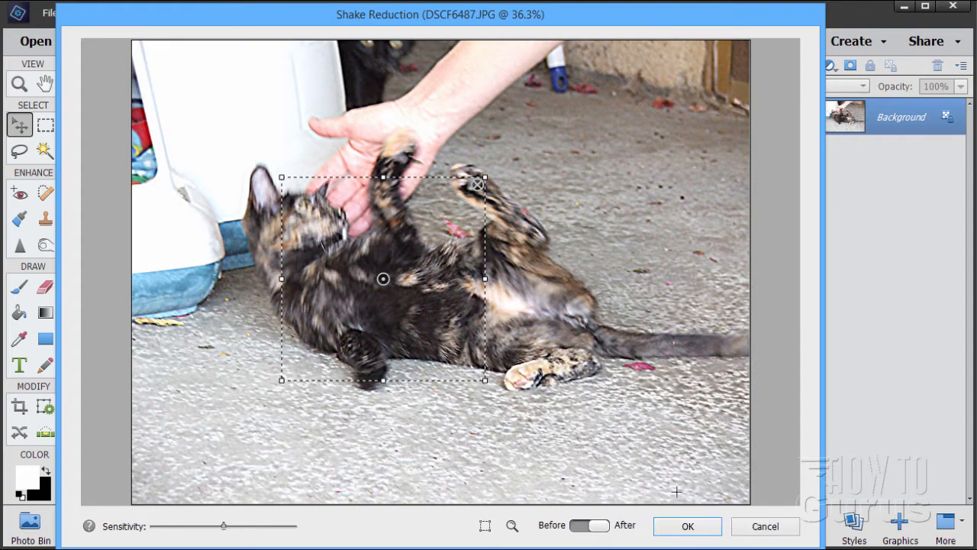
- Apply the shake reduction with OK and reopen the Enhance menu
{"action": "left_click", "coordinate": [686, 526]}
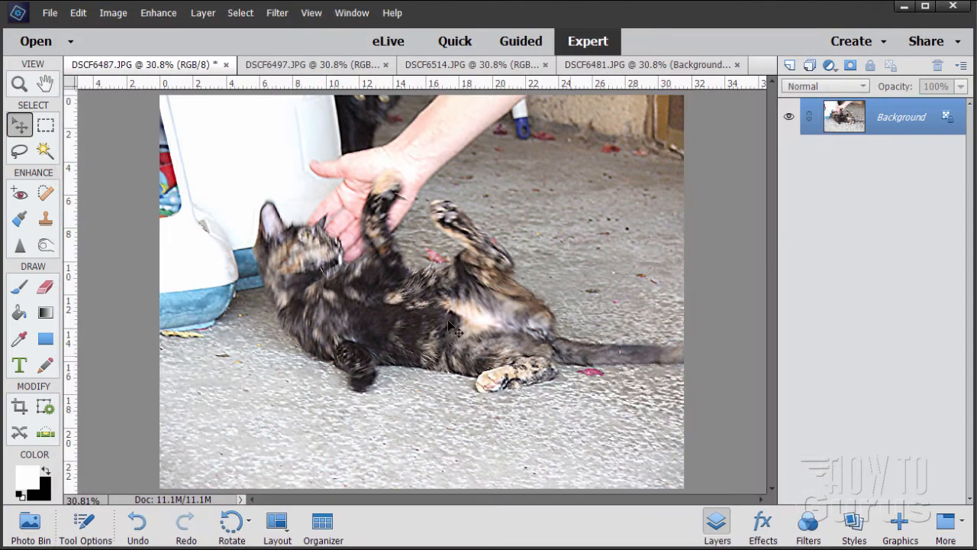
{"action": "mouse_move", "coordinate": [258, 172]}
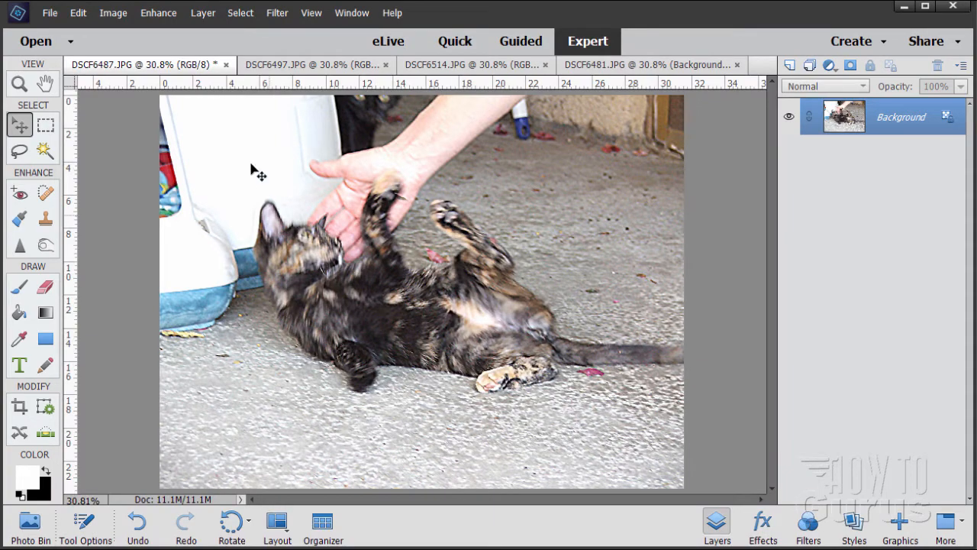
{"action": "left_click", "coordinate": [158, 13]}
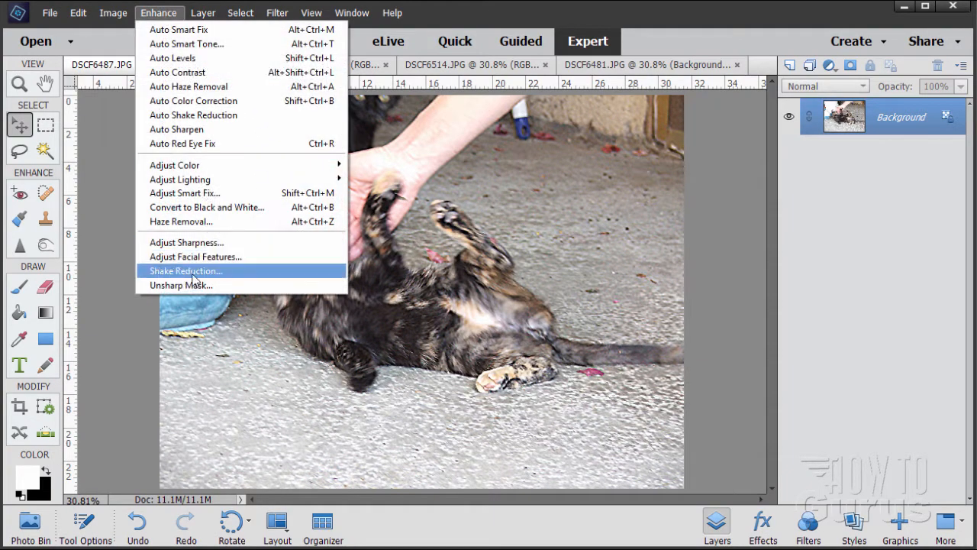
{"action": "mouse_move", "coordinate": [197, 272]}
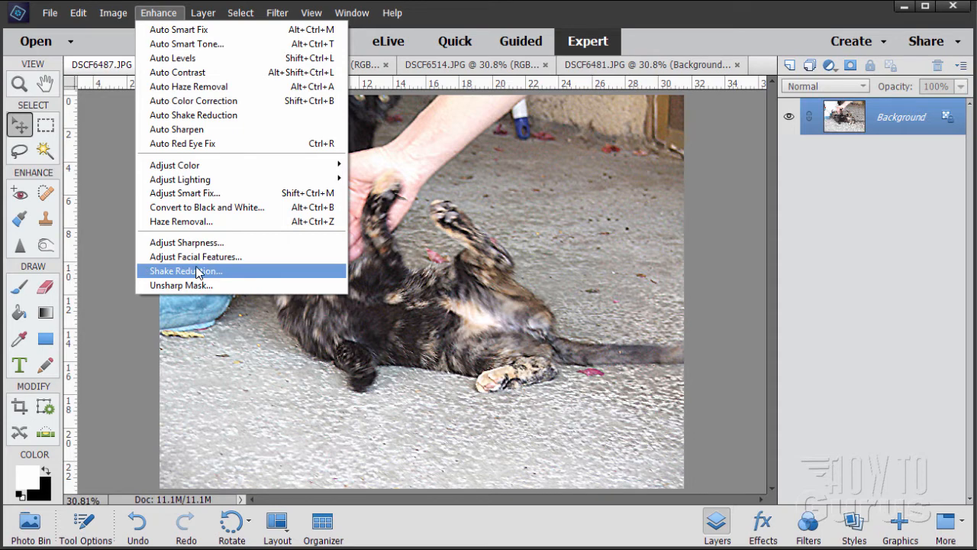
{"action": "mouse_move", "coordinate": [594, 203]}
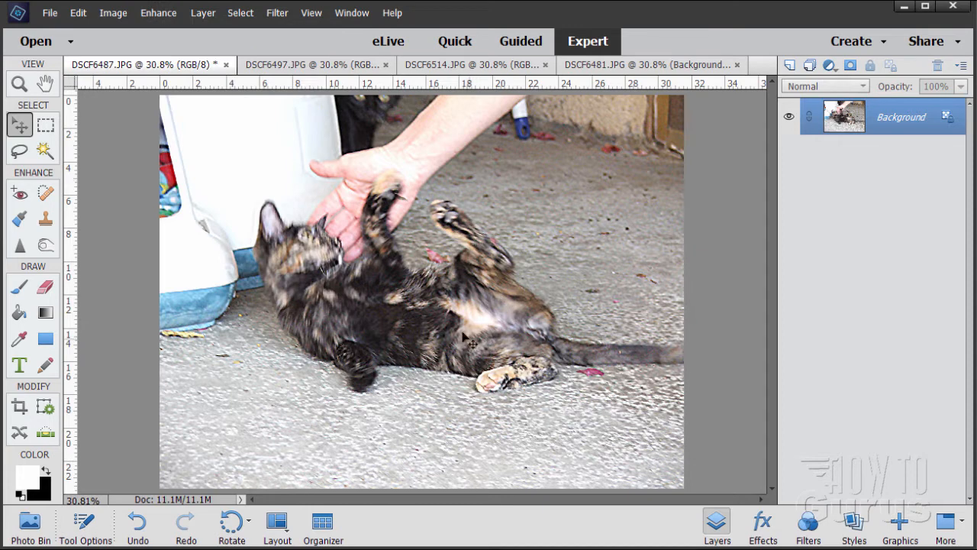
{"action": "mouse_move", "coordinate": [320, 329]}
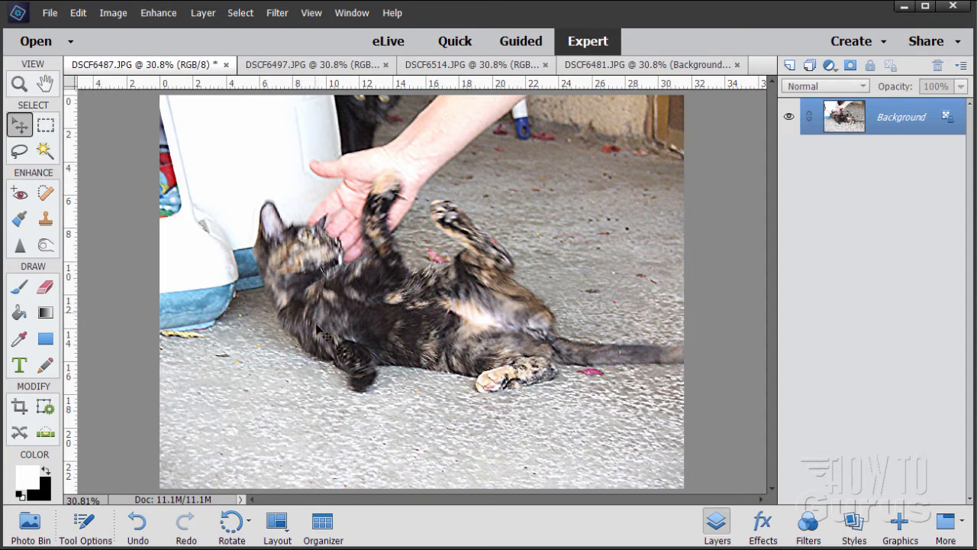
{"action": "mouse_move", "coordinate": [406, 332]}
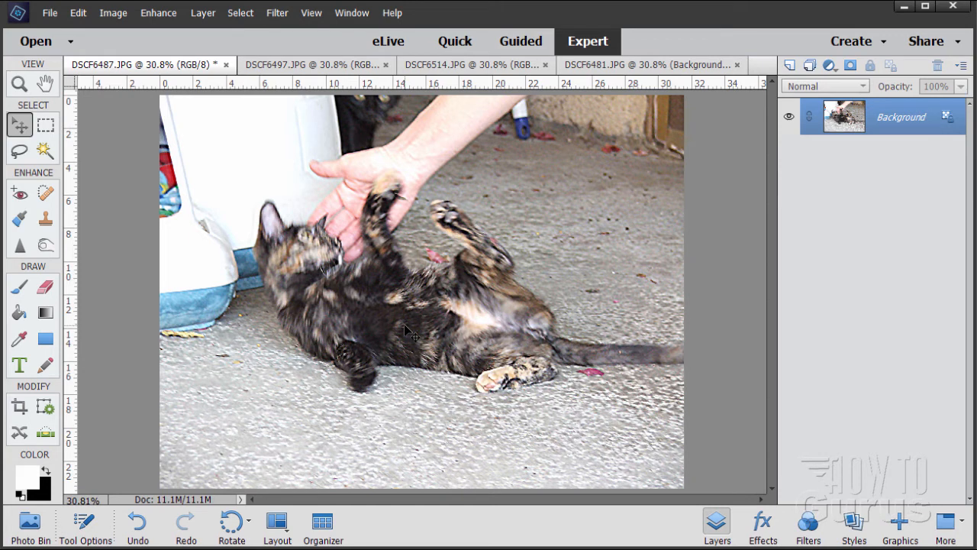
{"action": "mouse_move", "coordinate": [345, 256]}
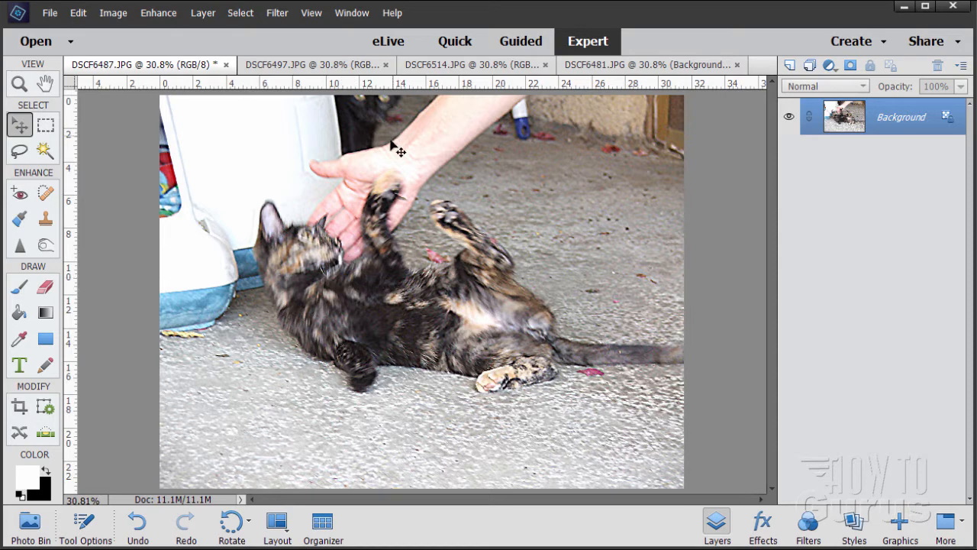
- Switch to the black cat photo's document tab
{"action": "left_click", "coordinate": [467, 64]}
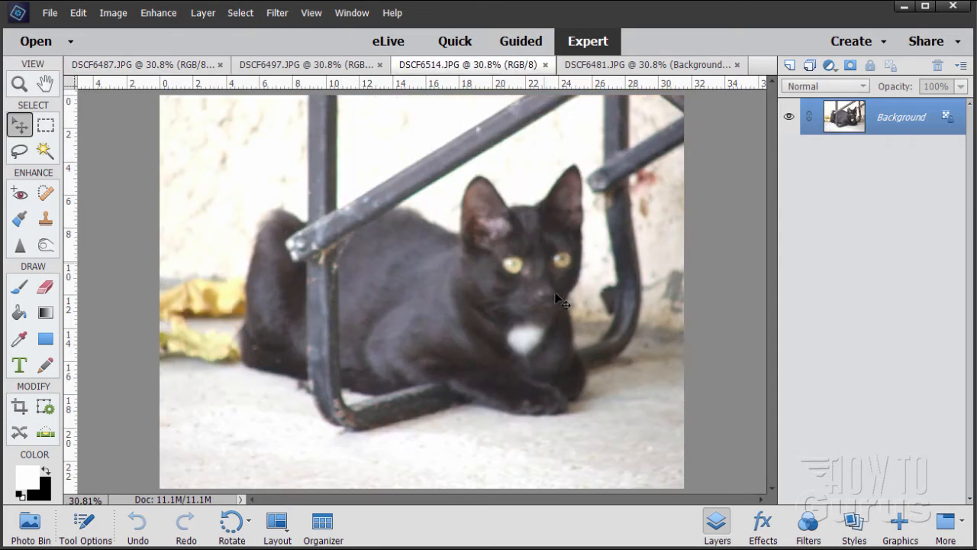
{"action": "mouse_move", "coordinate": [197, 180]}
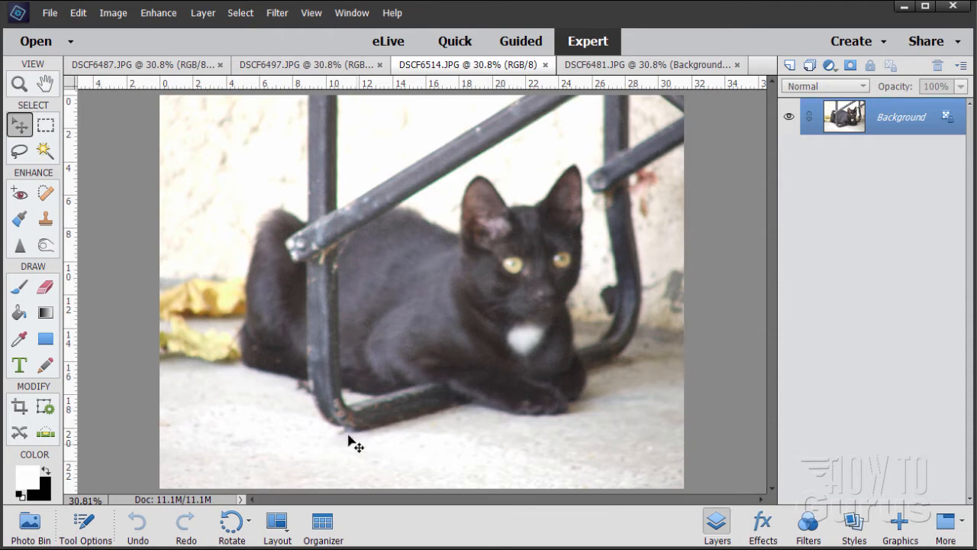
{"action": "mouse_move", "coordinate": [309, 256]}
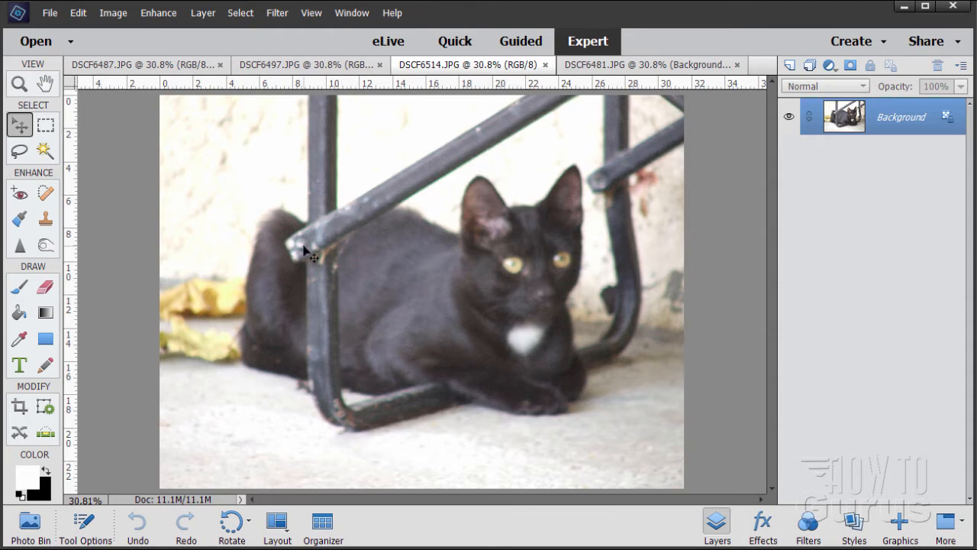
{"action": "mouse_move", "coordinate": [424, 477]}
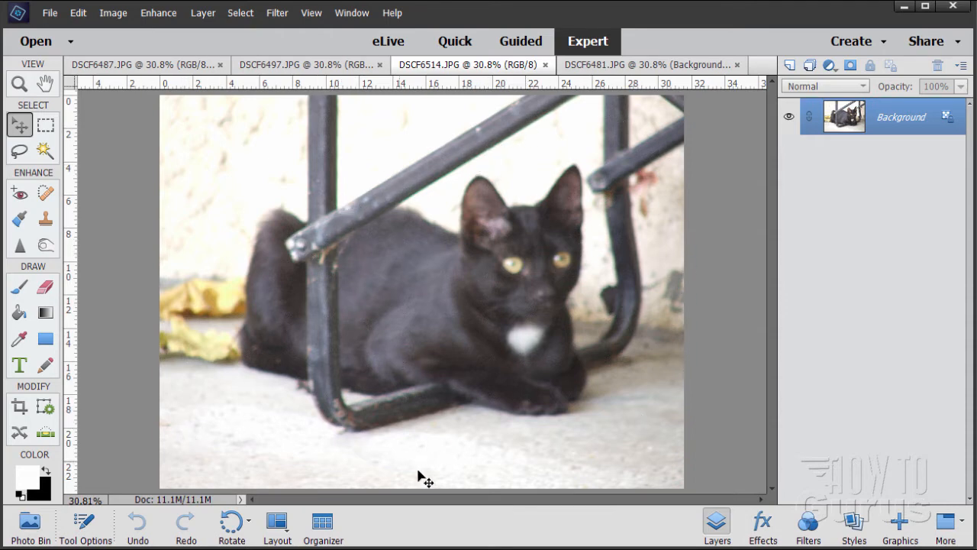
{"action": "mouse_move", "coordinate": [409, 381]}
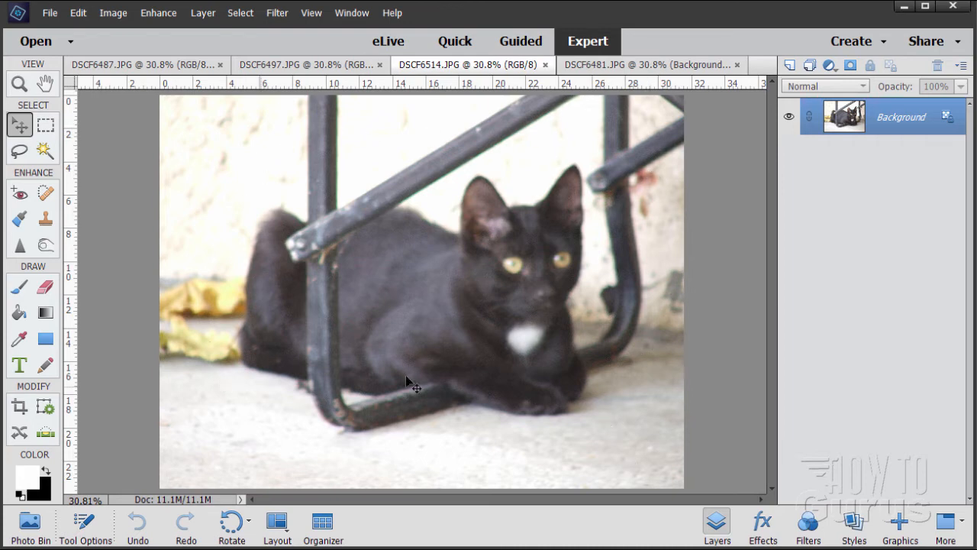
{"action": "mouse_move", "coordinate": [454, 365]}
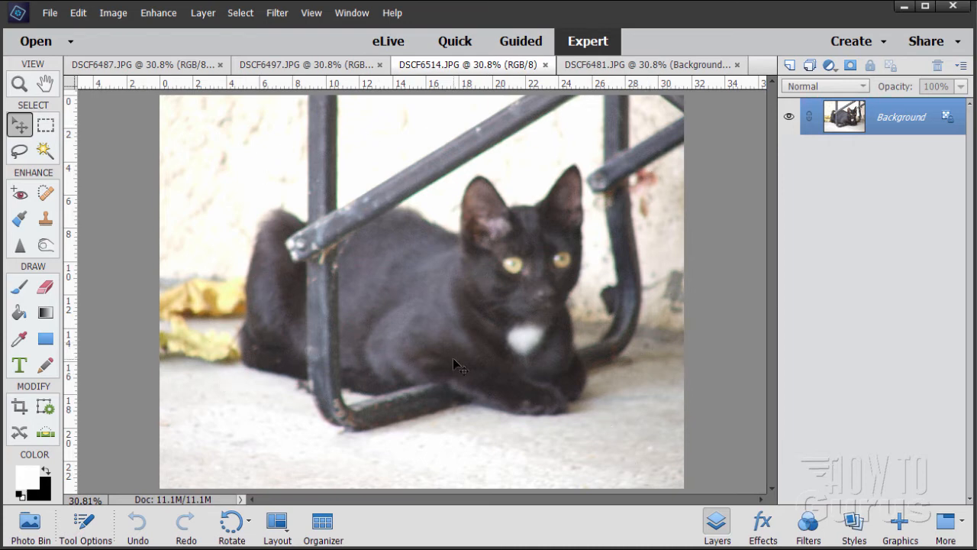
{"action": "mouse_move", "coordinate": [378, 246]}
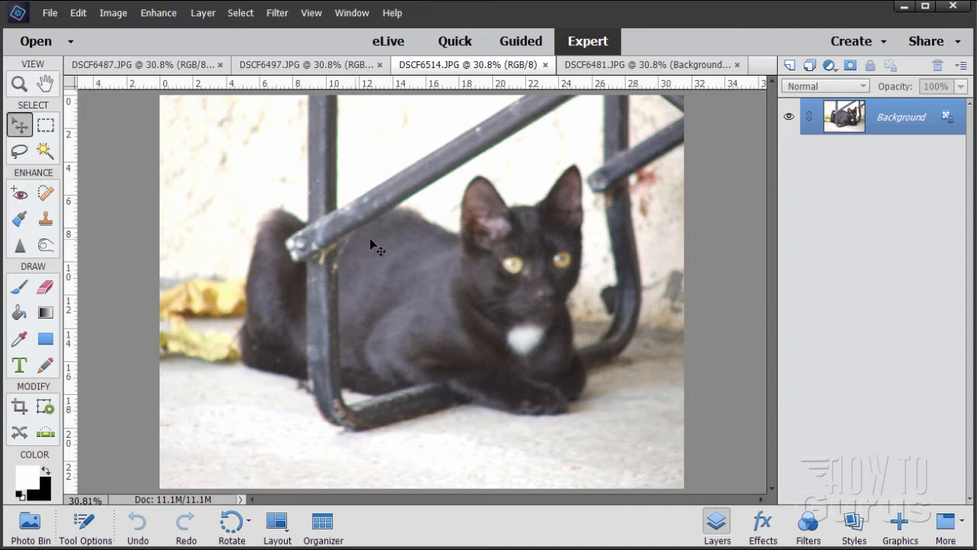
{"action": "mouse_move", "coordinate": [537, 395]}
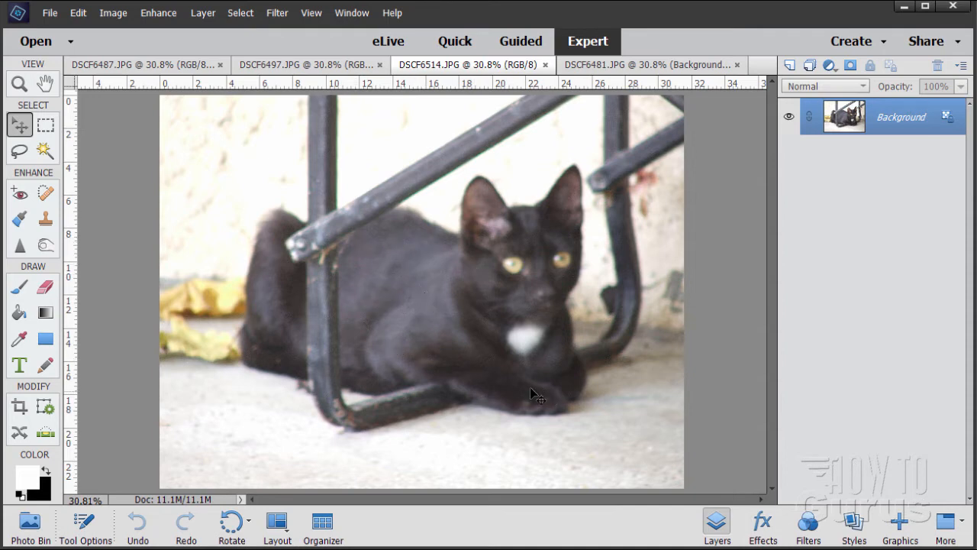
{"action": "mouse_move", "coordinate": [397, 296]}
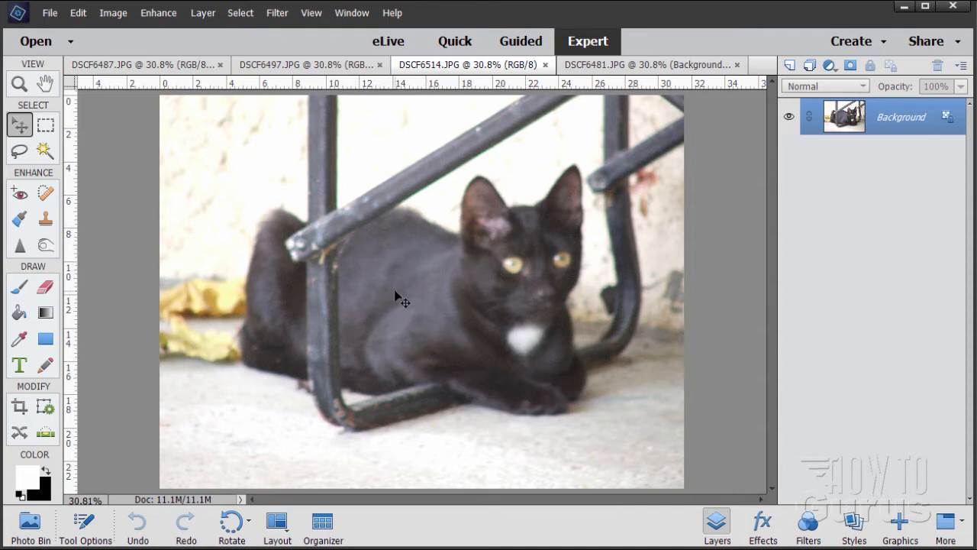
{"action": "mouse_move", "coordinate": [379, 334]}
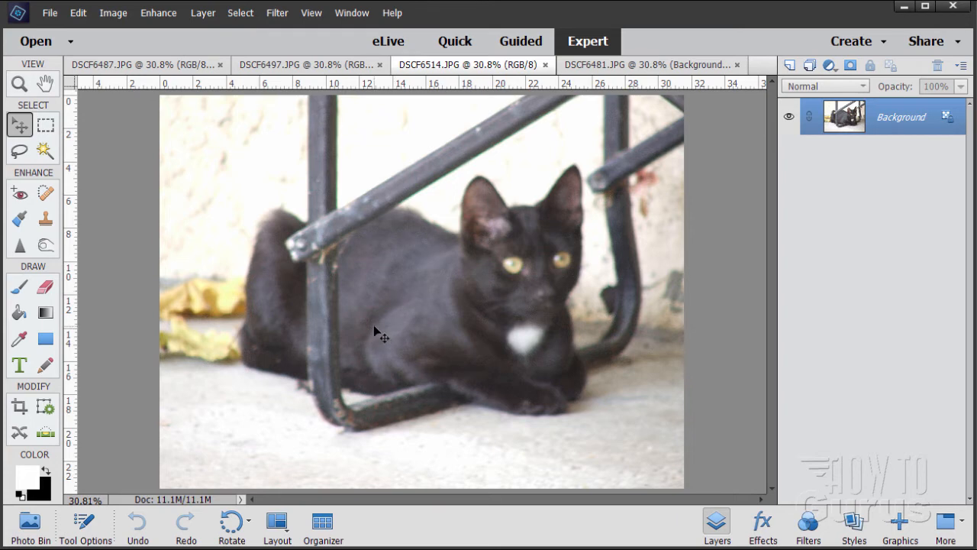
{"action": "mouse_move", "coordinate": [589, 277]}
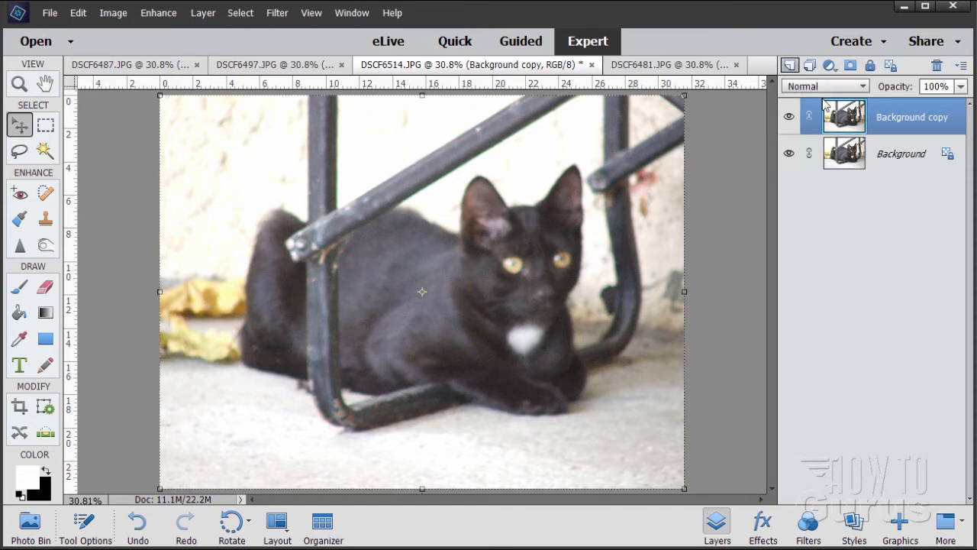
{"action": "left_click", "coordinate": [277, 12]}
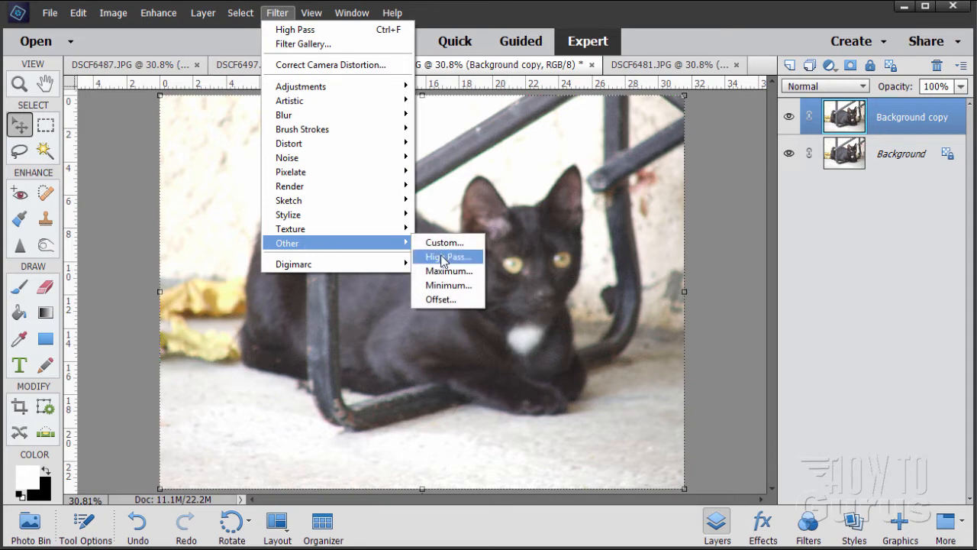
{"action": "left_click", "coordinate": [446, 255]}
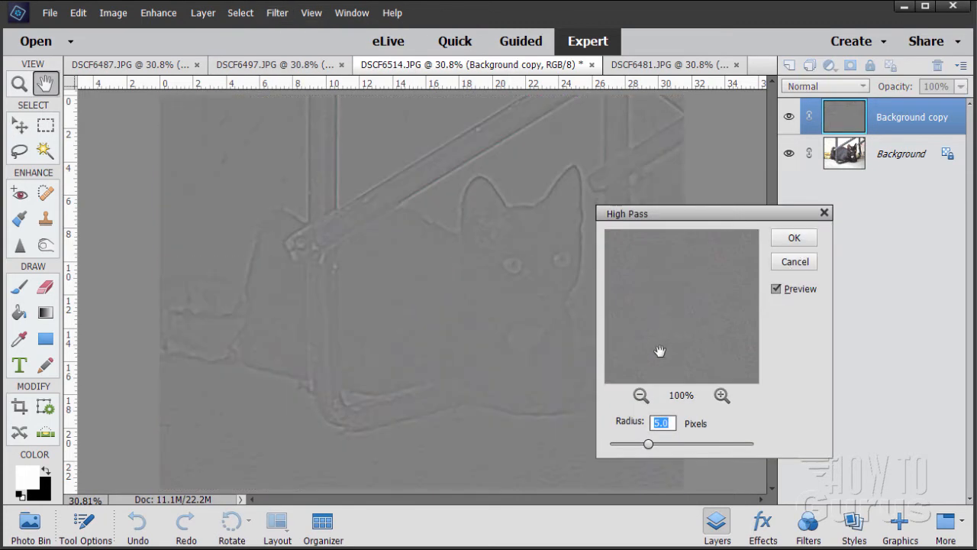
{"action": "left_click_drag", "start_coordinate": [647, 443], "coordinate": [663, 445]}
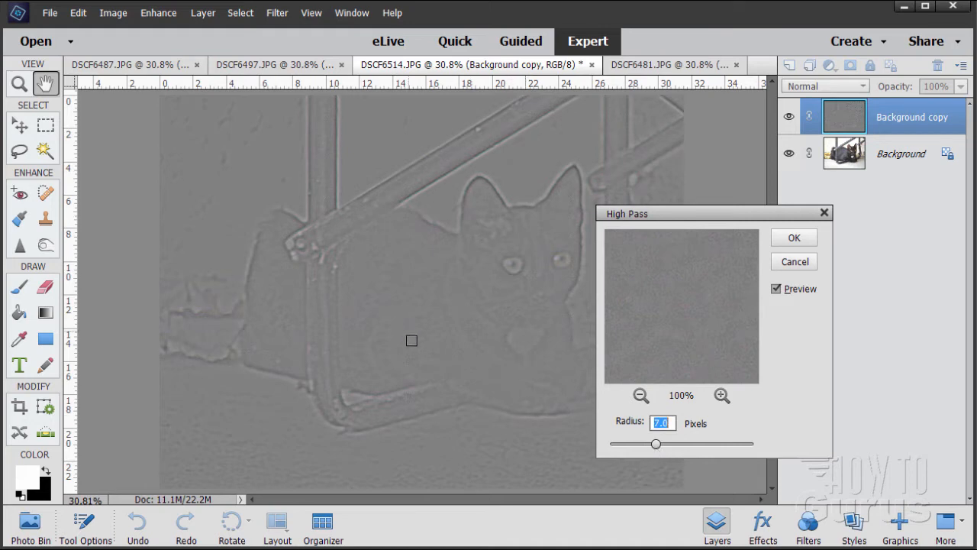
{"action": "mouse_move", "coordinate": [453, 299]}
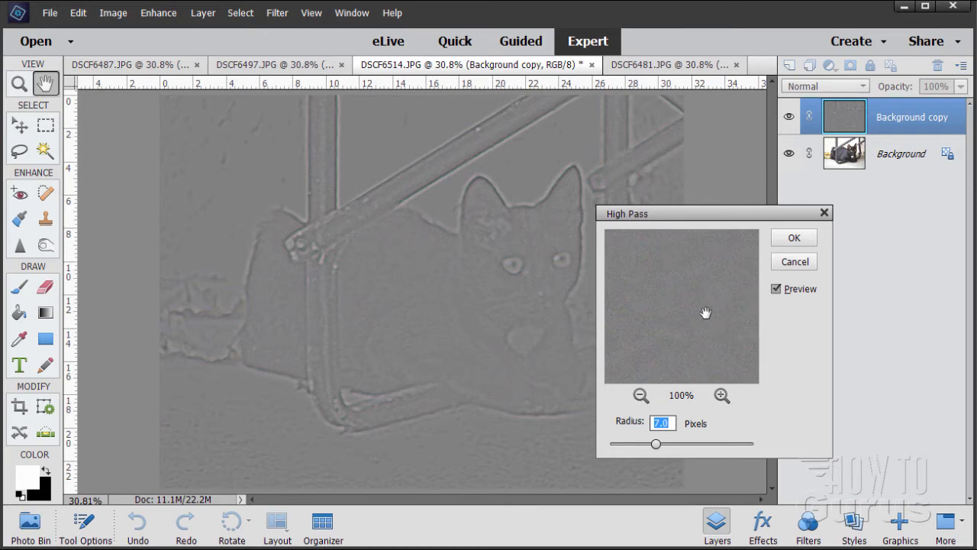
{"action": "left_click", "coordinate": [793, 238]}
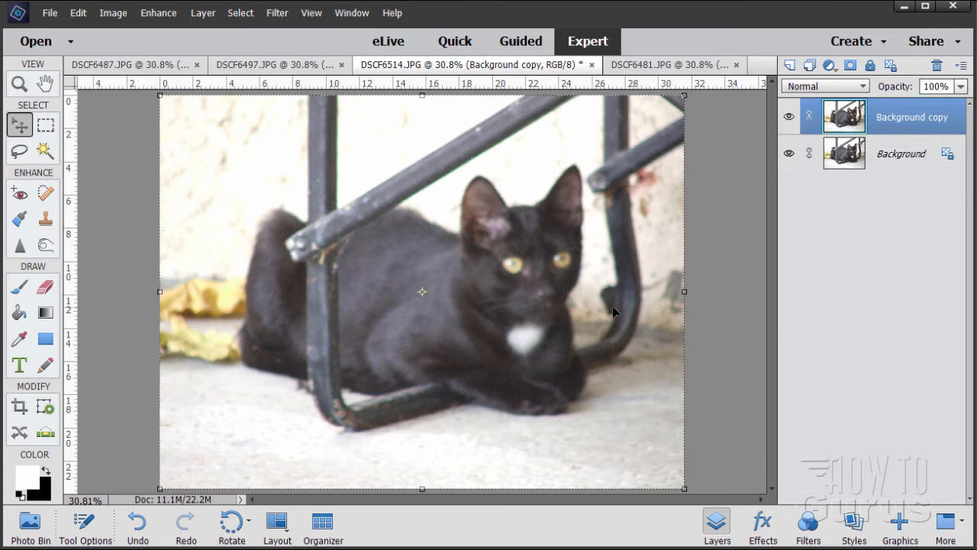
{"action": "mouse_move", "coordinate": [540, 336]}
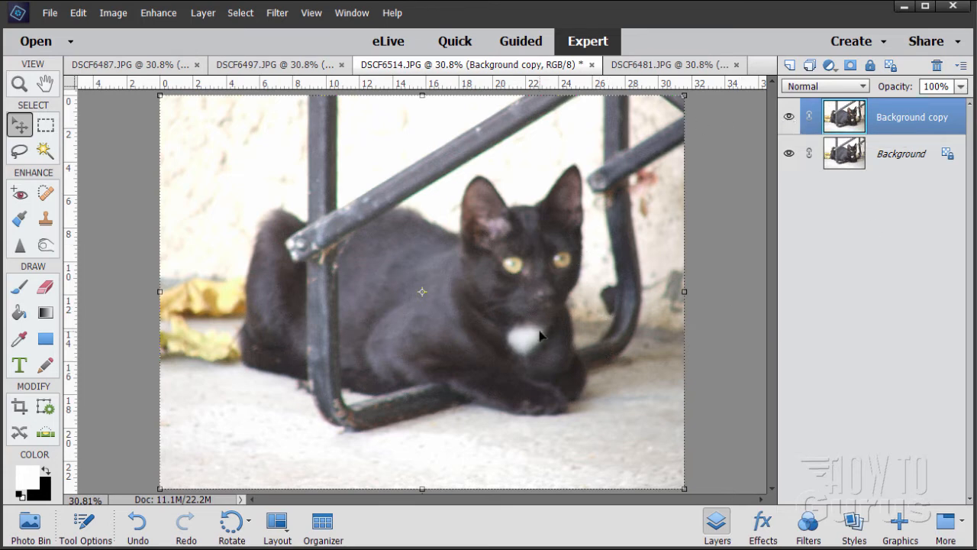
{"action": "mouse_move", "coordinate": [466, 361]}
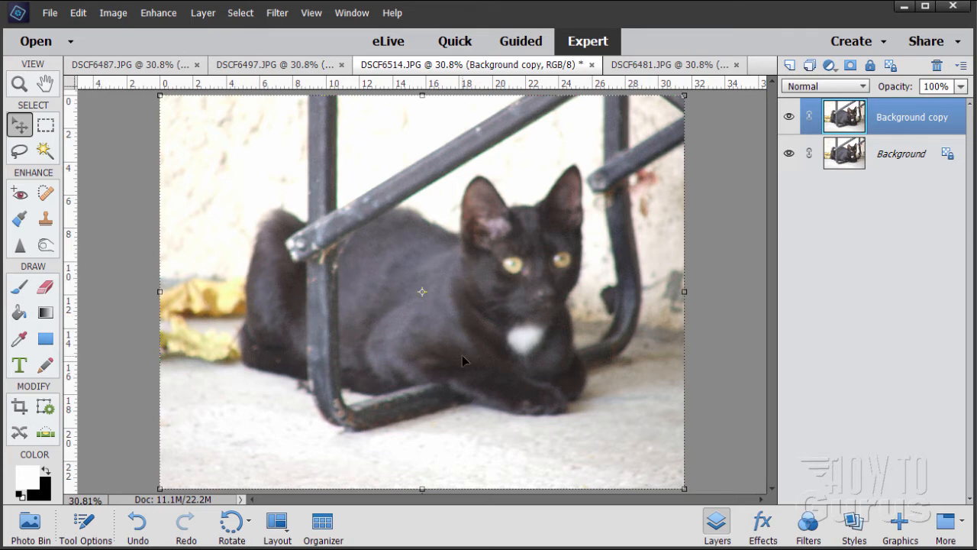
{"action": "mouse_move", "coordinate": [402, 341]}
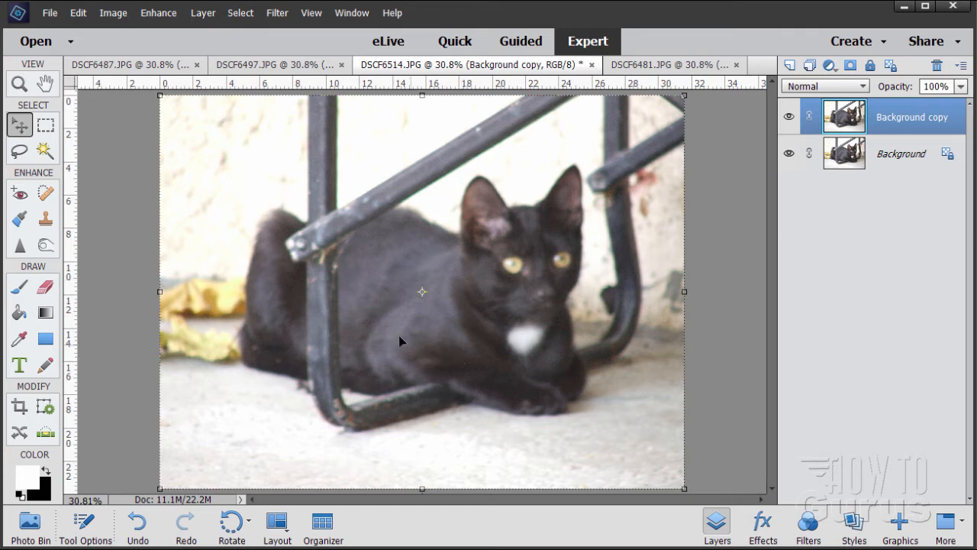
{"action": "mouse_move", "coordinate": [420, 284]}
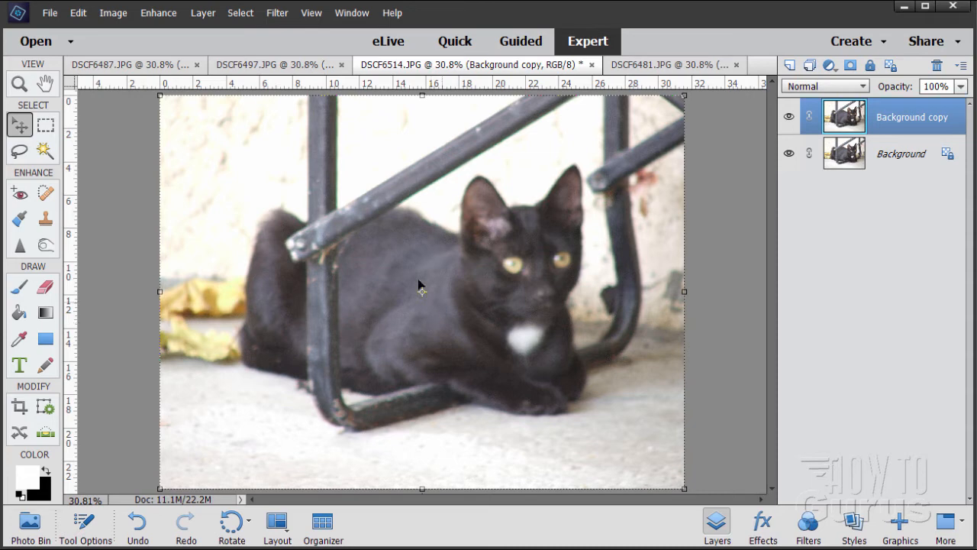
{"action": "mouse_move", "coordinate": [159, 13]}
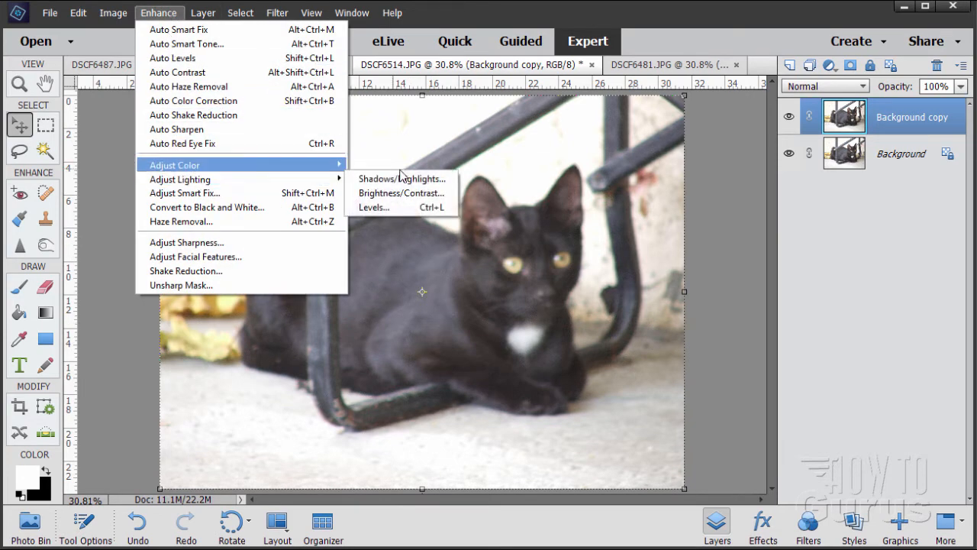
{"action": "mouse_move", "coordinate": [180, 179]}
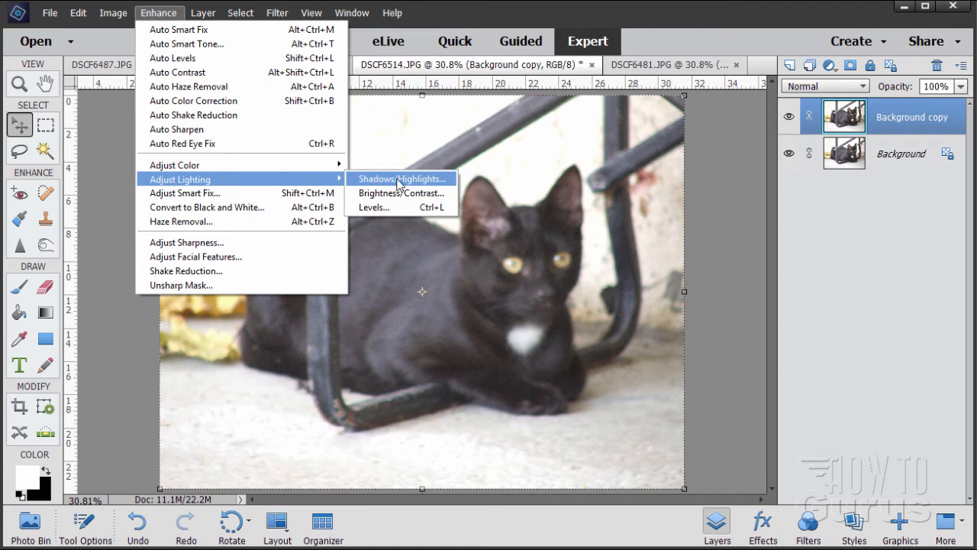
- In Shadows/Highlights set Lighten Shadows 10%, Darken Highlights 6%, Midtone Contrast +17 and compare the preview
{"action": "left_click", "coordinate": [403, 178]}
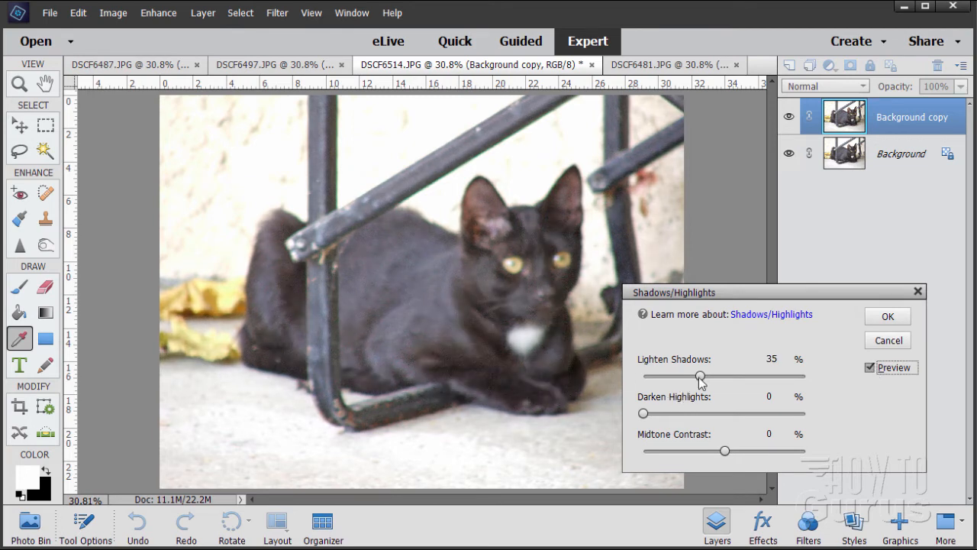
{"action": "left_click_drag", "start_coordinate": [700, 375], "coordinate": [662, 376]}
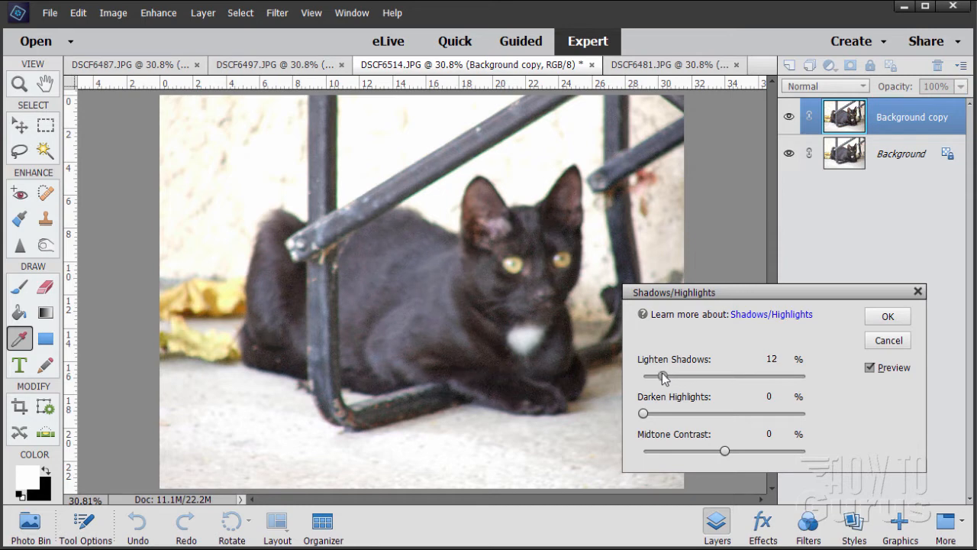
{"action": "left_click_drag", "start_coordinate": [664, 376], "coordinate": [660, 376]}
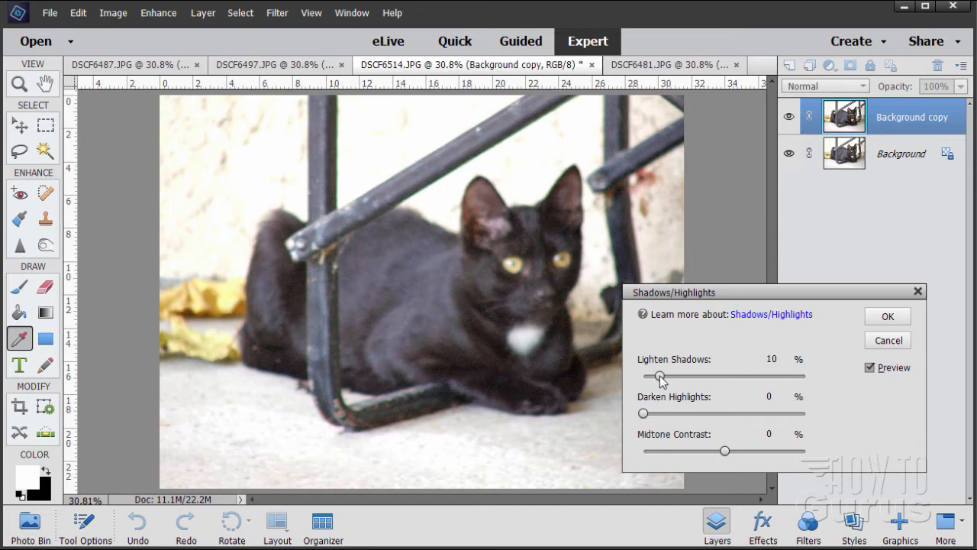
{"action": "left_click_drag", "start_coordinate": [643, 413], "coordinate": [654, 413]}
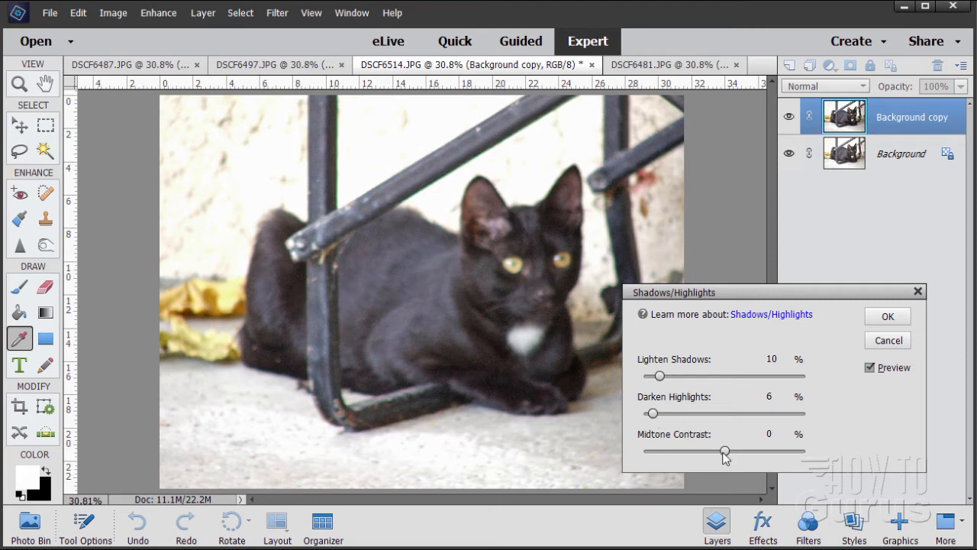
{"action": "left_click_drag", "start_coordinate": [724, 451], "coordinate": [736, 451]}
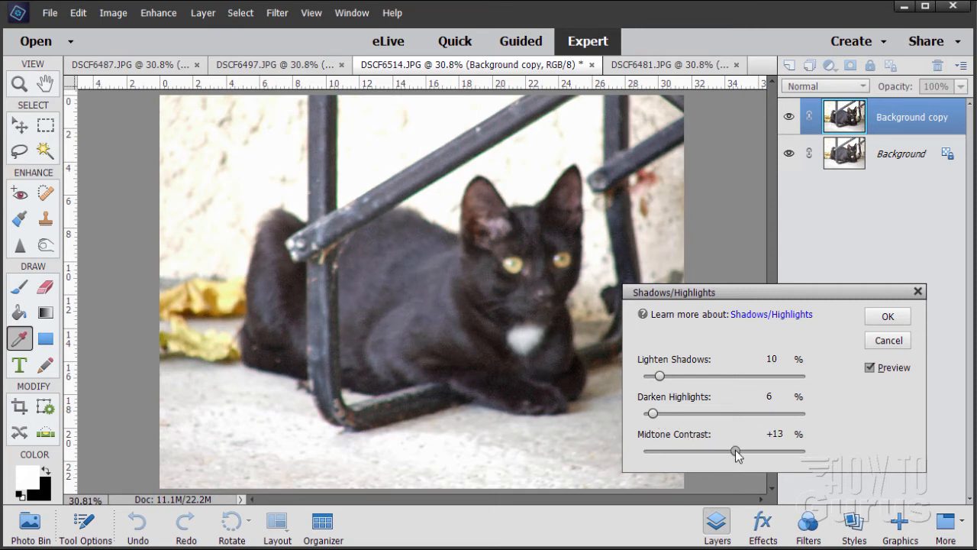
{"action": "left_click_drag", "start_coordinate": [735, 451], "coordinate": [738, 450]}
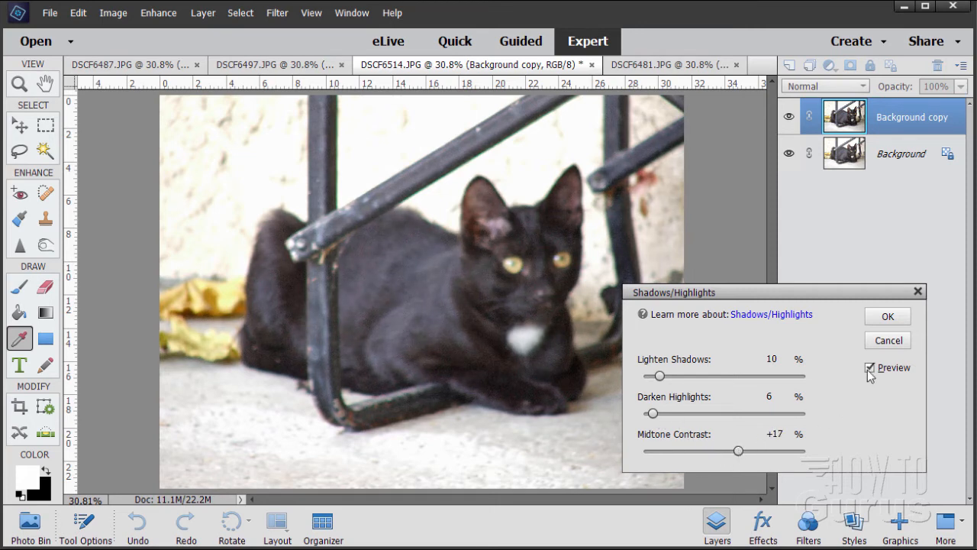
{"action": "left_click", "coordinate": [870, 367]}
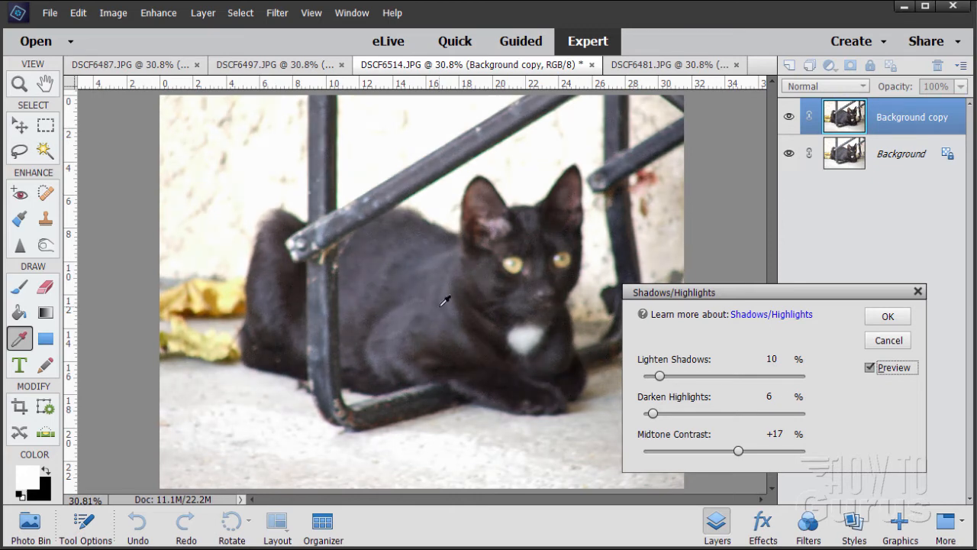
{"action": "mouse_move", "coordinate": [599, 292]}
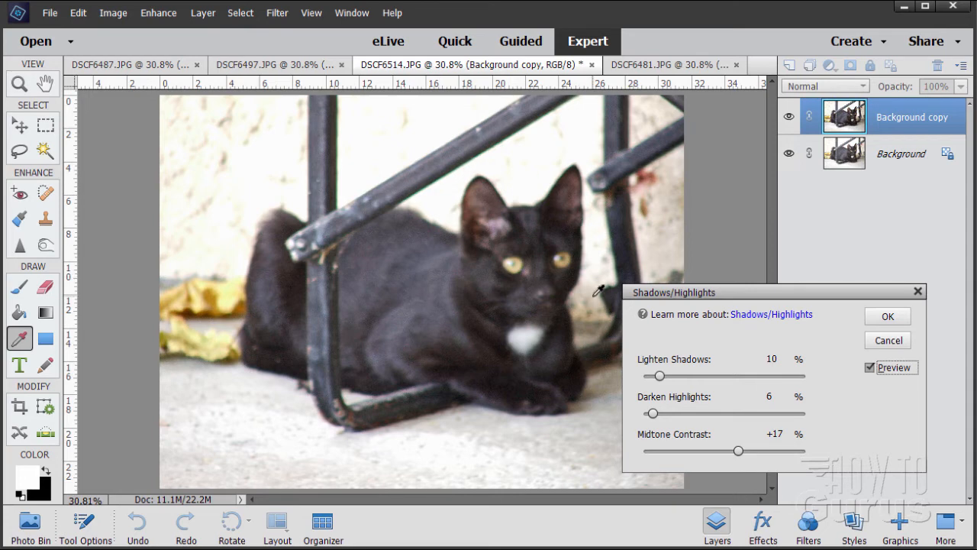
{"action": "mouse_move", "coordinate": [607, 349]}
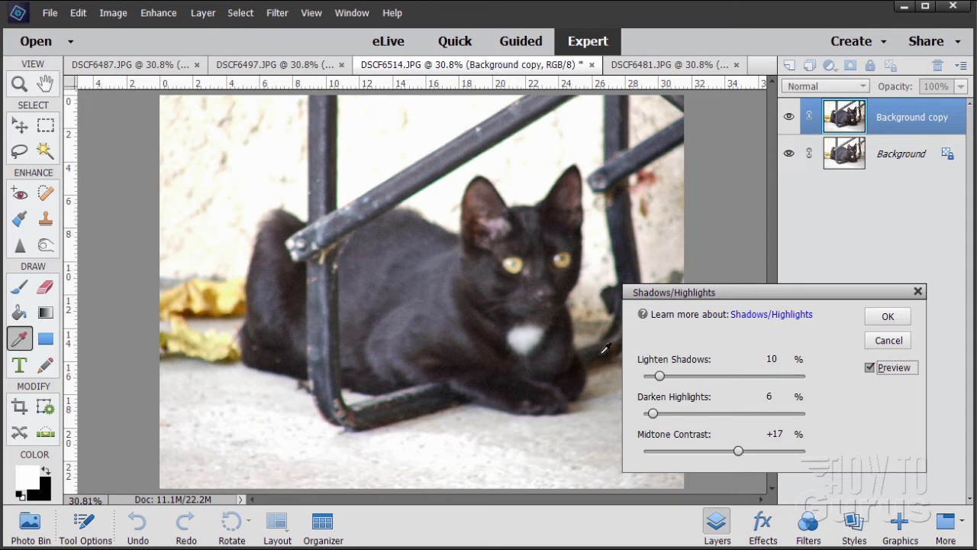
{"action": "left_click", "coordinate": [887, 316]}
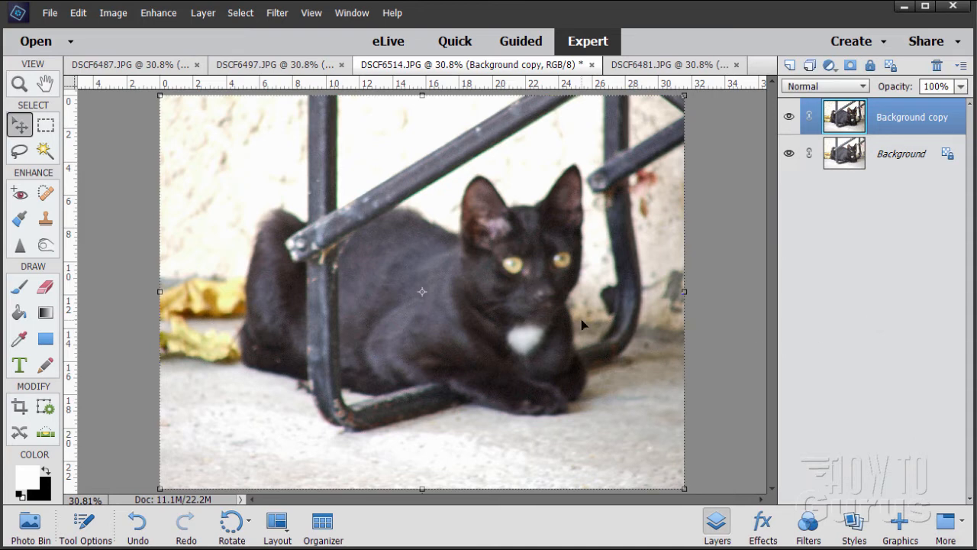
{"action": "mouse_move", "coordinate": [532, 290]}
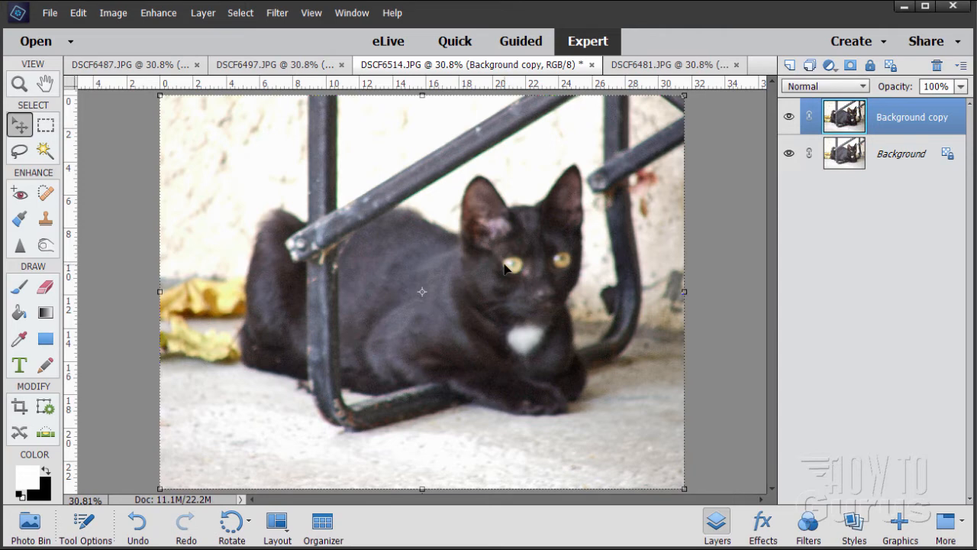
{"action": "mouse_move", "coordinate": [493, 272]}
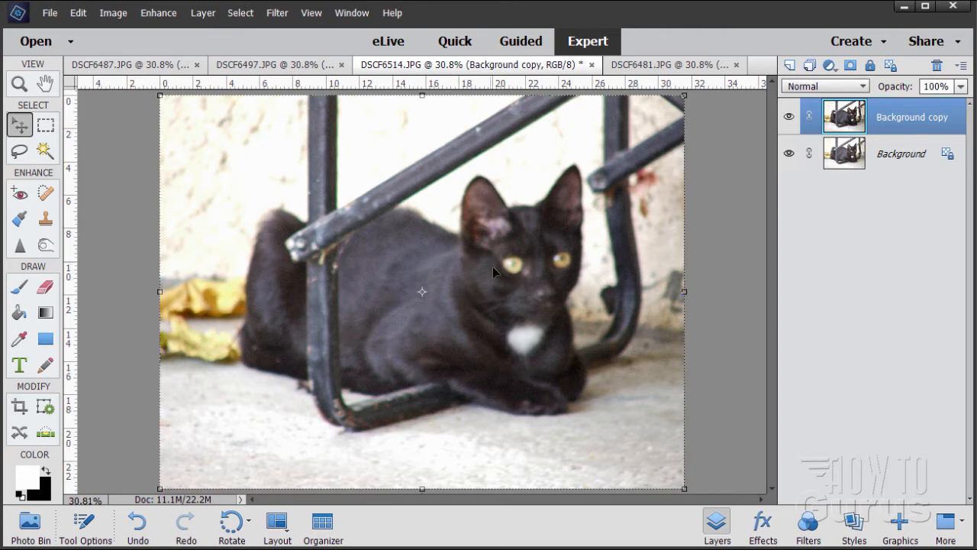
{"action": "mouse_move", "coordinate": [546, 284]}
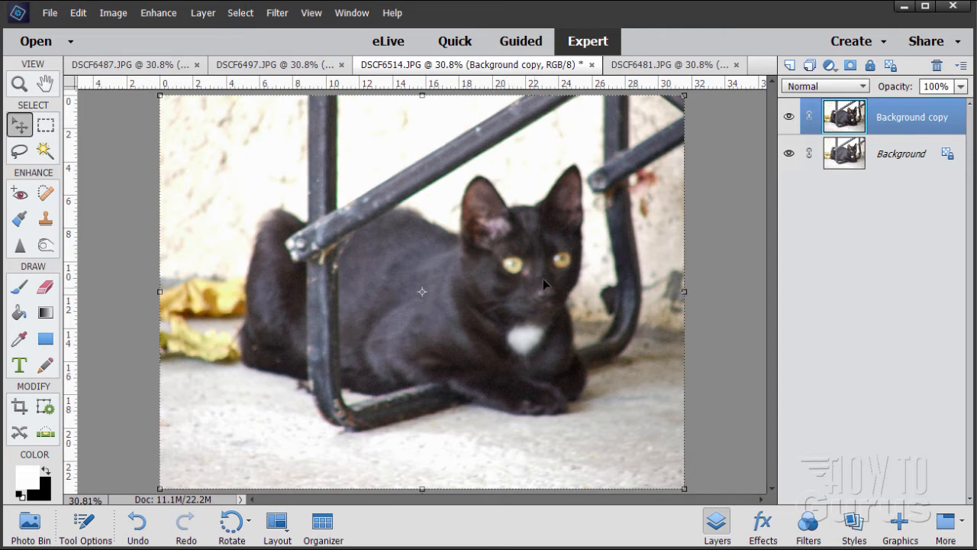
{"action": "mouse_move", "coordinate": [469, 271]}
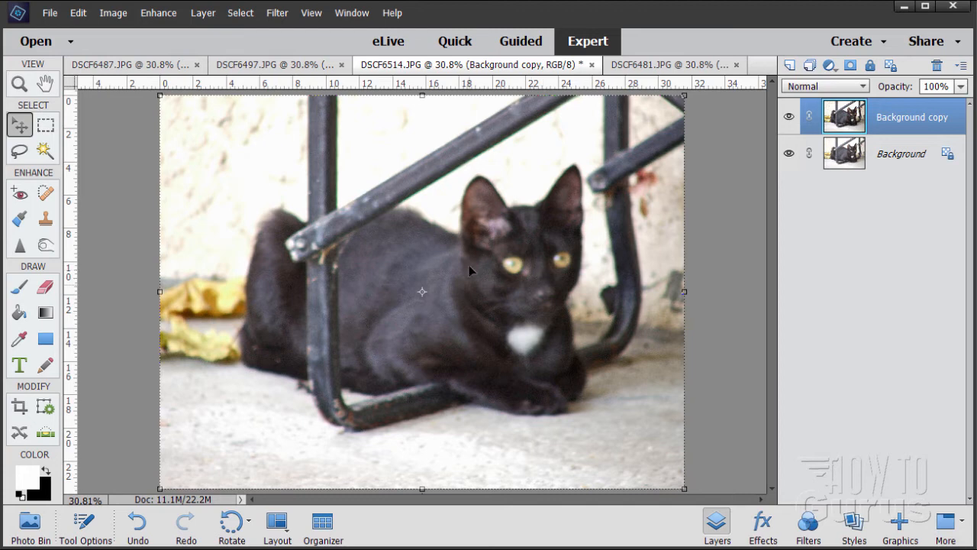
{"action": "mouse_move", "coordinate": [471, 254]}
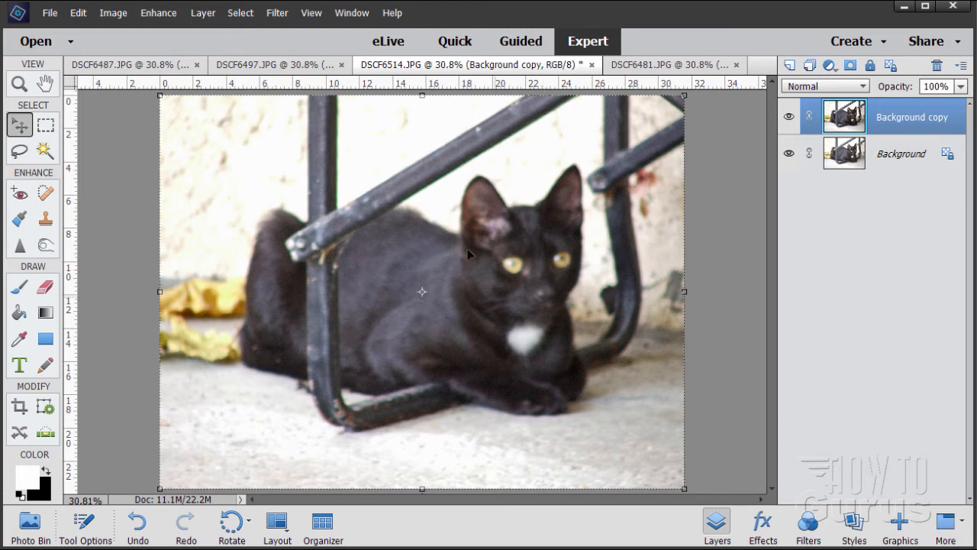
{"action": "mouse_move", "coordinate": [474, 366]}
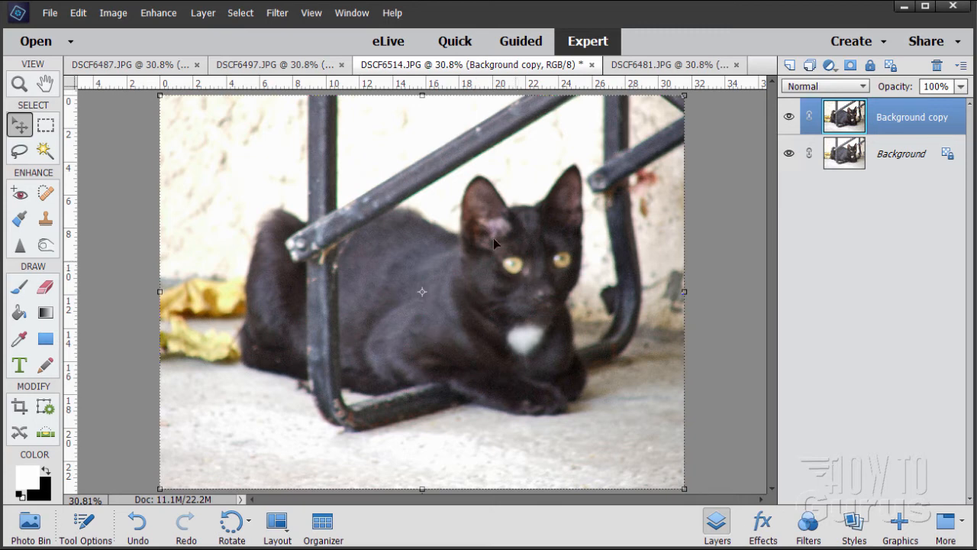
{"action": "mouse_move", "coordinate": [480, 340]}
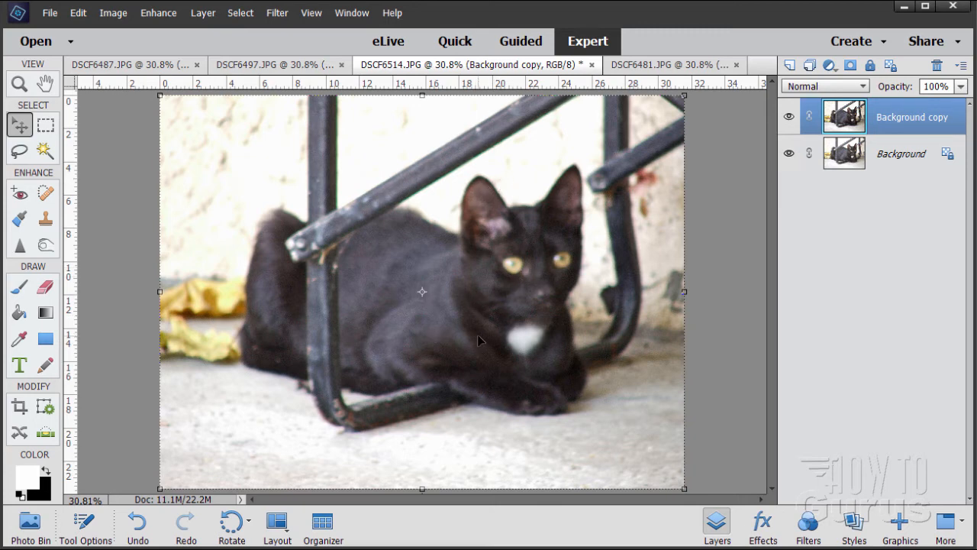
{"action": "mouse_move", "coordinate": [472, 262]}
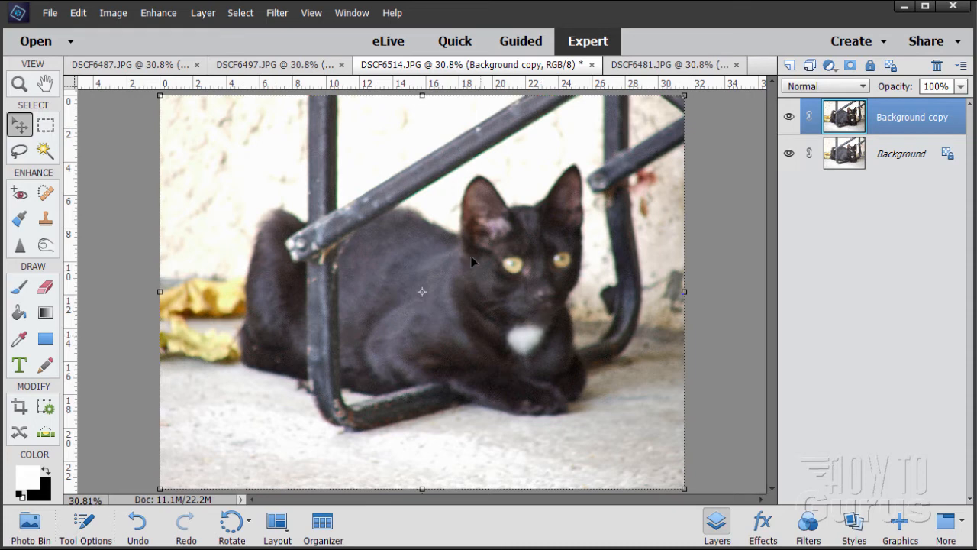
{"action": "mouse_move", "coordinate": [489, 184]}
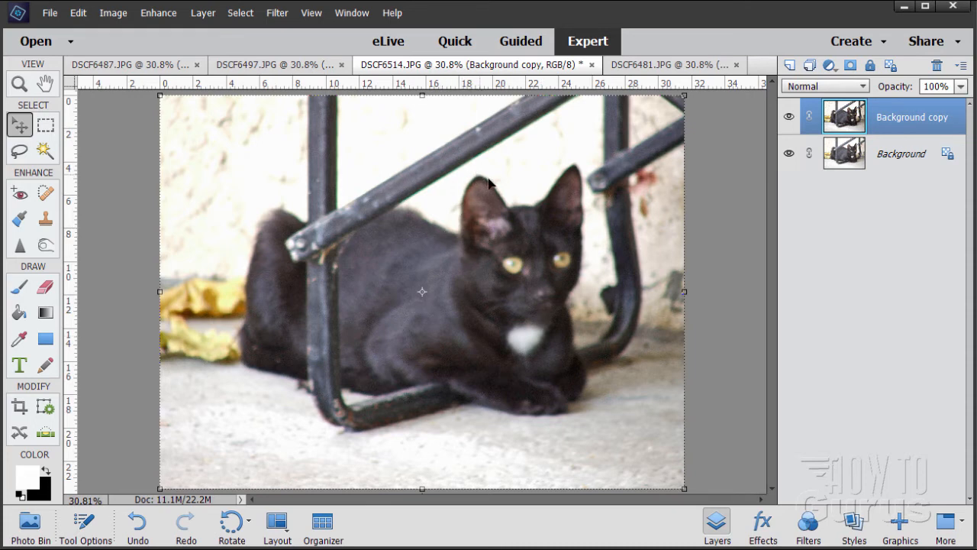
{"action": "mouse_move", "coordinate": [580, 250]}
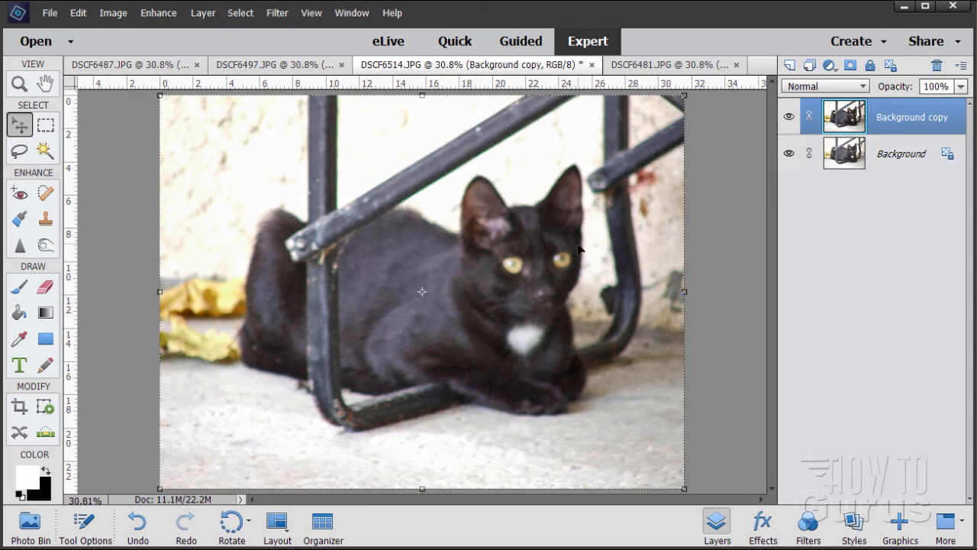
{"action": "mouse_move", "coordinate": [546, 279]}
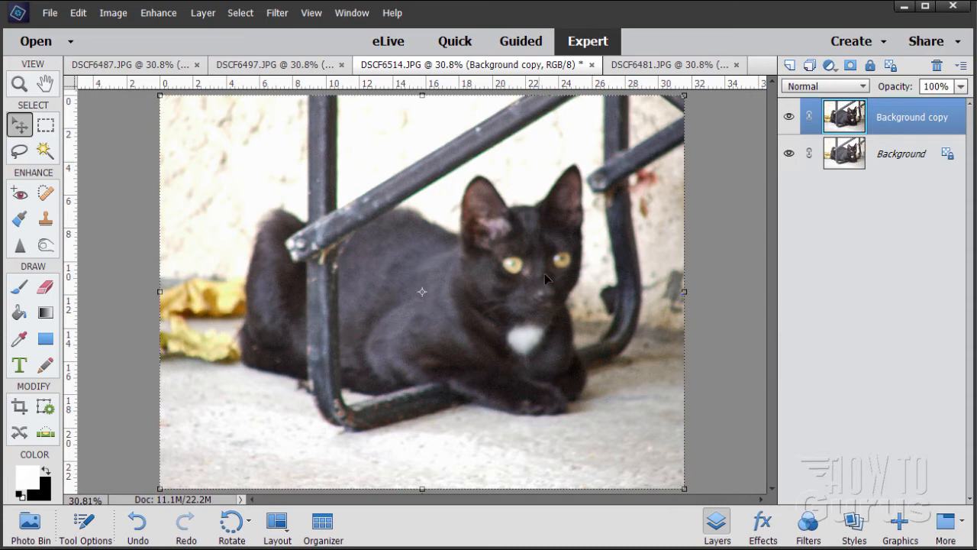
{"action": "mouse_move", "coordinate": [518, 396]}
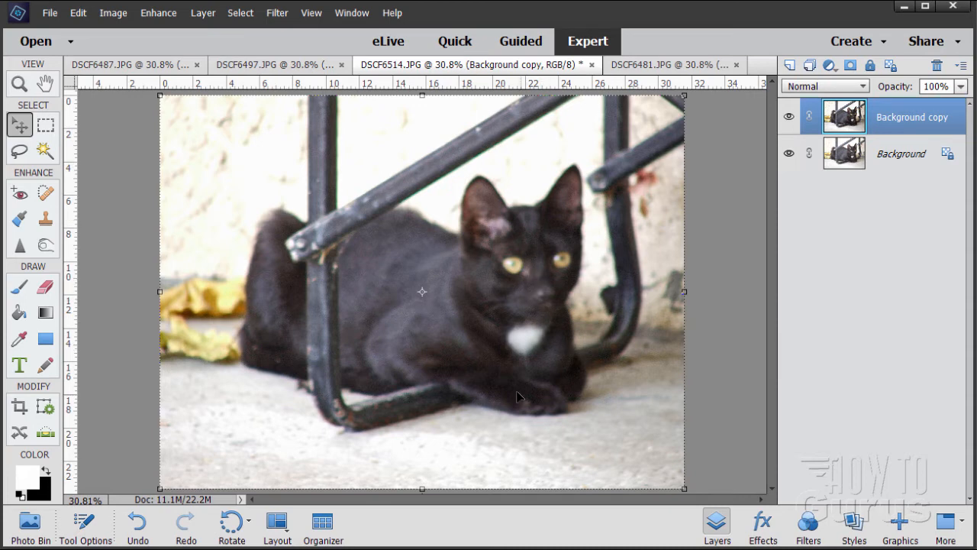
{"action": "mouse_move", "coordinate": [538, 294]}
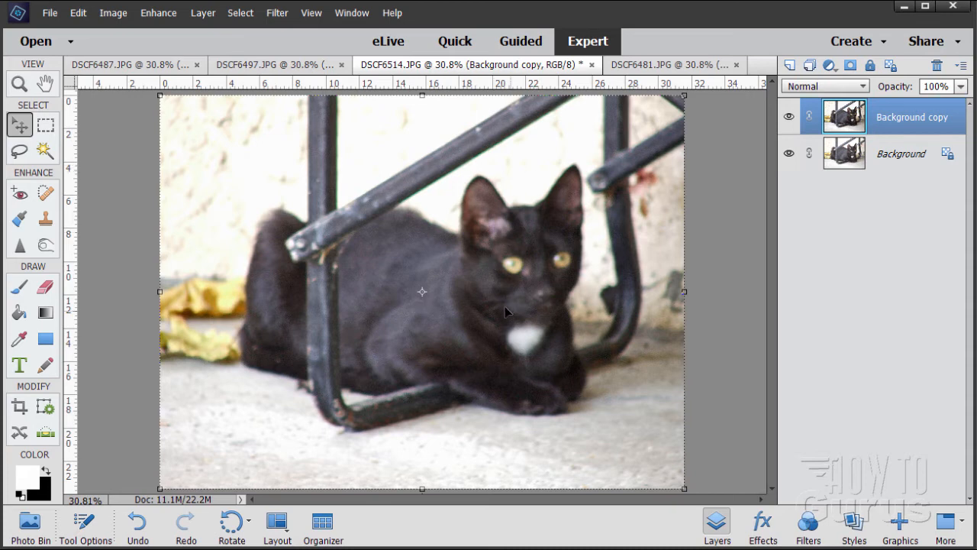
{"action": "mouse_move", "coordinate": [448, 348]}
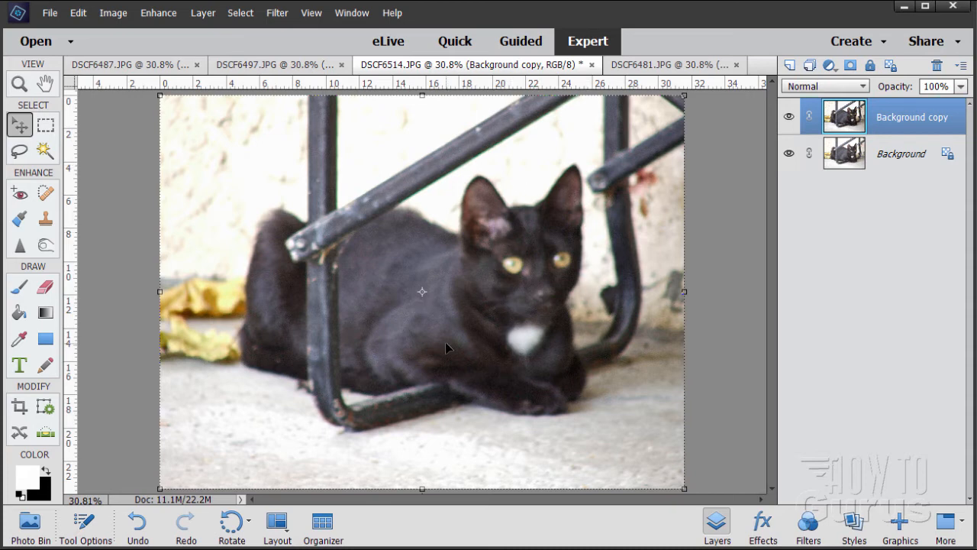
{"action": "mouse_move", "coordinate": [551, 266]}
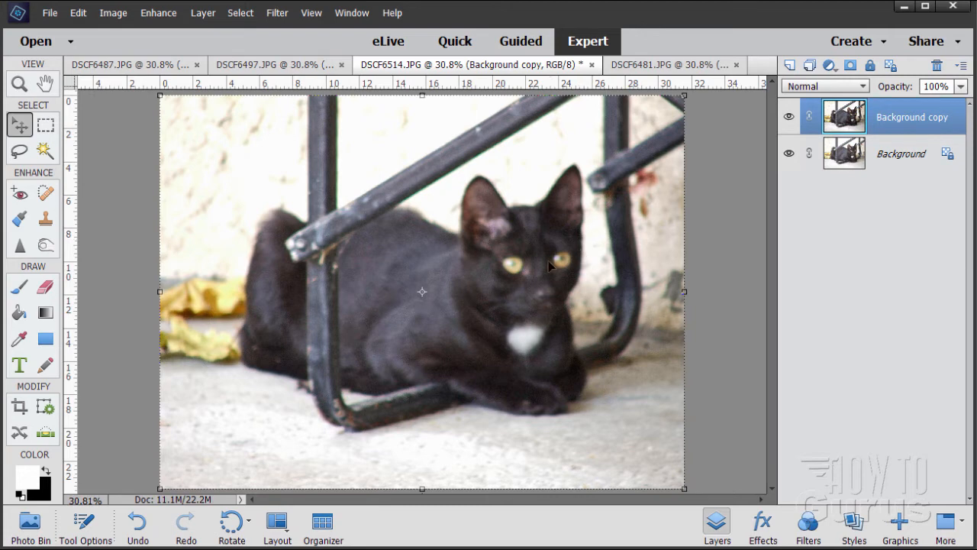
{"action": "mouse_move", "coordinate": [538, 284]}
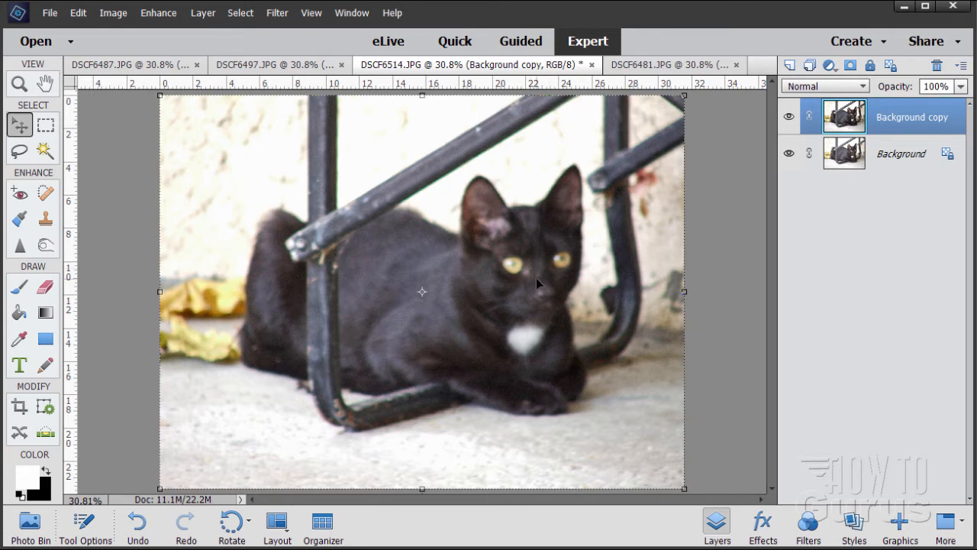
{"action": "mouse_move", "coordinate": [481, 296]}
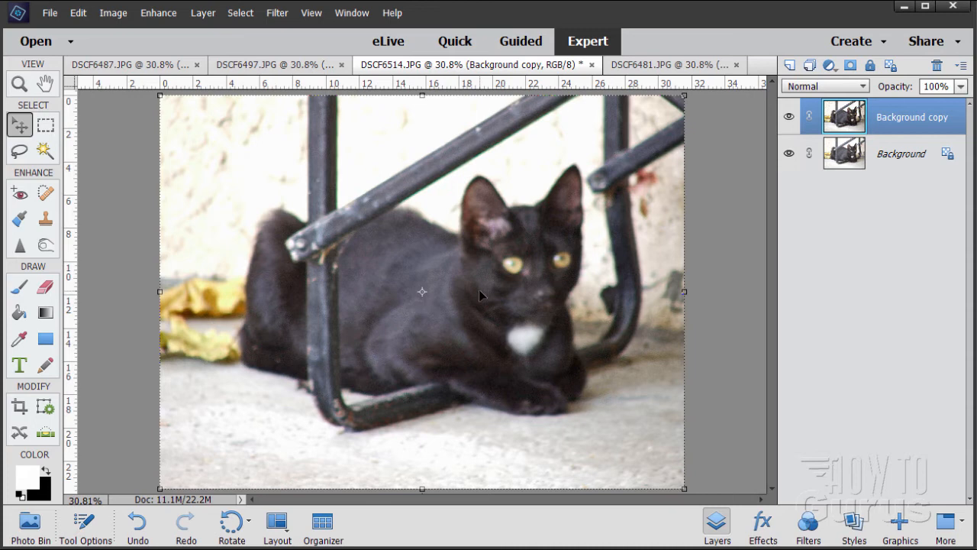
{"action": "mouse_move", "coordinate": [474, 290]}
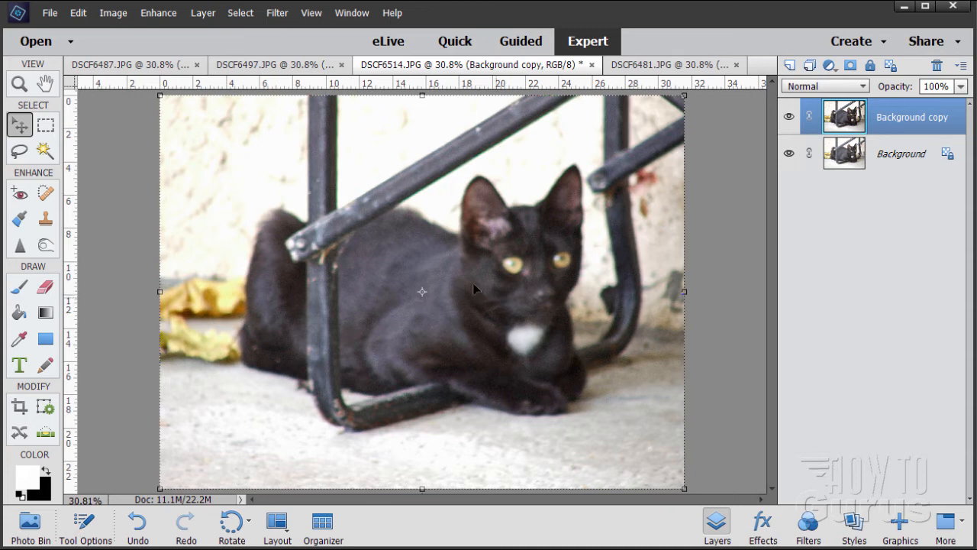
{"action": "mouse_move", "coordinate": [497, 298]}
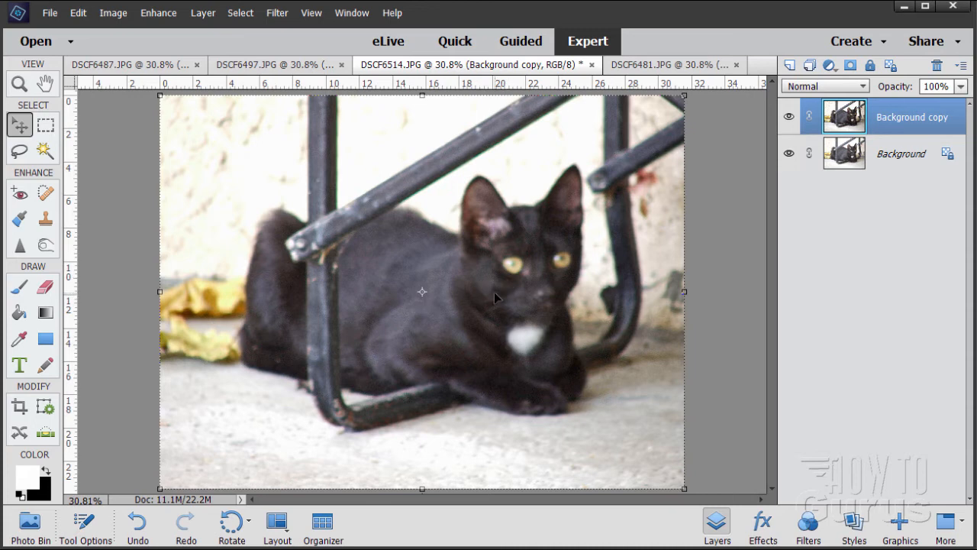
{"action": "mouse_move", "coordinate": [532, 296]}
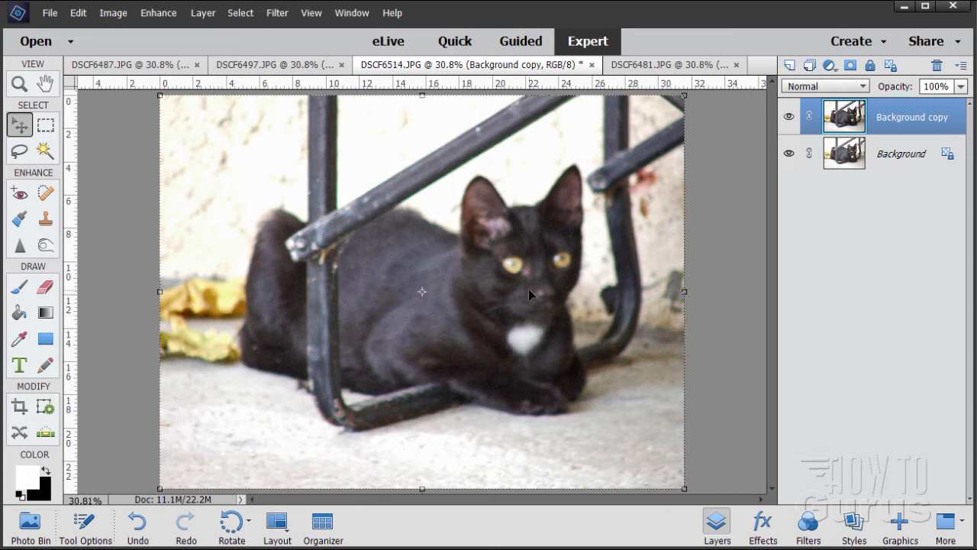
- Select the Sharpen tool (95 px, 50% strength, Protect Detail), briefly viewing the Blur variant
{"action": "left_click", "coordinate": [19, 245]}
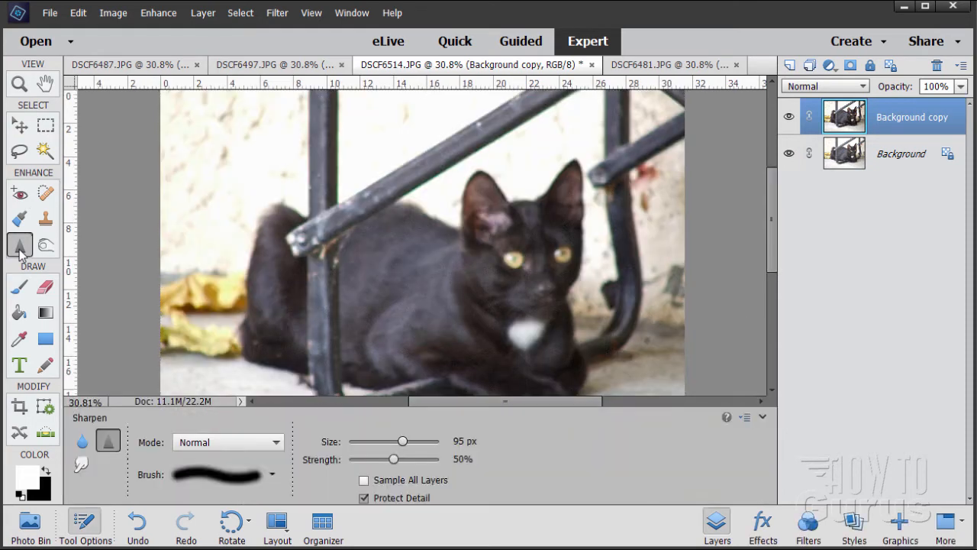
{"action": "left_click", "coordinate": [19, 244]}
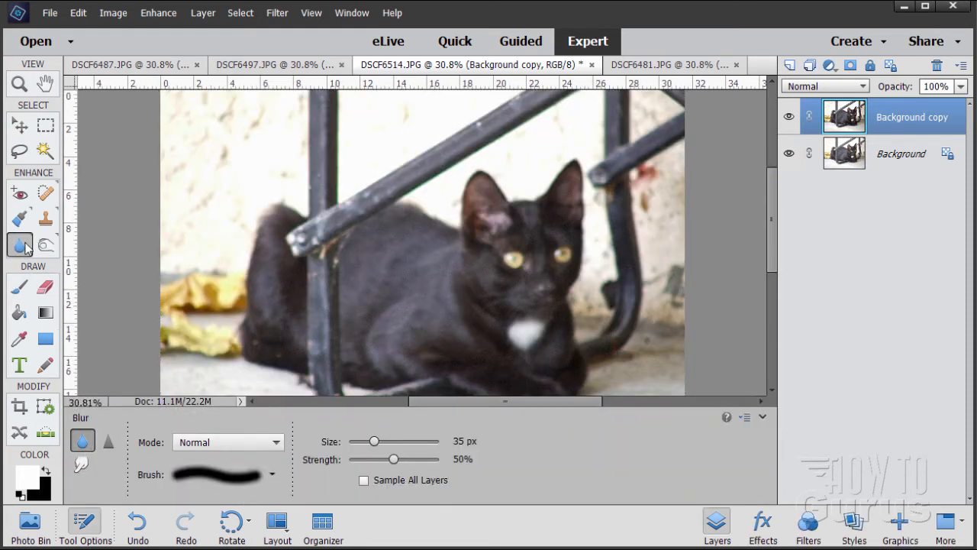
{"action": "mouse_move", "coordinate": [20, 252]}
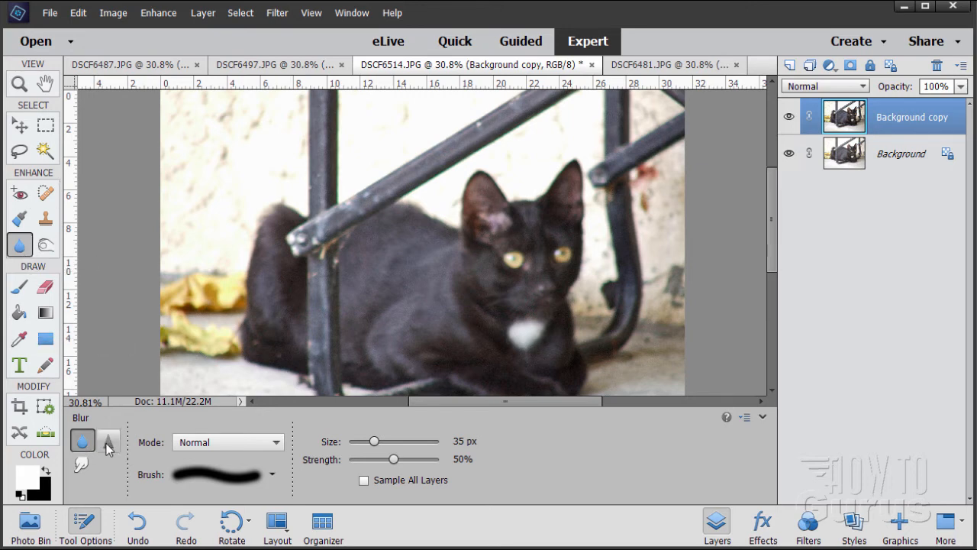
{"action": "left_click", "coordinate": [107, 441]}
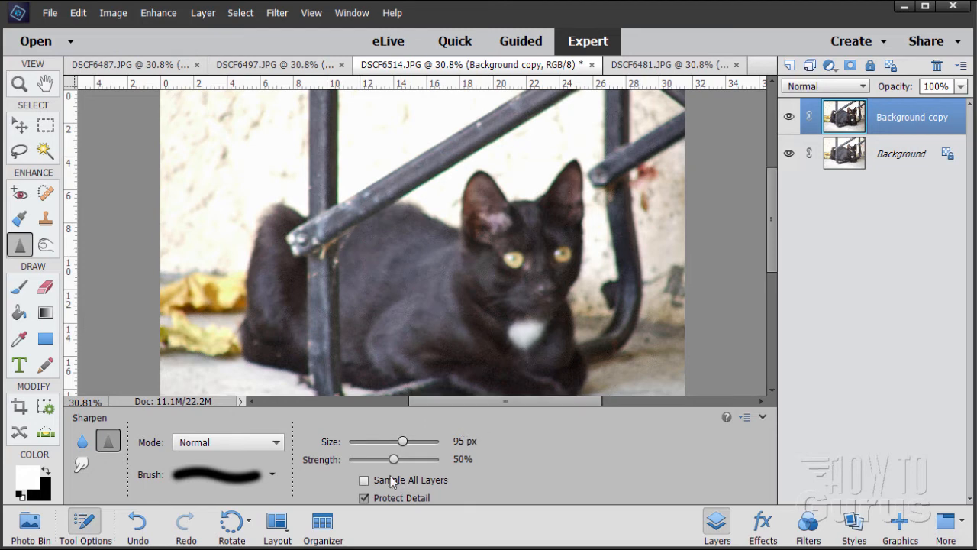
{"action": "mouse_move", "coordinate": [468, 491]}
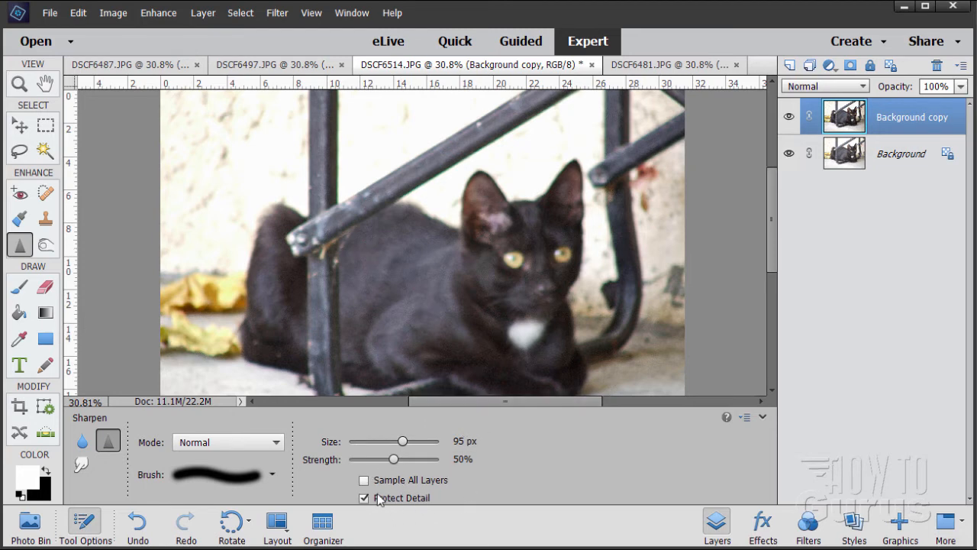
{"action": "mouse_move", "coordinate": [675, 371]}
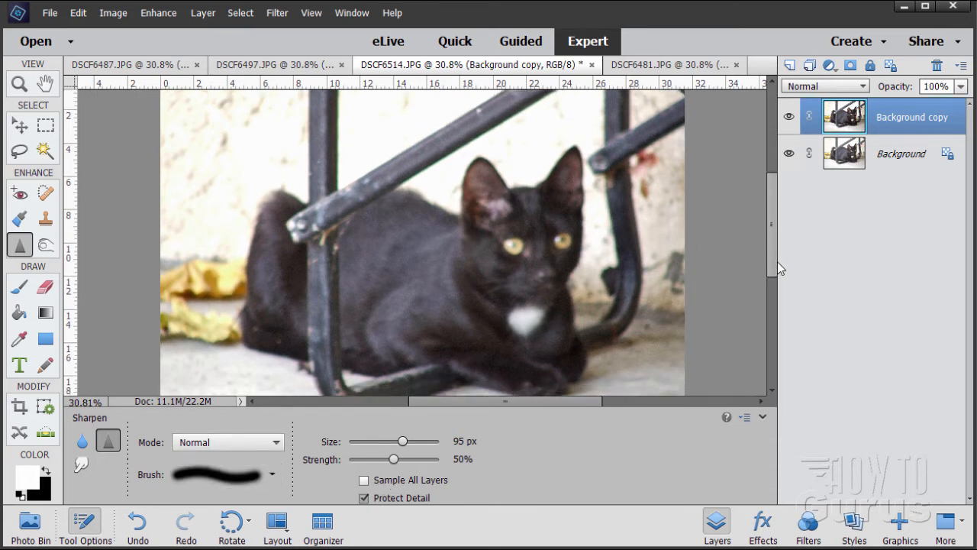
- Switch to the Zoom tool to magnify the cat's face
{"action": "left_click", "coordinate": [19, 84]}
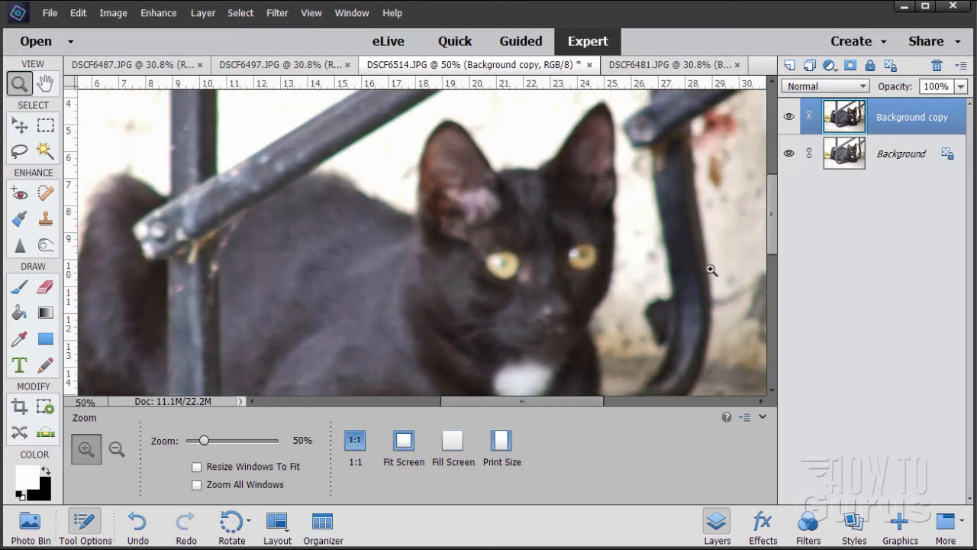
{"action": "mouse_move", "coordinate": [46, 244]}
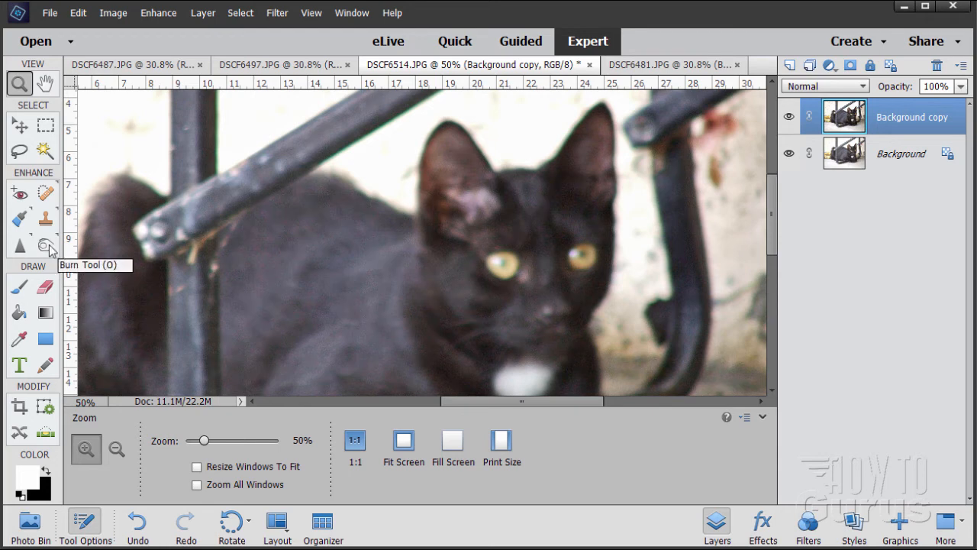
- Switch back to the Sharpen tool to brush over the black cat's face
{"action": "left_click", "coordinate": [19, 245]}
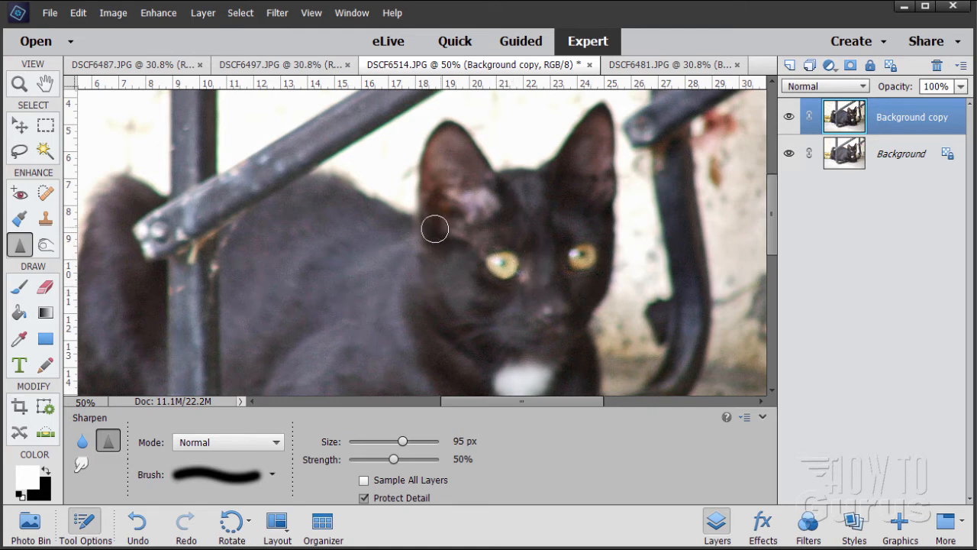
{"action": "mouse_move", "coordinate": [421, 199]}
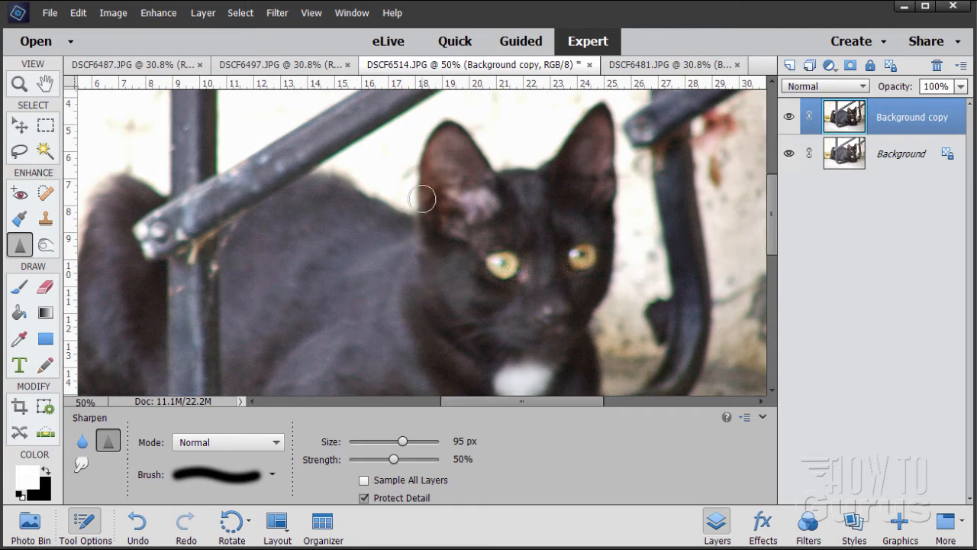
{"action": "mouse_move", "coordinate": [480, 138]}
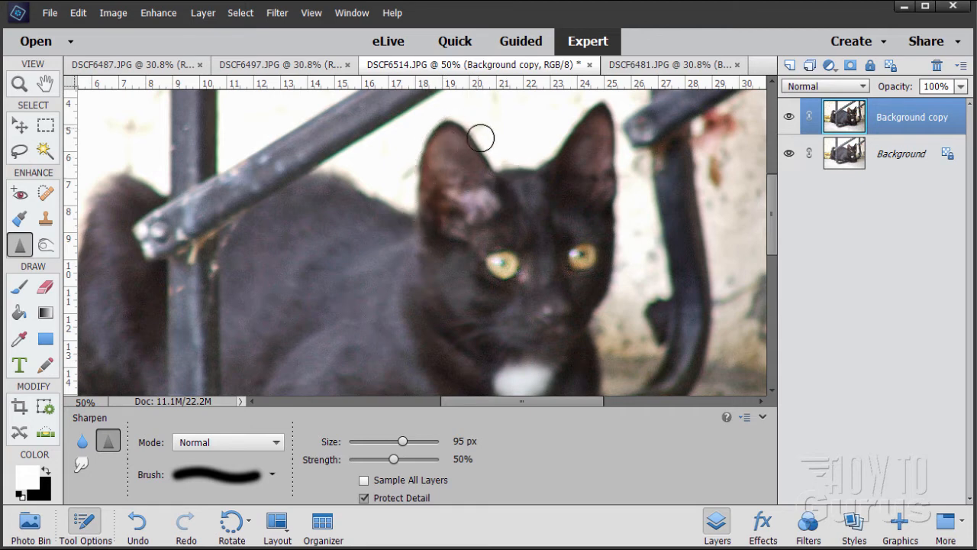
{"action": "mouse_move", "coordinate": [429, 148]}
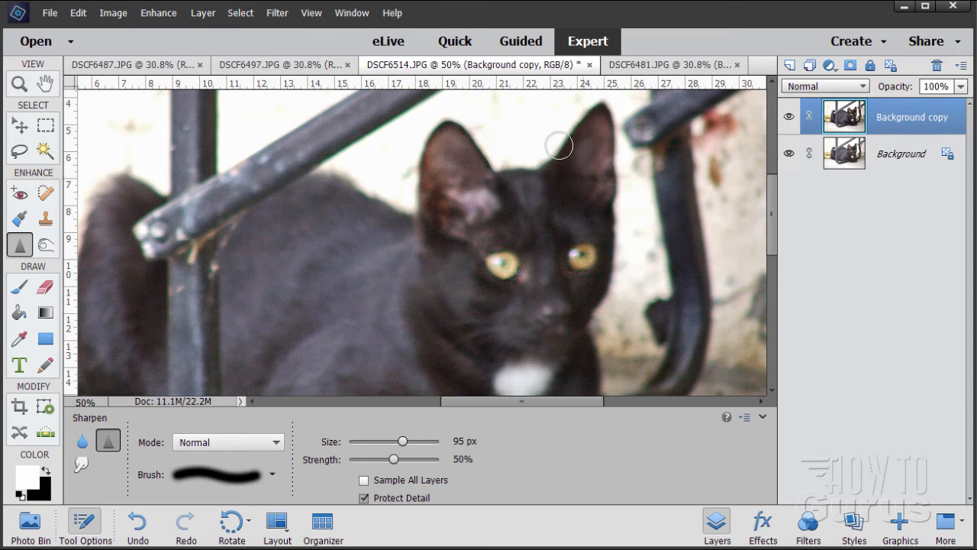
{"action": "mouse_move", "coordinate": [471, 198]}
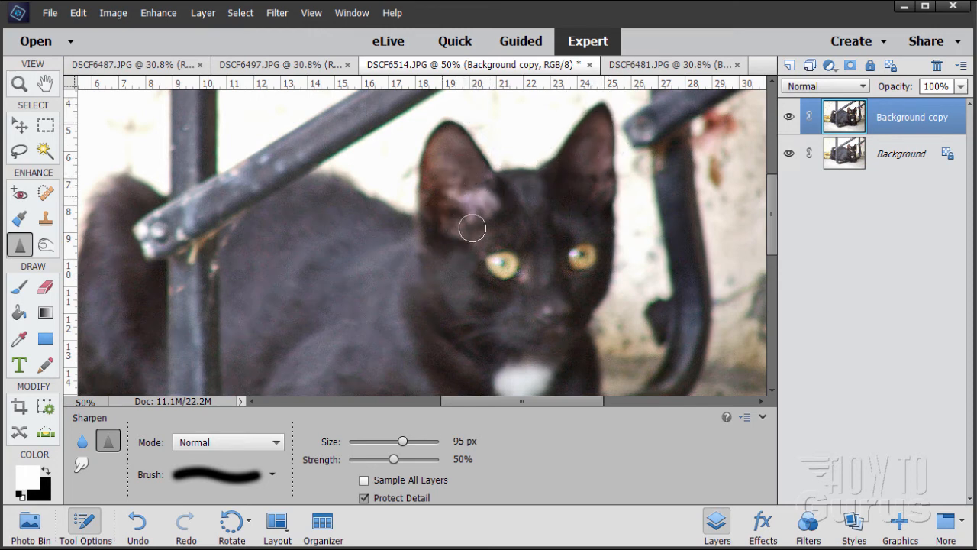
{"action": "mouse_move", "coordinate": [614, 202]}
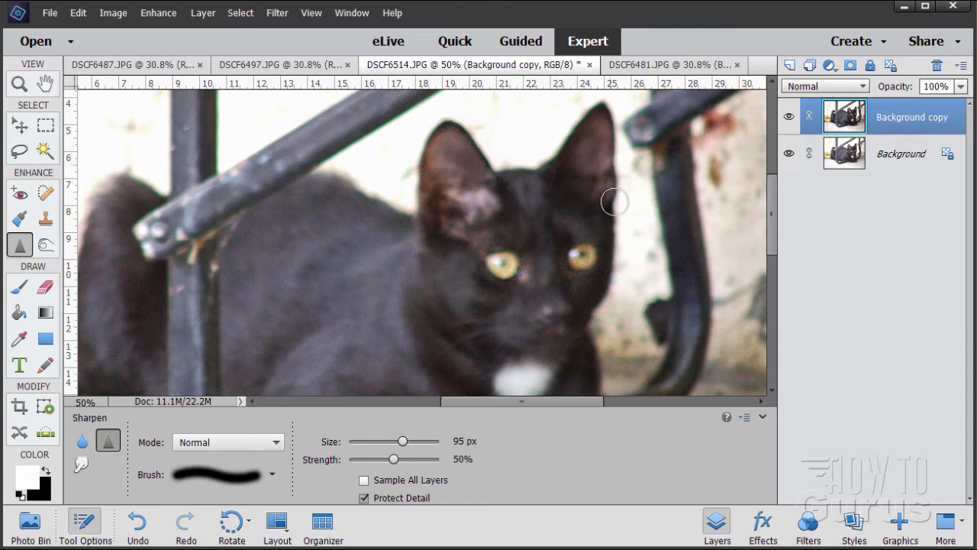
{"action": "mouse_move", "coordinate": [572, 338]}
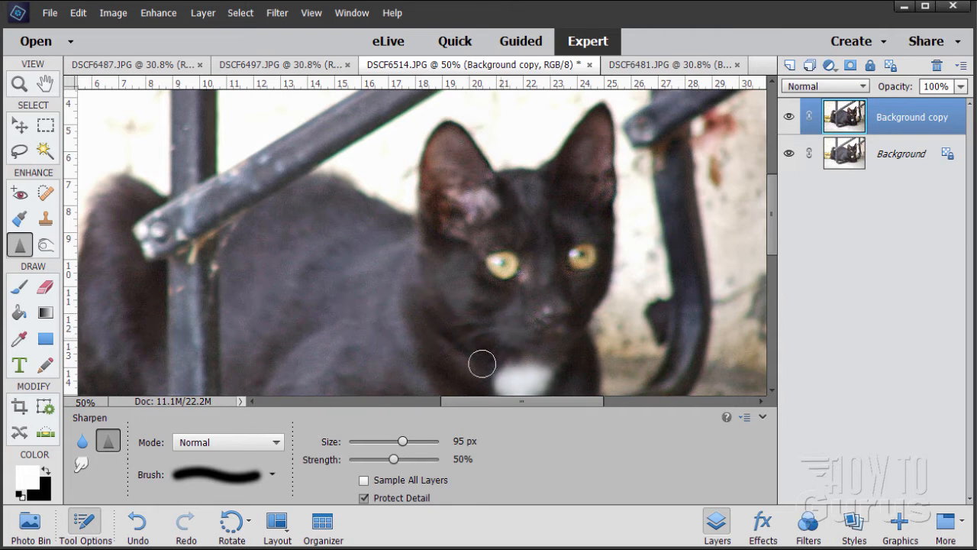
{"action": "mouse_move", "coordinate": [475, 332]}
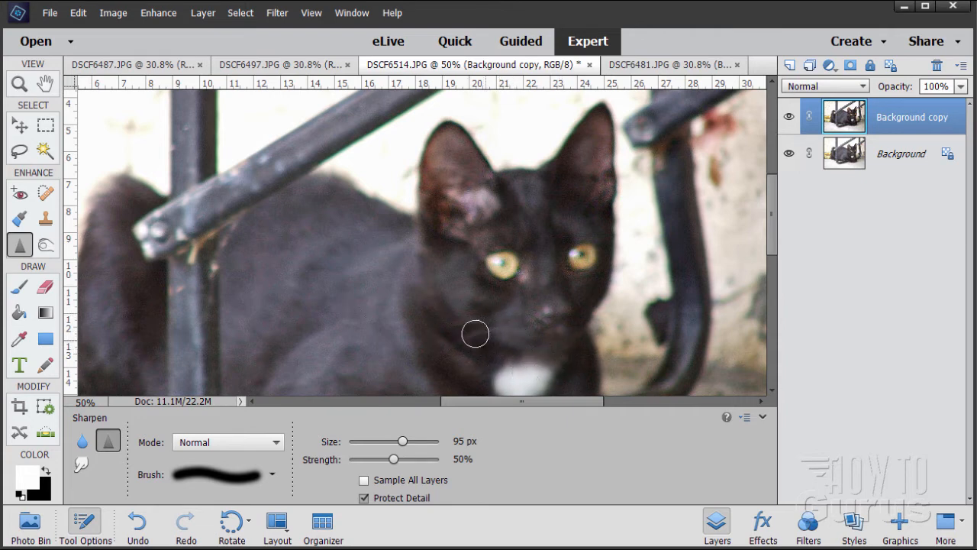
{"action": "mouse_move", "coordinate": [595, 315]}
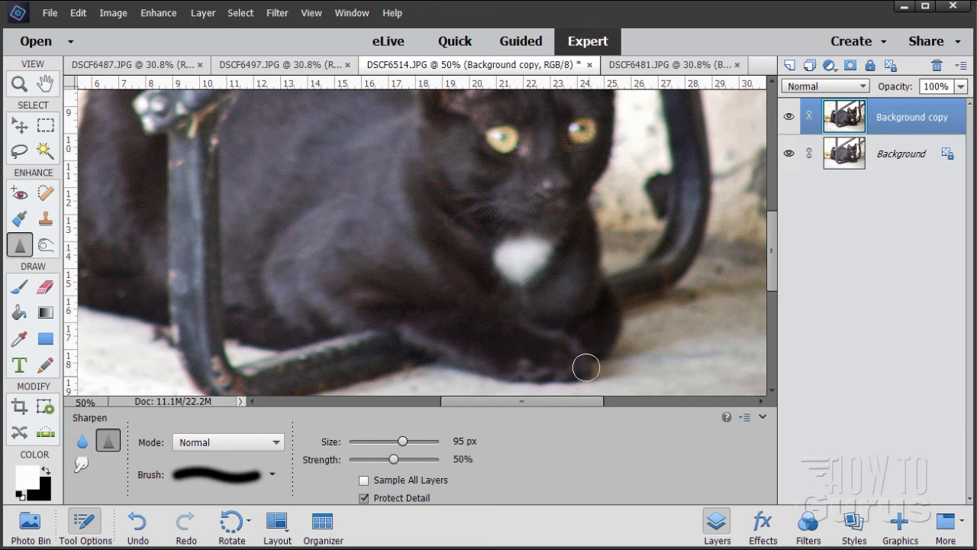
{"action": "mouse_move", "coordinate": [586, 347]}
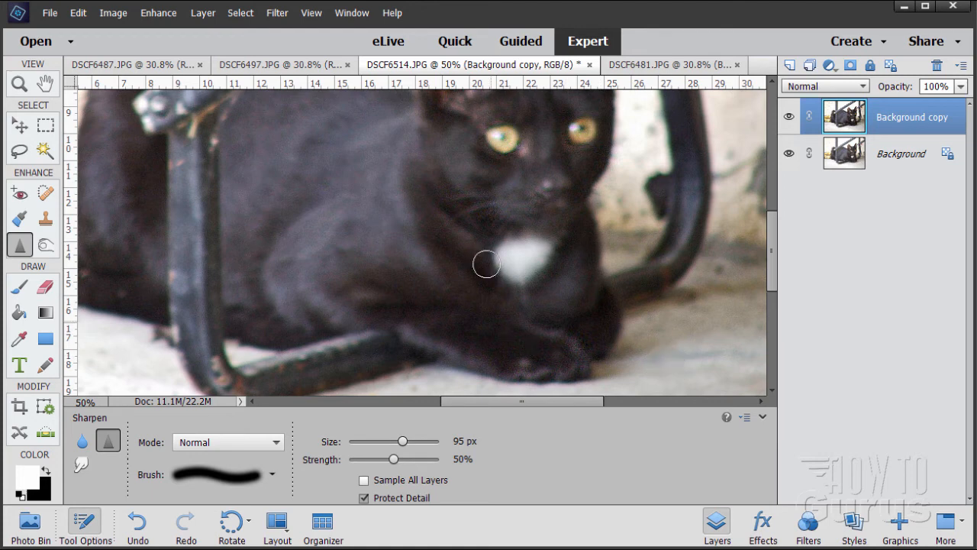
{"action": "mouse_move", "coordinate": [317, 184]}
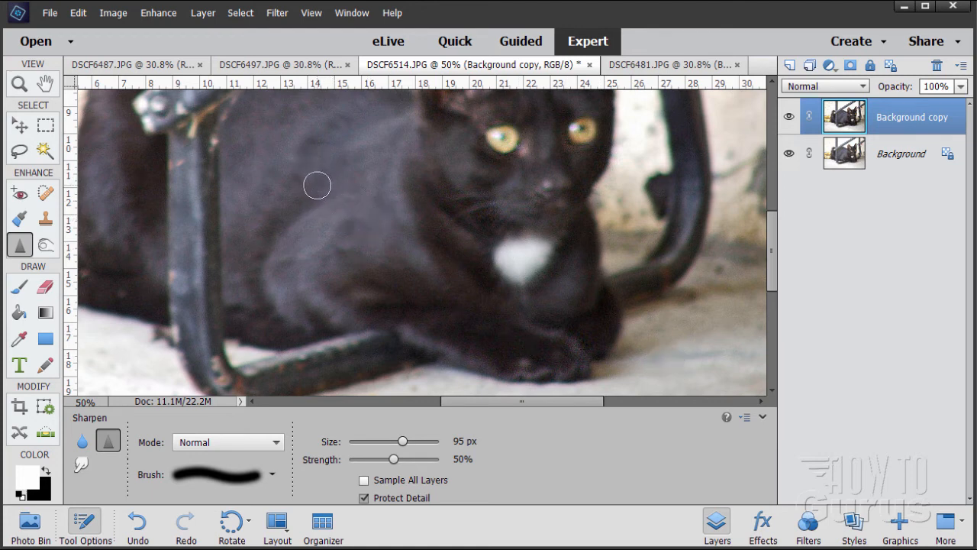
{"action": "mouse_move", "coordinate": [316, 161]}
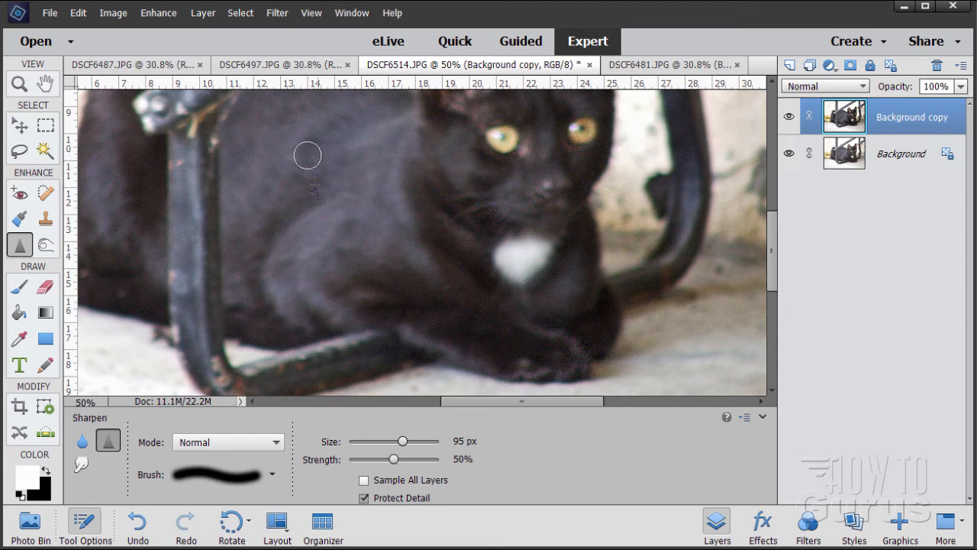
- Sharpen the cat's shoulder fur, then undo the grainy strokes with Ctrl+Z to keep the body soft
{"action": "left_click_drag", "start_coordinate": [307, 156], "coordinate": [351, 238]}
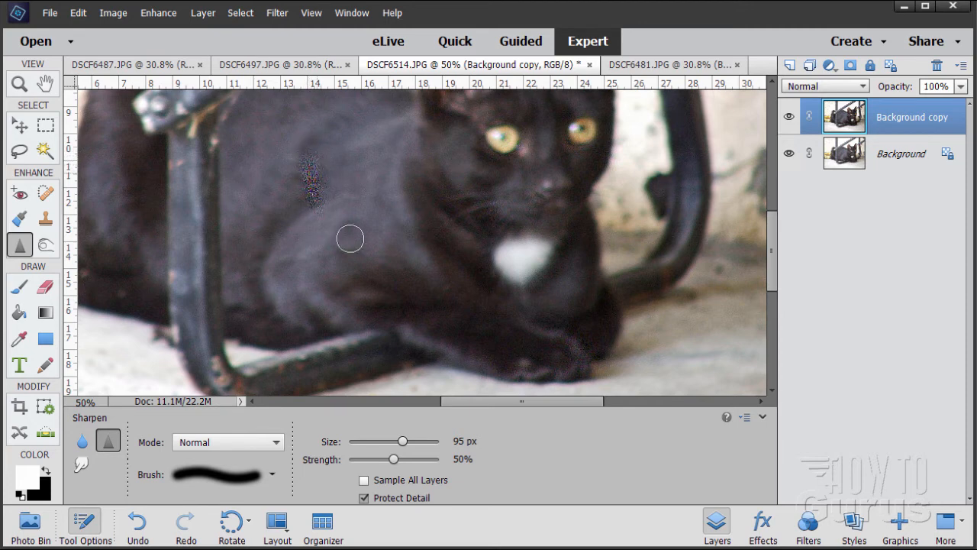
{"action": "mouse_move", "coordinate": [318, 237]}
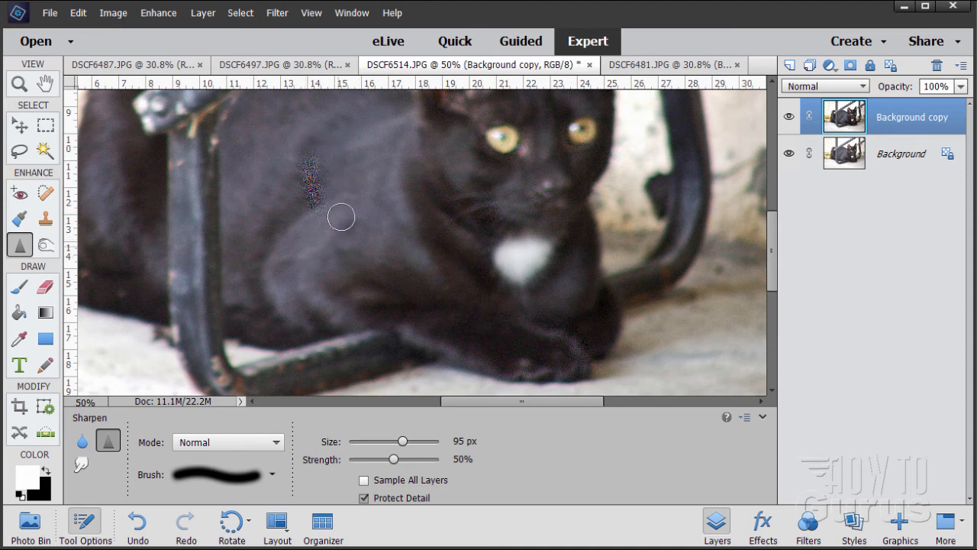
{"action": "key", "text": "ctrl+z"}
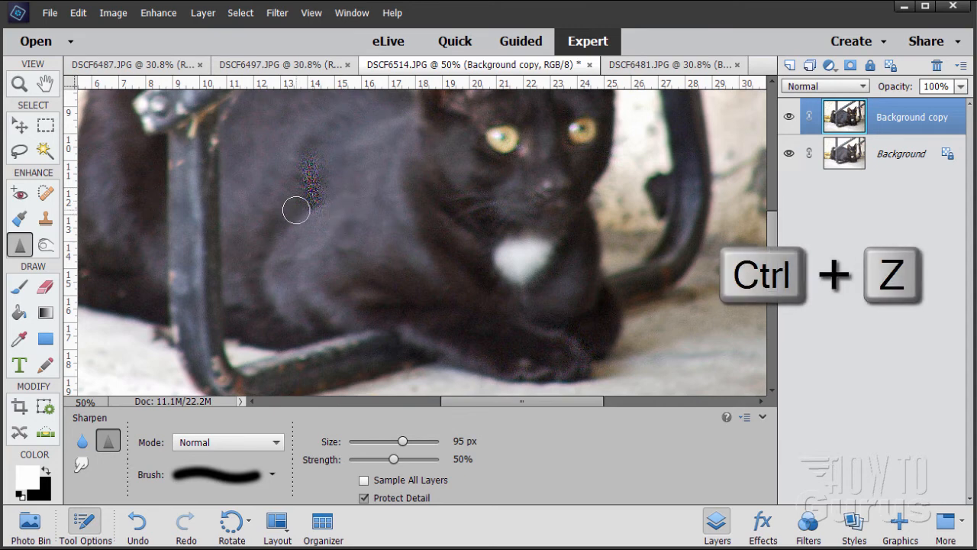
{"action": "key", "text": "ctrl+z"}
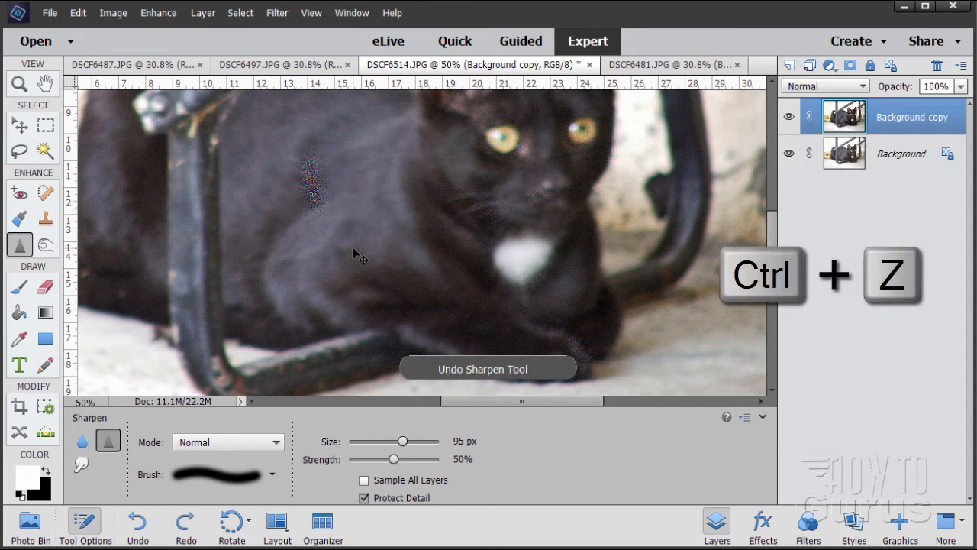
{"action": "key", "text": "ctrl+z"}
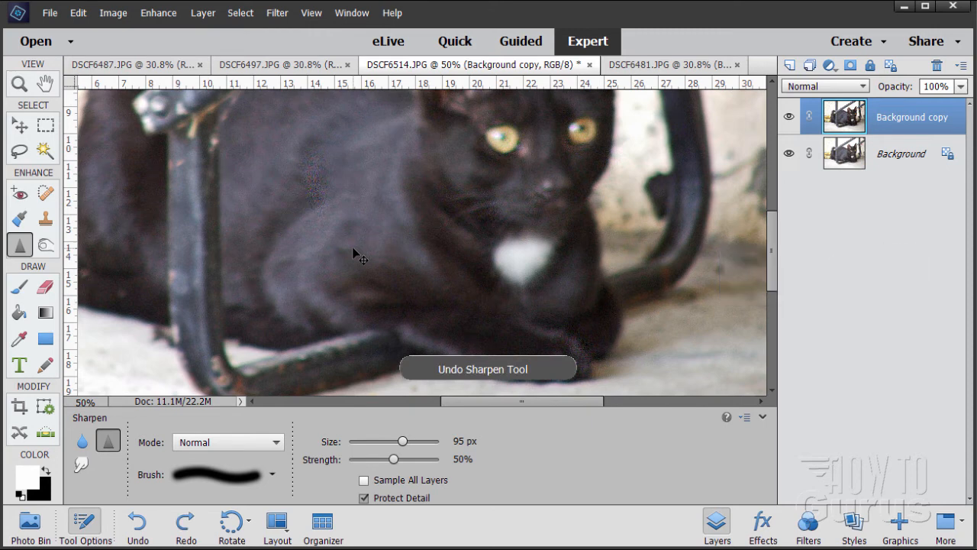
{"action": "mouse_move", "coordinate": [556, 273]}
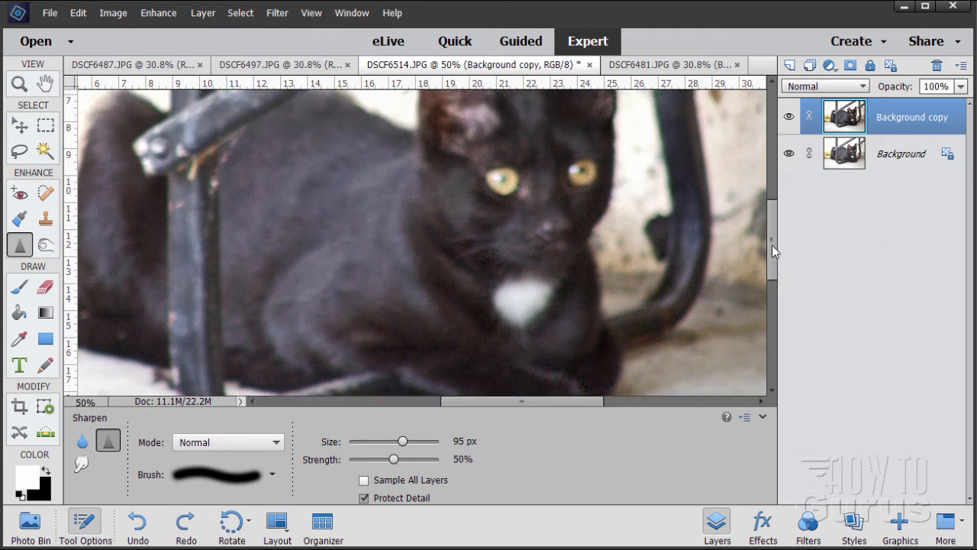
{"action": "scroll", "scroll_direction": "up", "scroll_amount": 3}
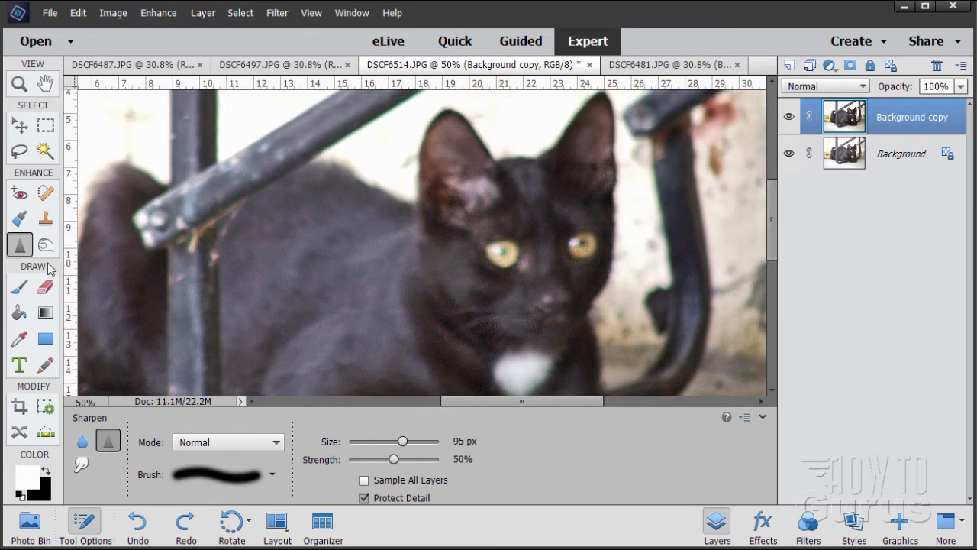
{"action": "mouse_move", "coordinate": [607, 158]}
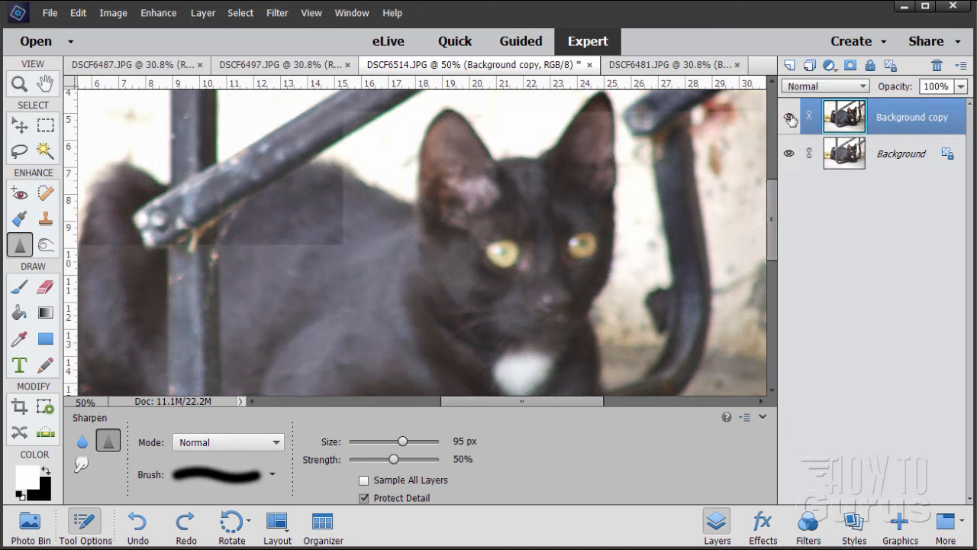
{"action": "left_click", "coordinate": [789, 116]}
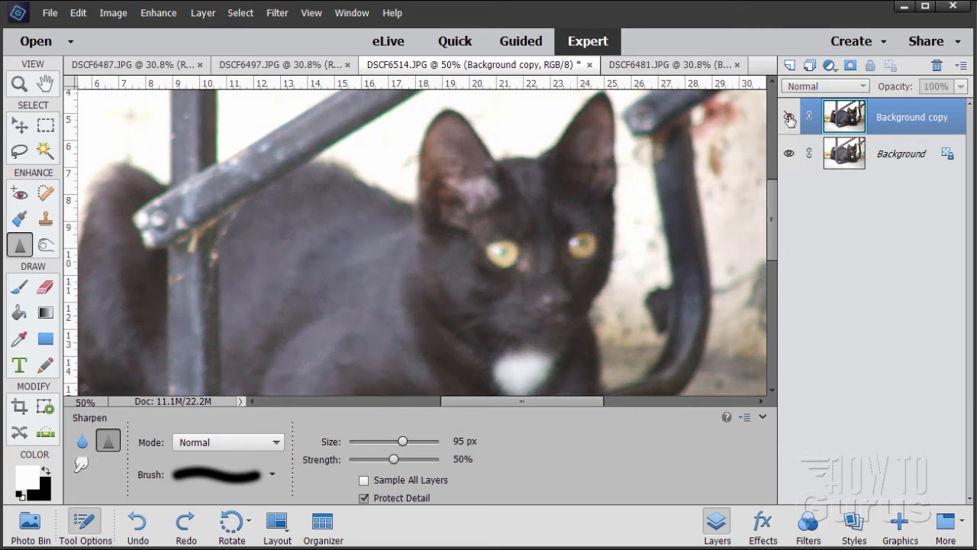
{"action": "left_click", "coordinate": [789, 116]}
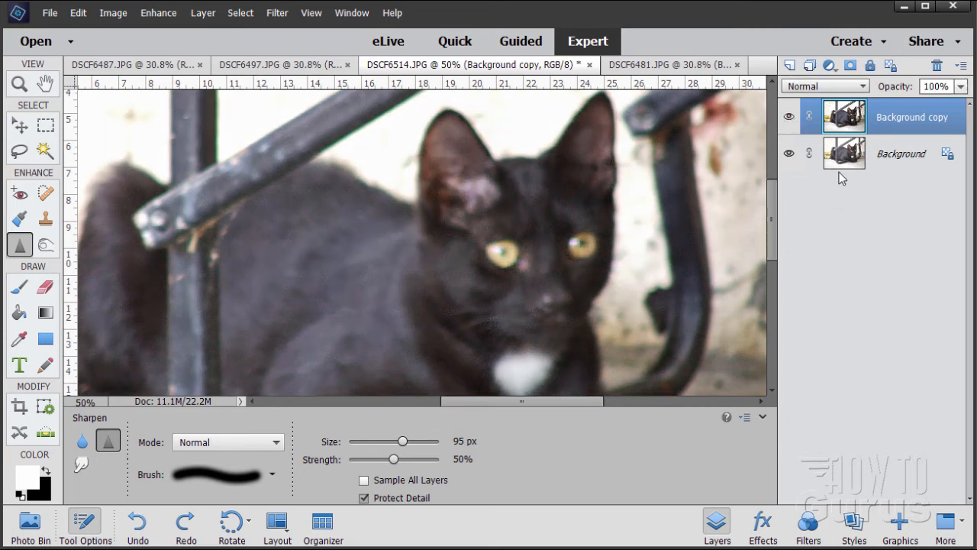
- Fit the whole black cat photo to screen and toggle the Background copy layer for a before/after check
{"action": "left_click", "coordinate": [19, 84]}
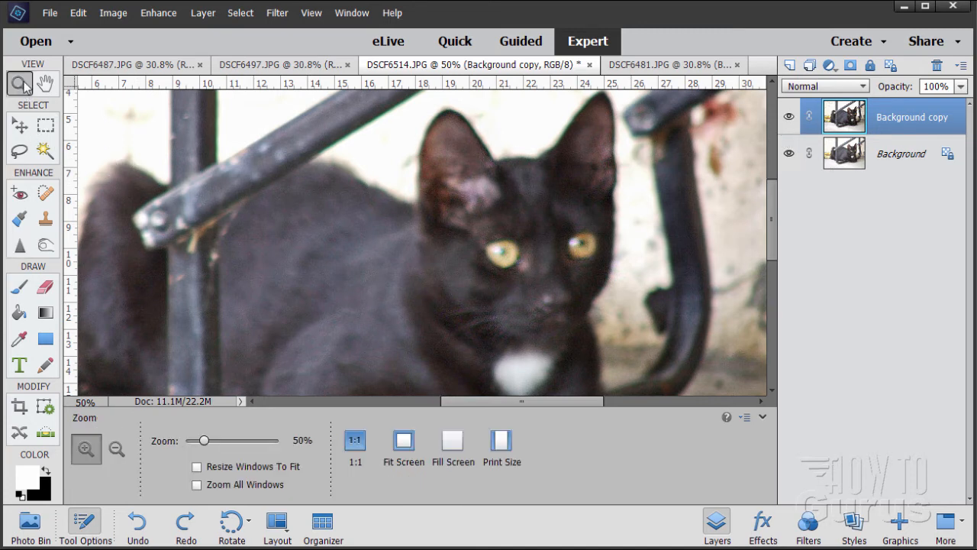
{"action": "mouse_move", "coordinate": [402, 443]}
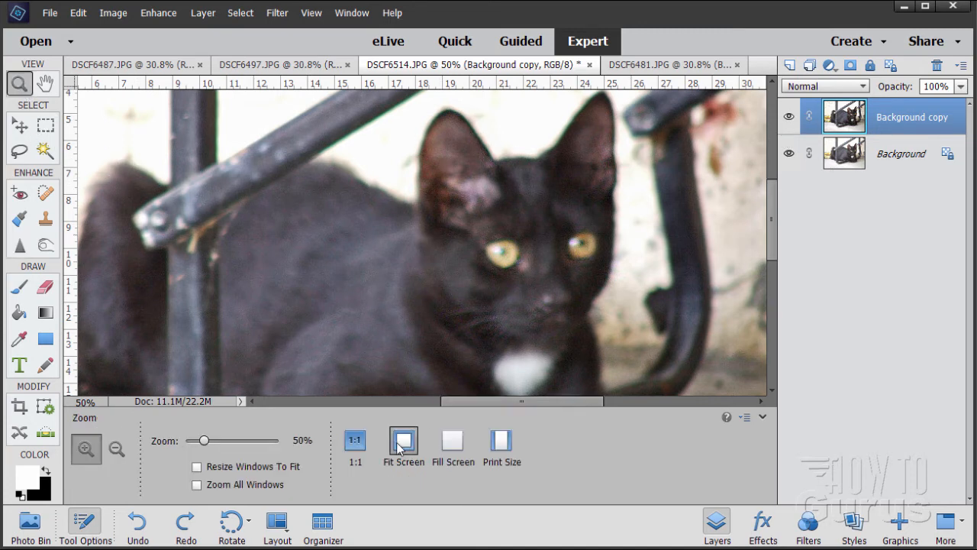
{"action": "left_click", "coordinate": [403, 443]}
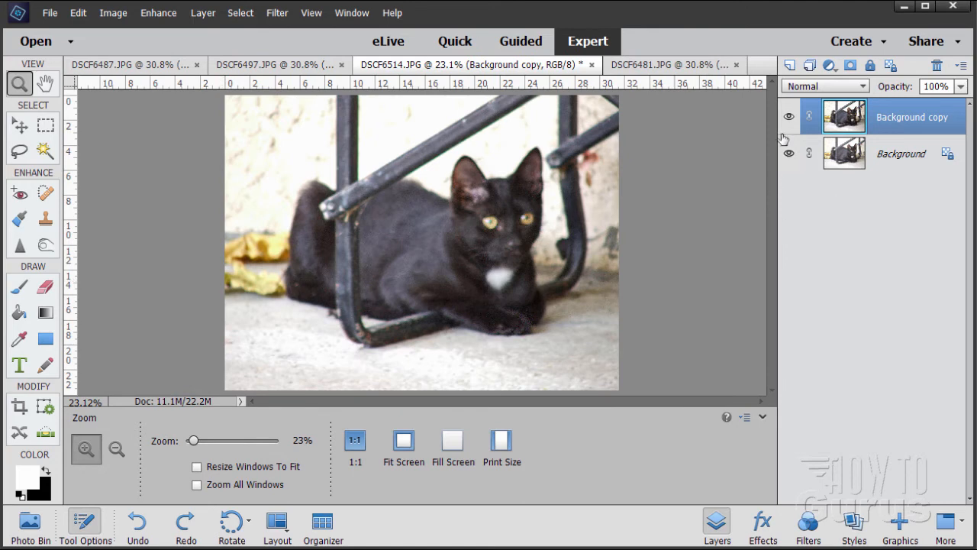
{"action": "left_click", "coordinate": [788, 116]}
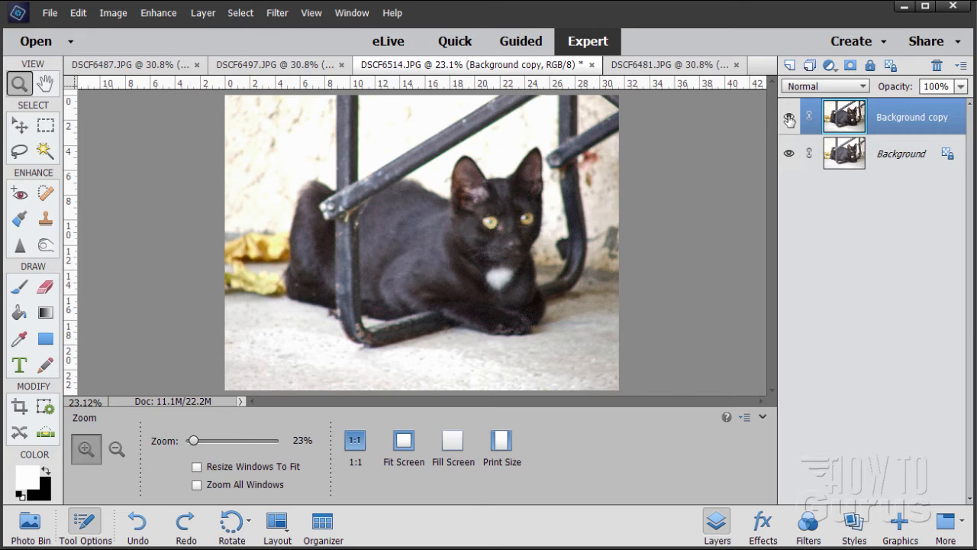
{"action": "left_click", "coordinate": [788, 116]}
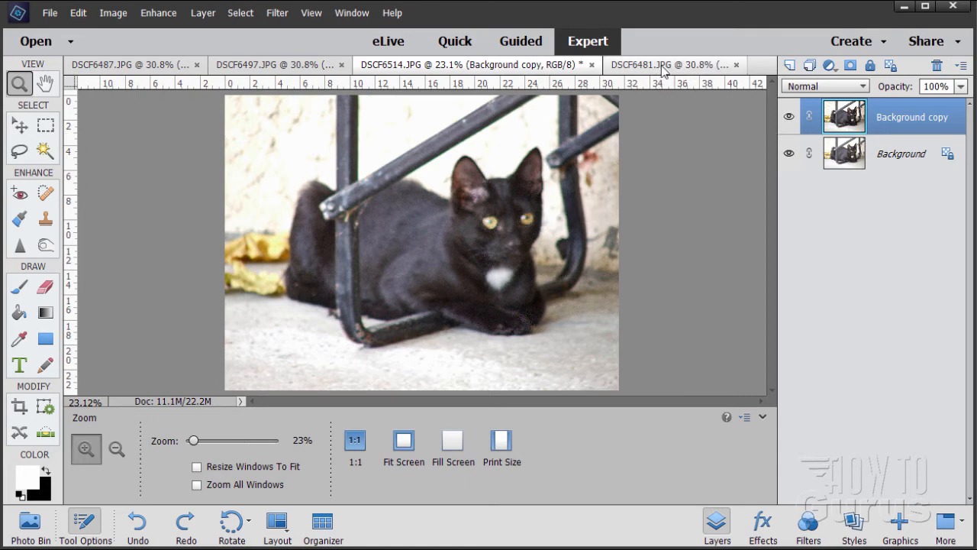
- Switch to the DSCF6481 kitten photo with the Move tool and hide Tool Options to enlarge the view
{"action": "left_click", "coordinate": [672, 64]}
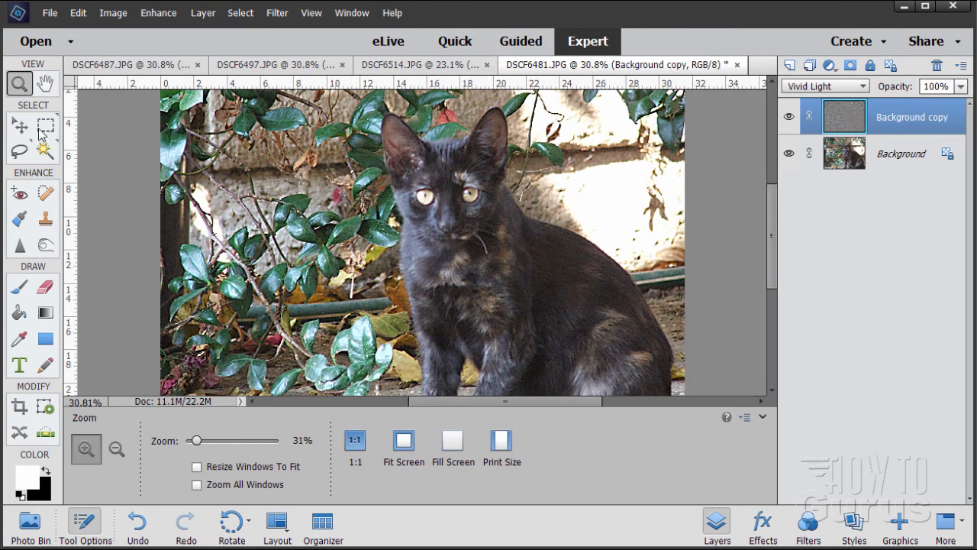
{"action": "left_click", "coordinate": [19, 123]}
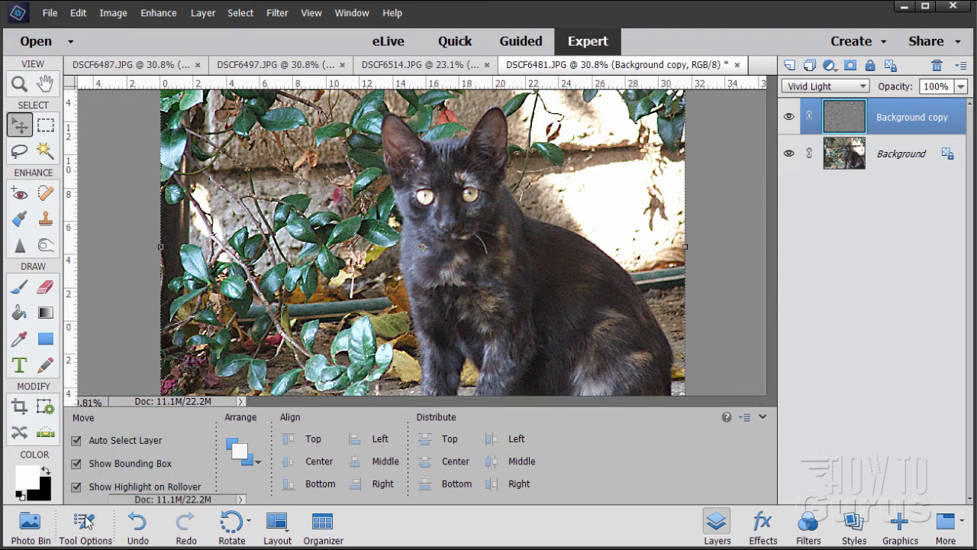
{"action": "left_click", "coordinate": [85, 526]}
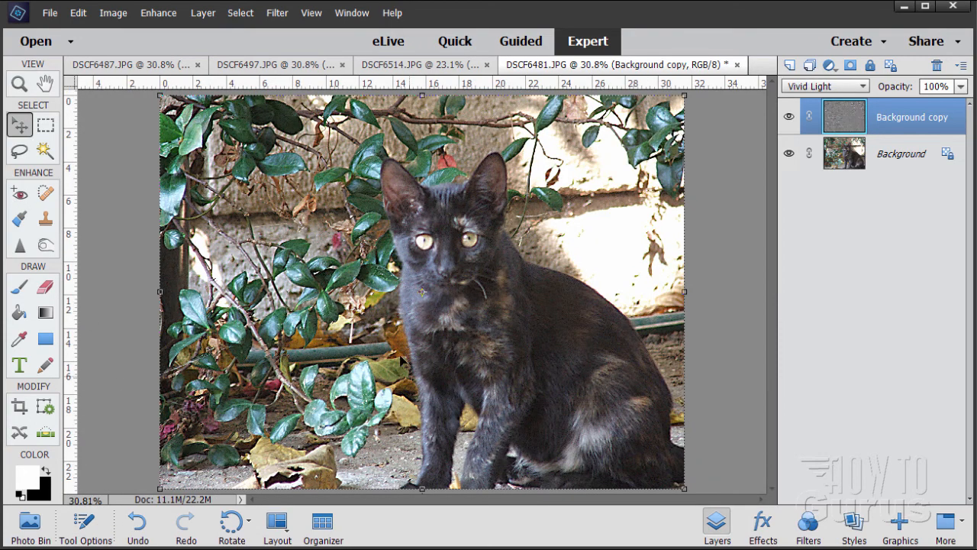
{"action": "mouse_move", "coordinate": [565, 428]}
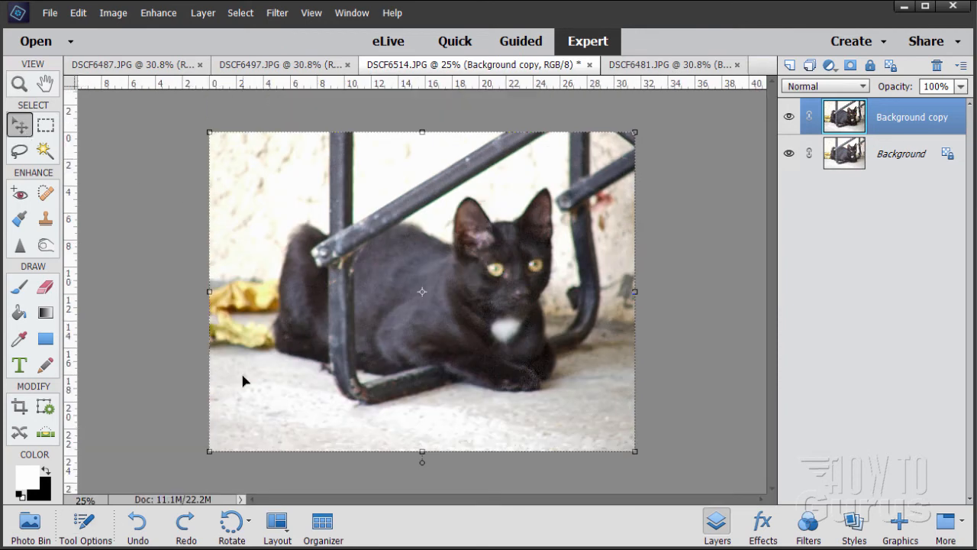
- Zoom in on the black cat photo and bring up the Enhance lighting adjustment commands
{"action": "left_click", "coordinate": [311, 12]}
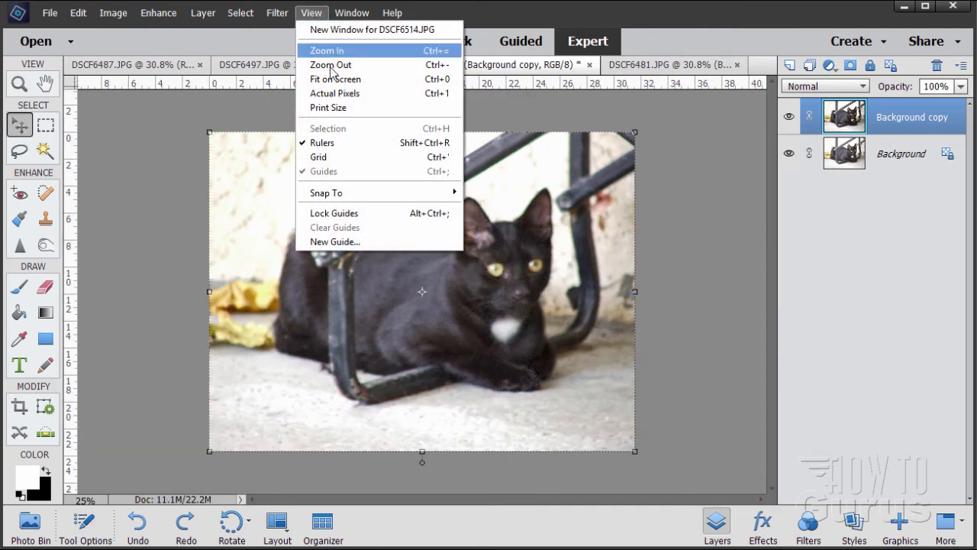
{"action": "left_click", "coordinate": [326, 50]}
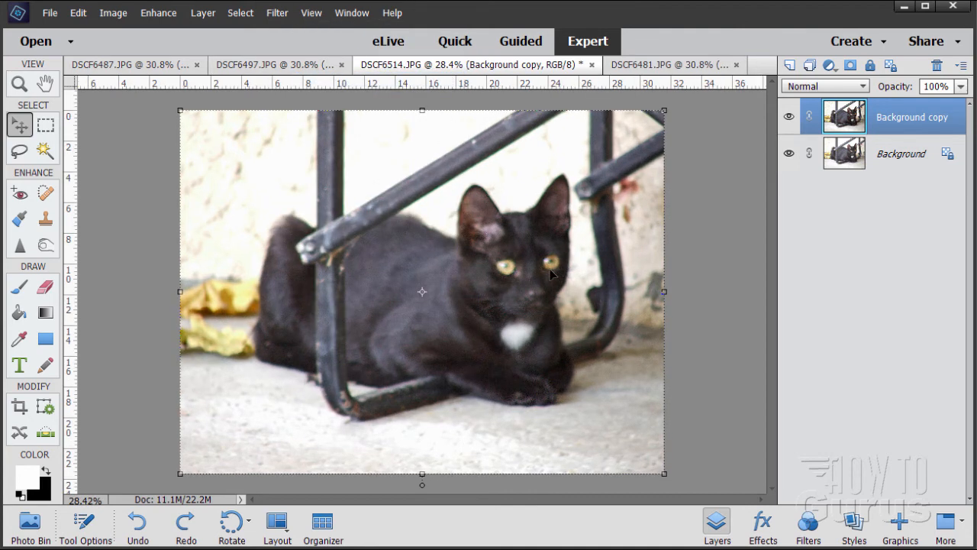
{"action": "mouse_move", "coordinate": [494, 369]}
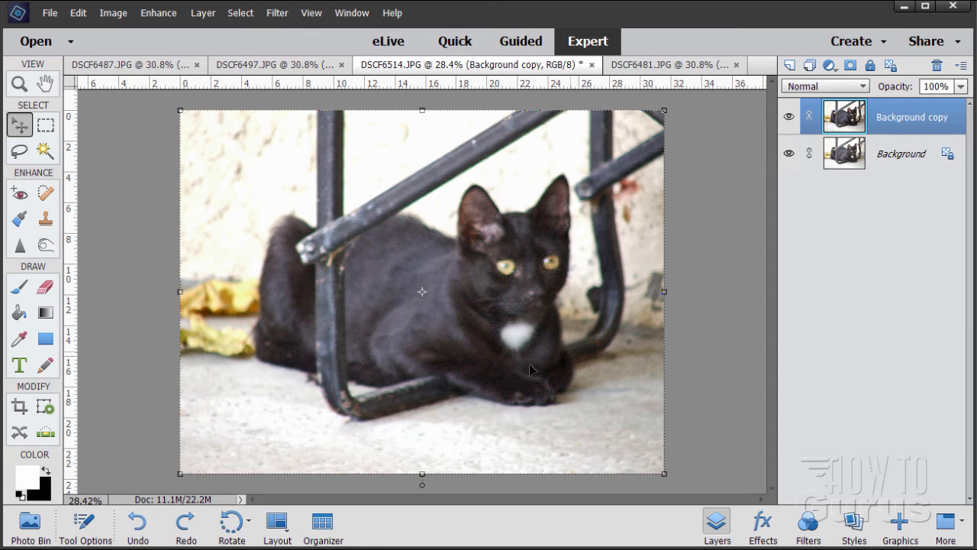
{"action": "mouse_move", "coordinate": [603, 276]}
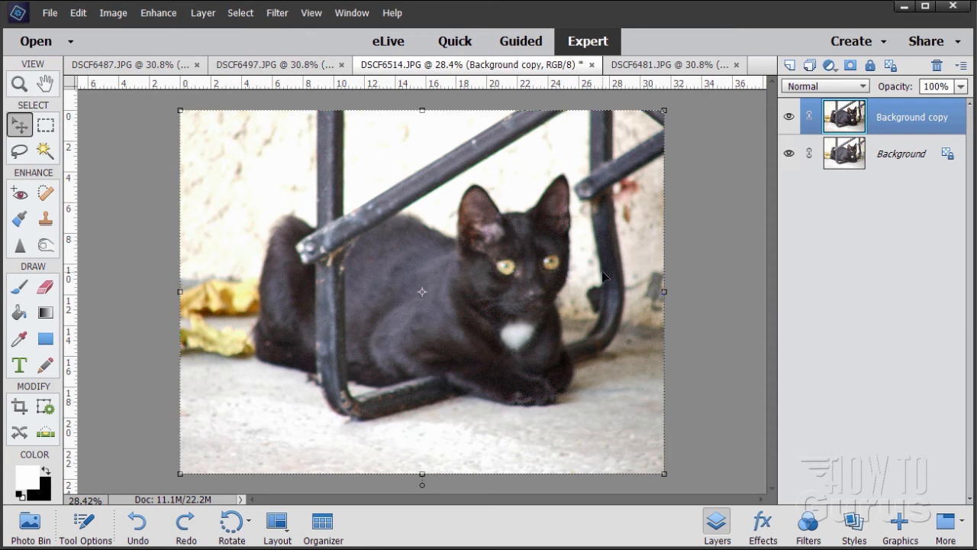
{"action": "left_click", "coordinate": [158, 13]}
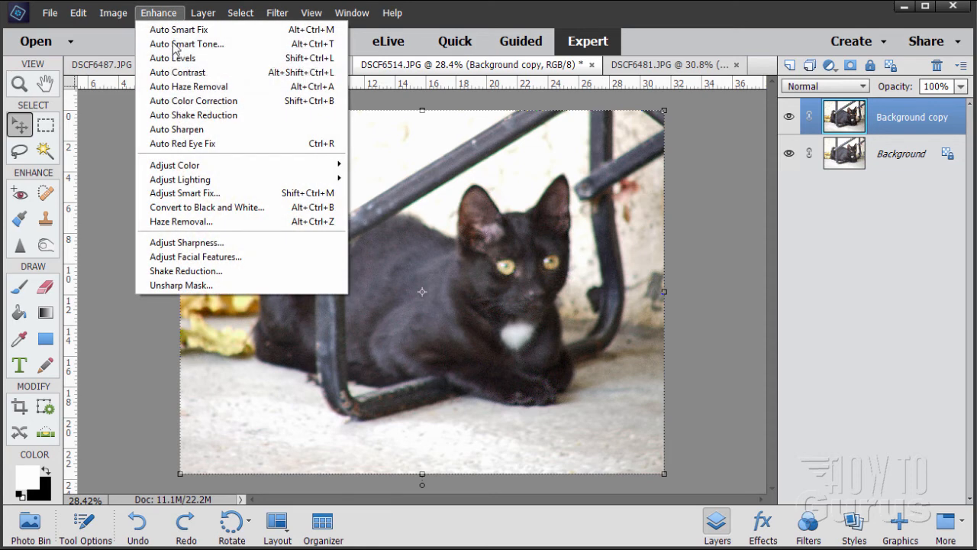
{"action": "mouse_move", "coordinate": [180, 178]}
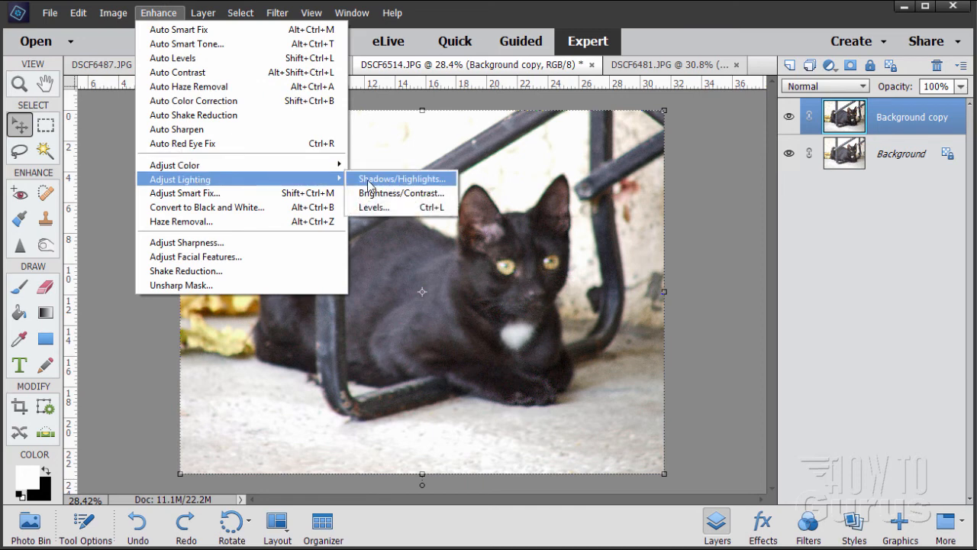
{"action": "mouse_move", "coordinate": [422, 185]}
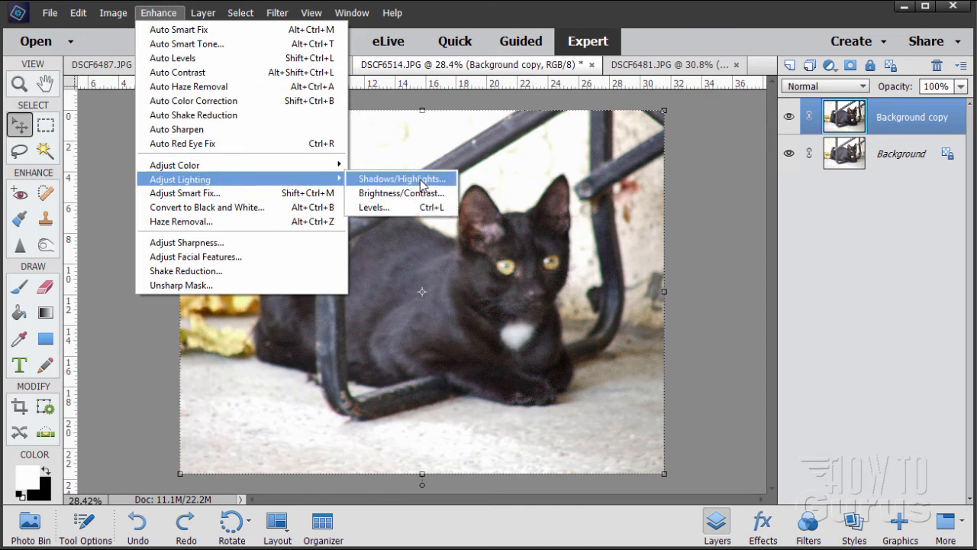
{"action": "mouse_move", "coordinate": [391, 207]}
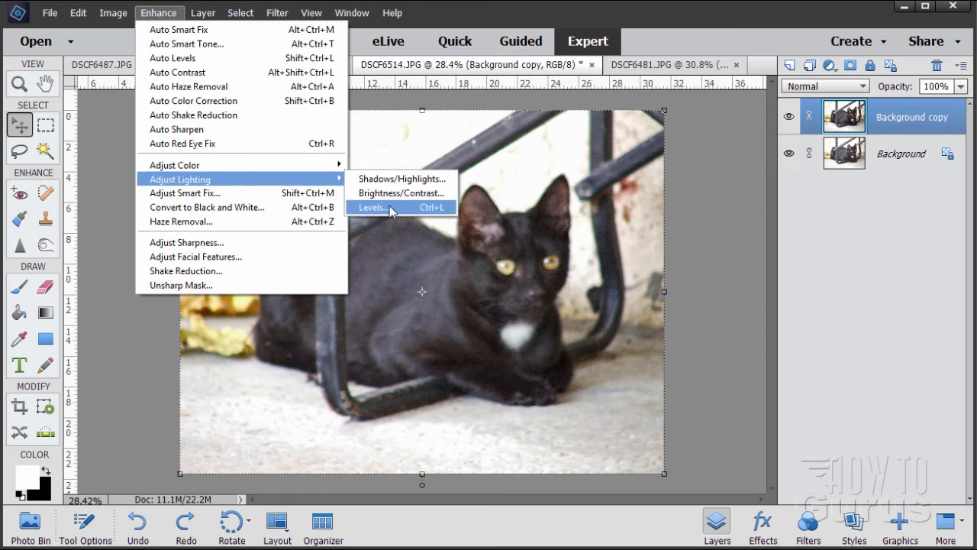
{"action": "mouse_move", "coordinate": [400, 178]}
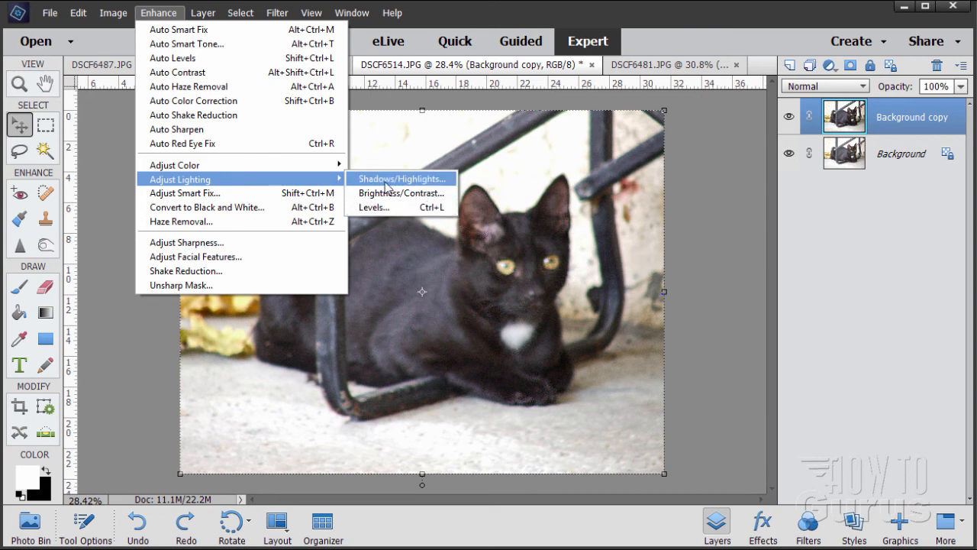
{"action": "mouse_move", "coordinate": [109, 288]}
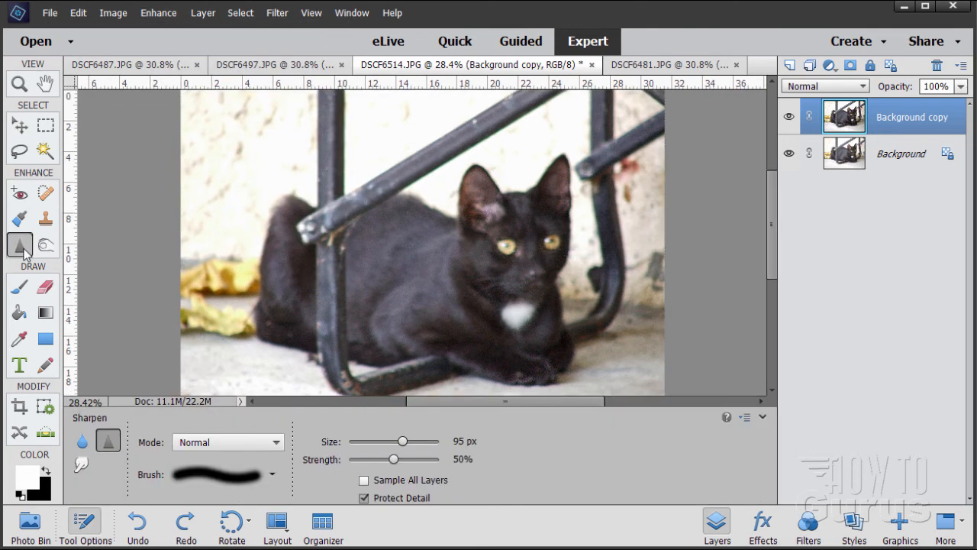
{"action": "mouse_move", "coordinate": [528, 247]}
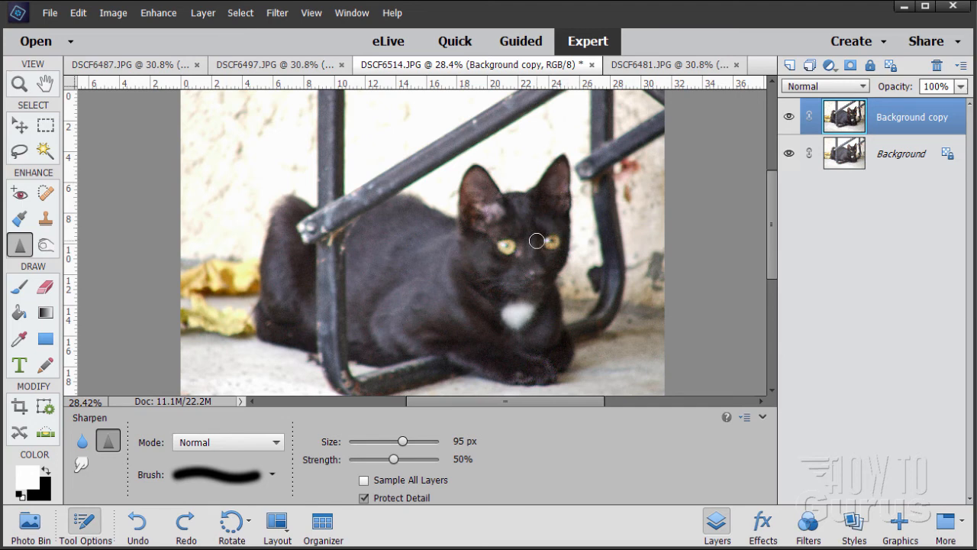
- Toggle the Background copy layer off and on to compare the sharpened eyes with the original
{"action": "left_click", "coordinate": [788, 116]}
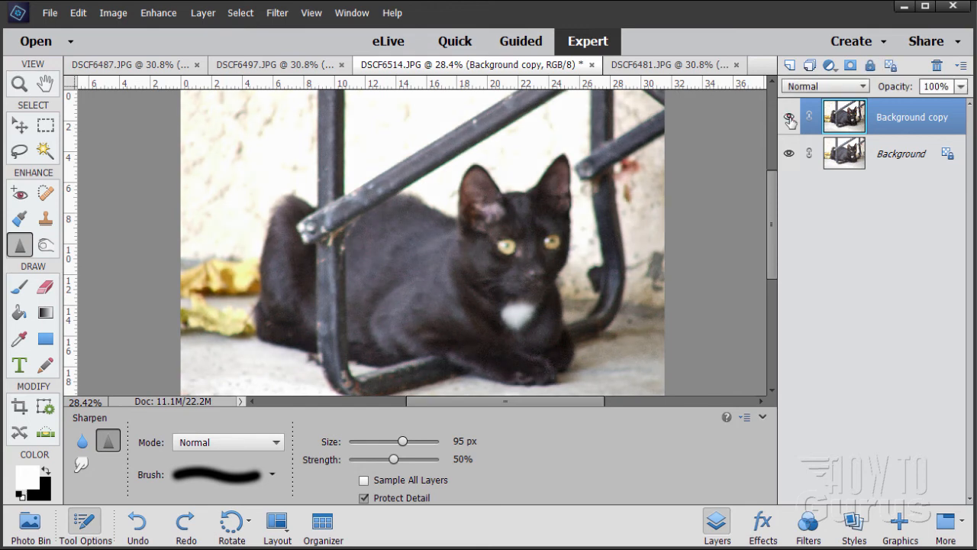
{"action": "left_click", "coordinate": [788, 116]}
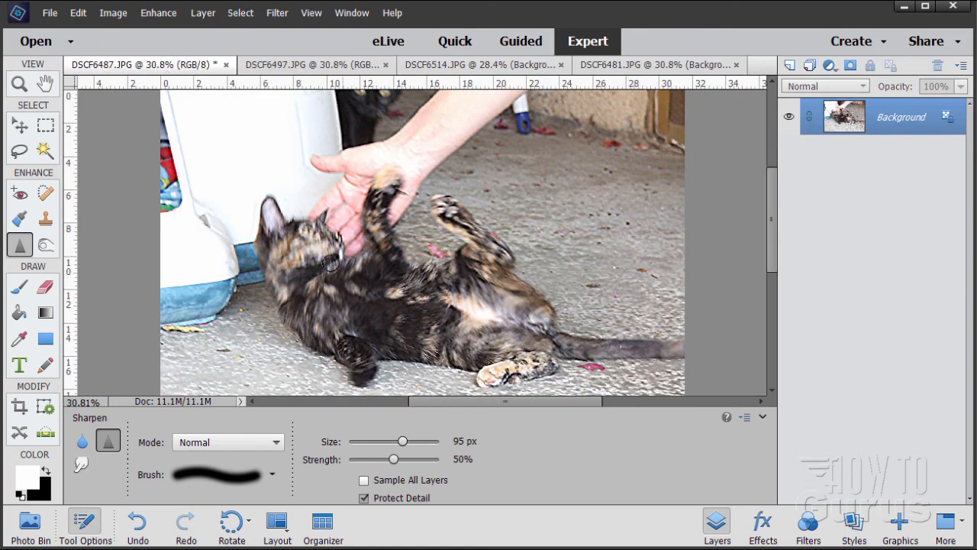
{"action": "mouse_move", "coordinate": [348, 289]}
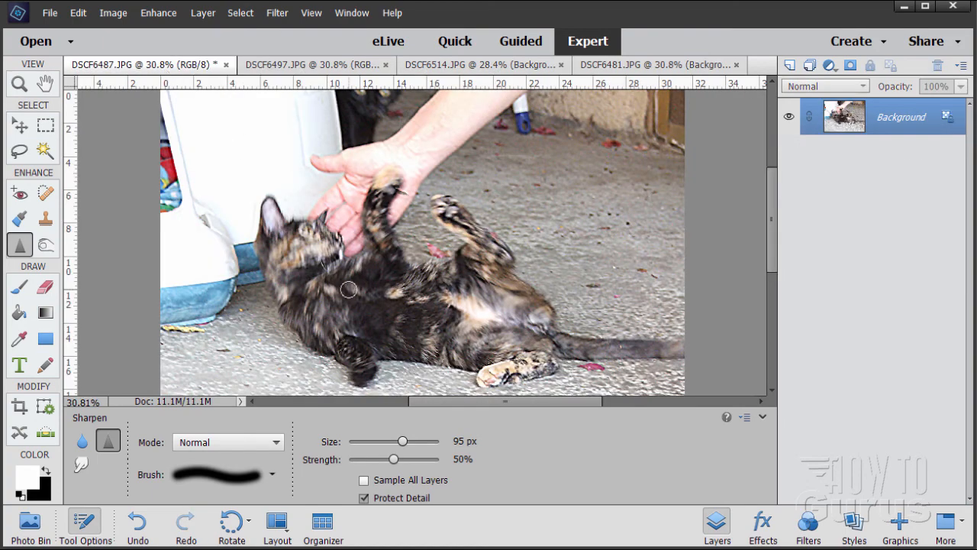
{"action": "mouse_move", "coordinate": [387, 299]}
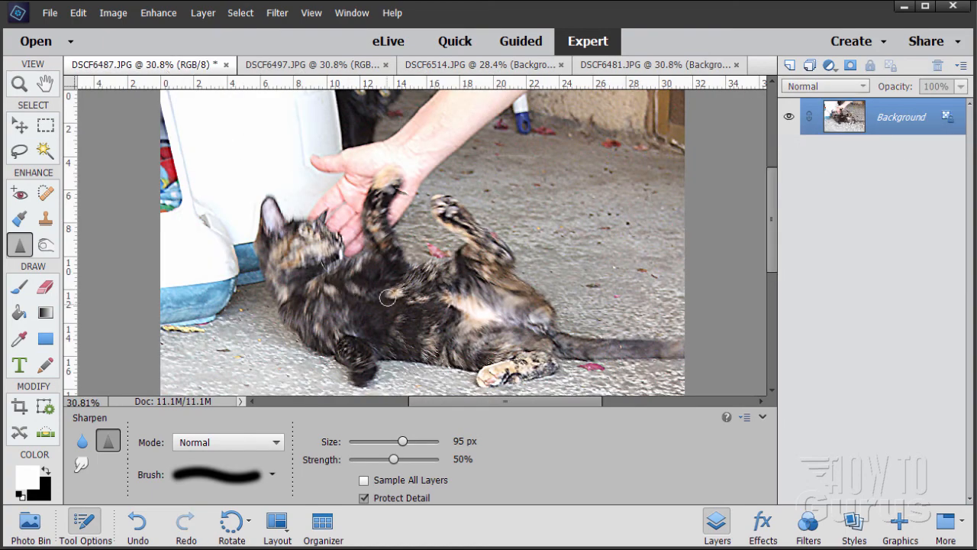
{"action": "mouse_move", "coordinate": [249, 188]}
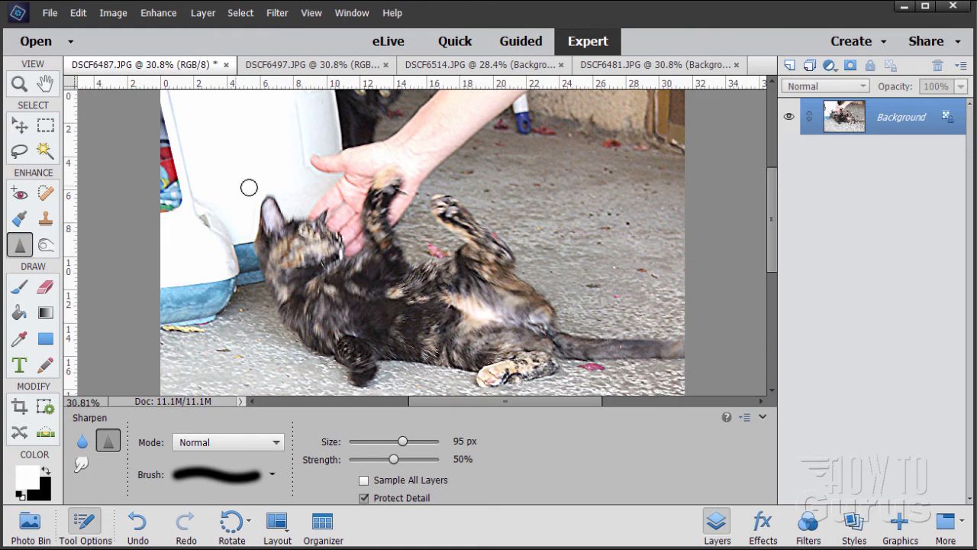
{"action": "mouse_move", "coordinate": [181, 55]}
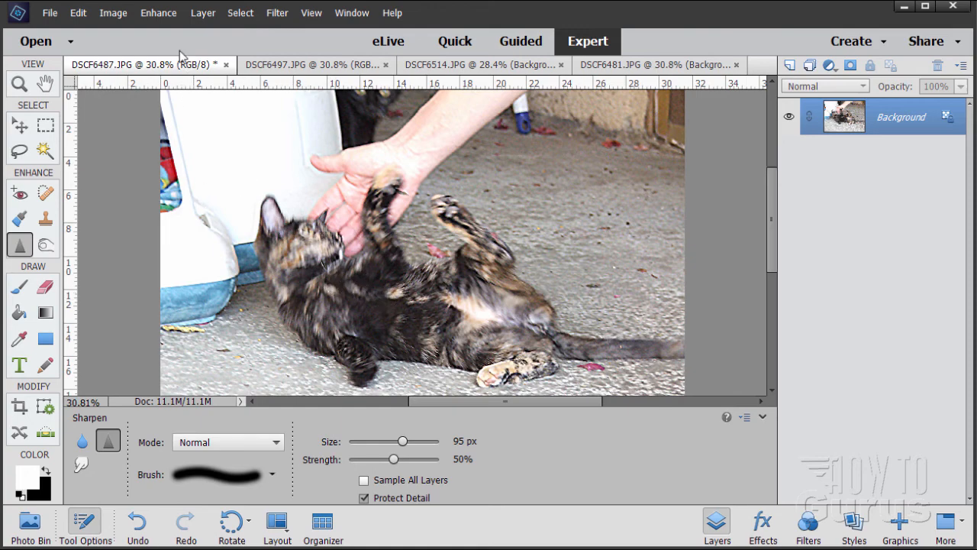
- Peek at the Enhance menu's Shake Reduction, then switch to the DSCF6481 cat-among-leaves photo
{"action": "left_click", "coordinate": [158, 13]}
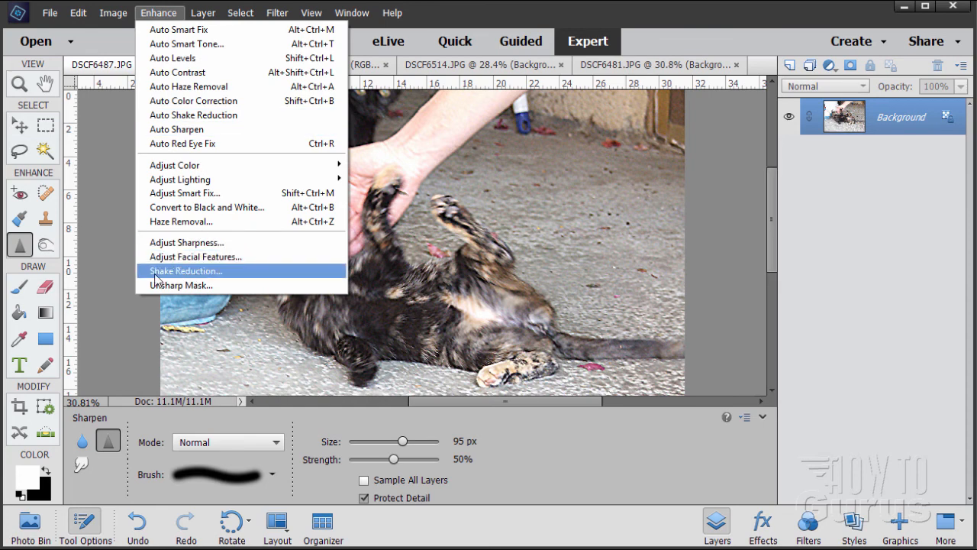
{"action": "mouse_move", "coordinate": [103, 273]}
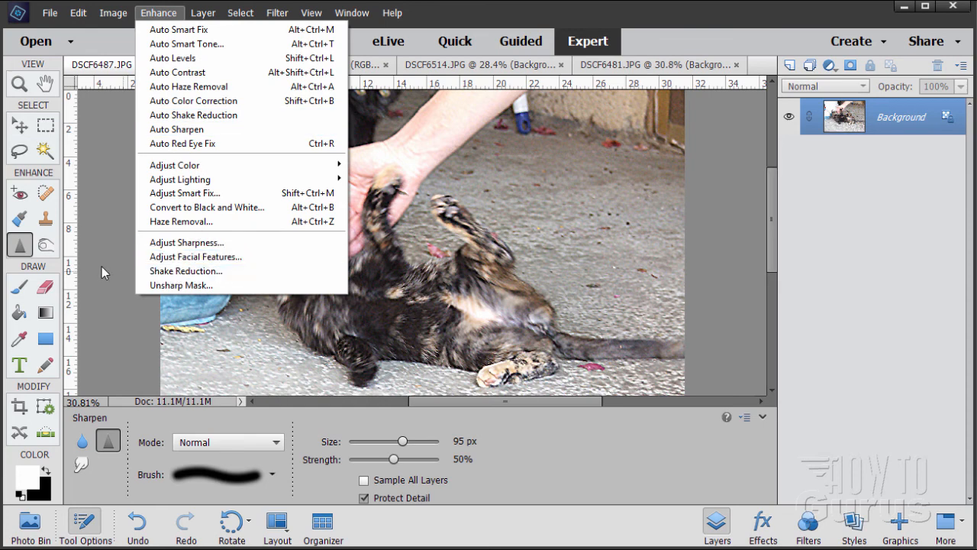
{"action": "left_click", "coordinate": [158, 13]}
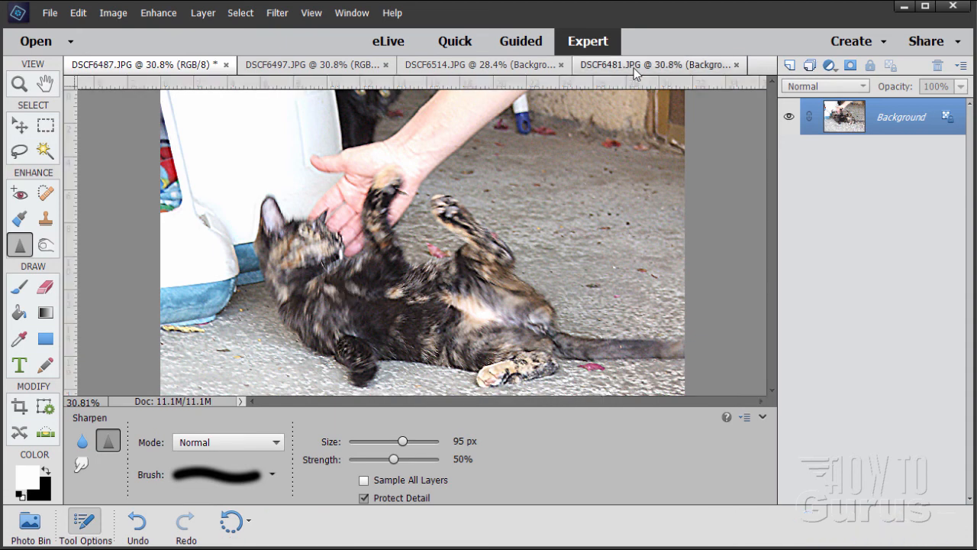
{"action": "left_click", "coordinate": [638, 64]}
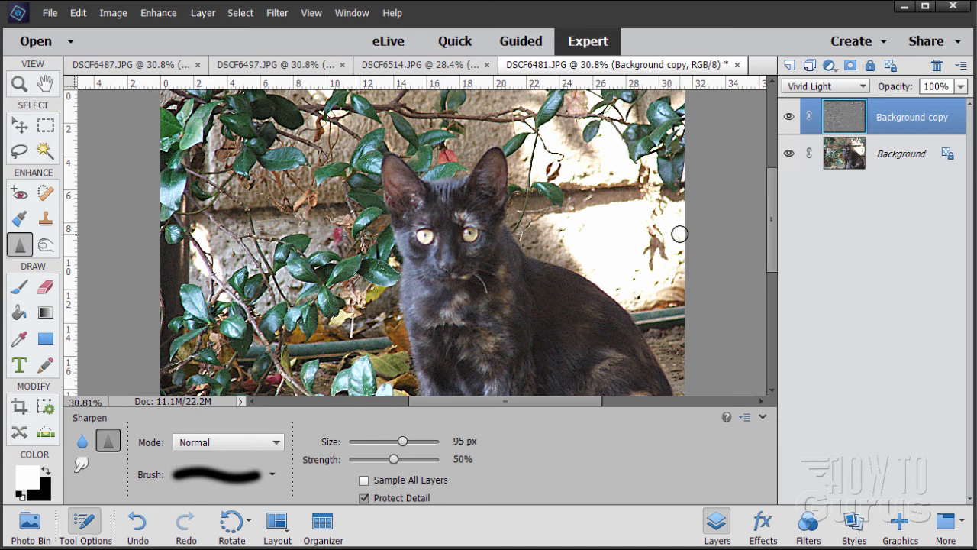
{"action": "mouse_move", "coordinate": [277, 13]}
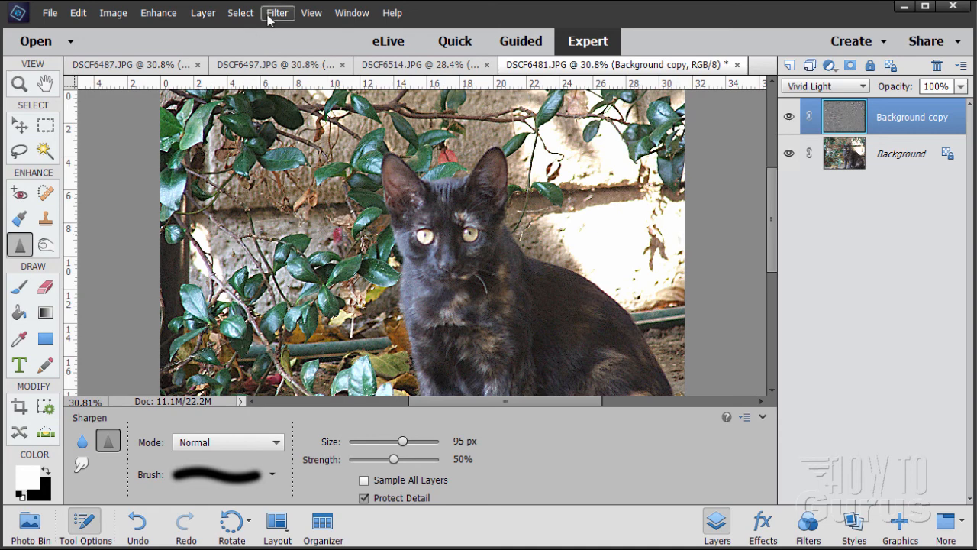
- Browse the Filter menu's High Pass, then the Enhance menu's Adjust Sharpness and Unsharp Mask
{"action": "left_click", "coordinate": [277, 13]}
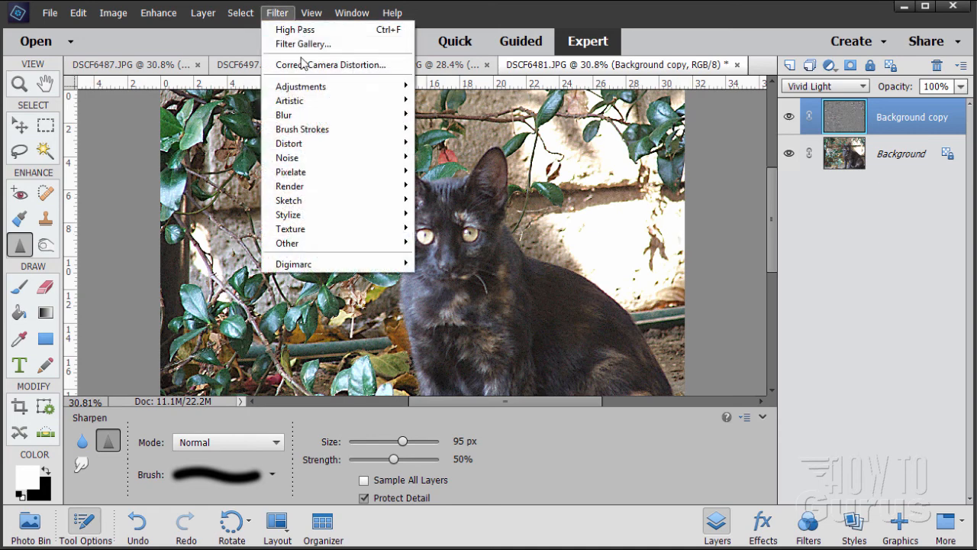
{"action": "left_click", "coordinate": [158, 13]}
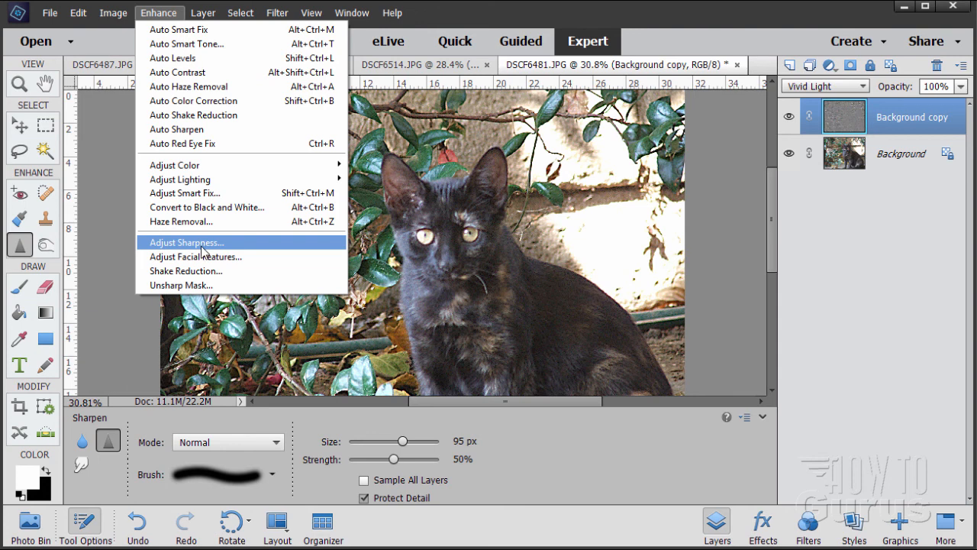
{"action": "mouse_move", "coordinate": [167, 242]}
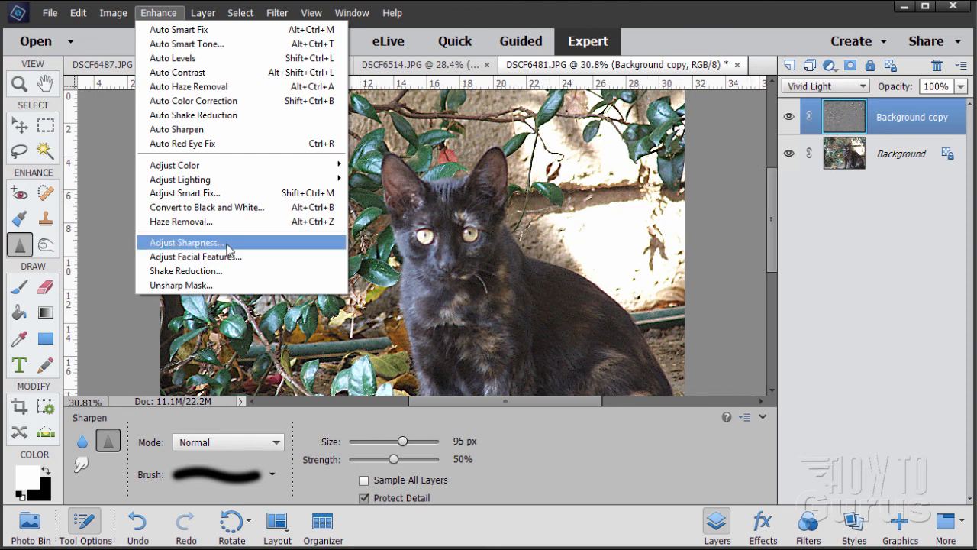
{"action": "mouse_move", "coordinate": [207, 248]}
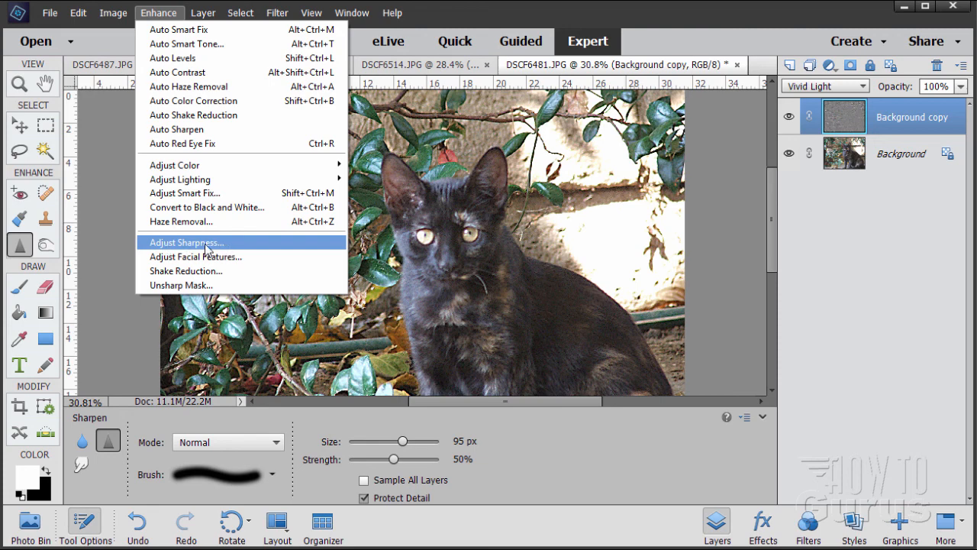
{"action": "mouse_move", "coordinate": [676, 249]}
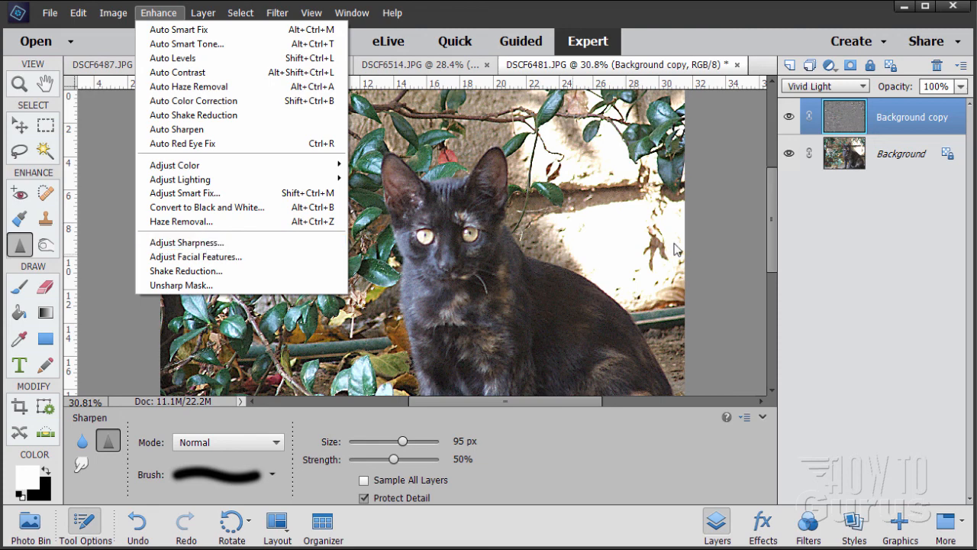